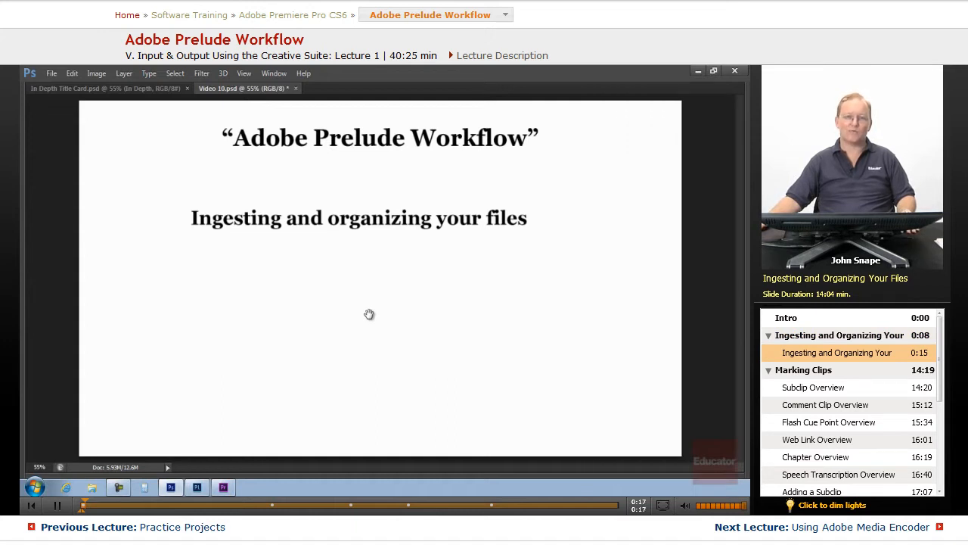
mouse_move(360, 345)
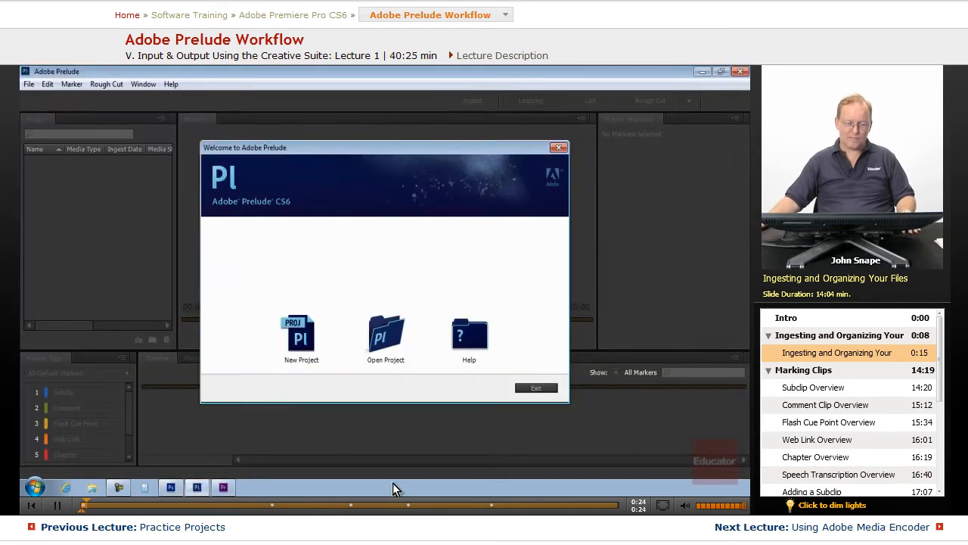
mouse_move(423, 395)
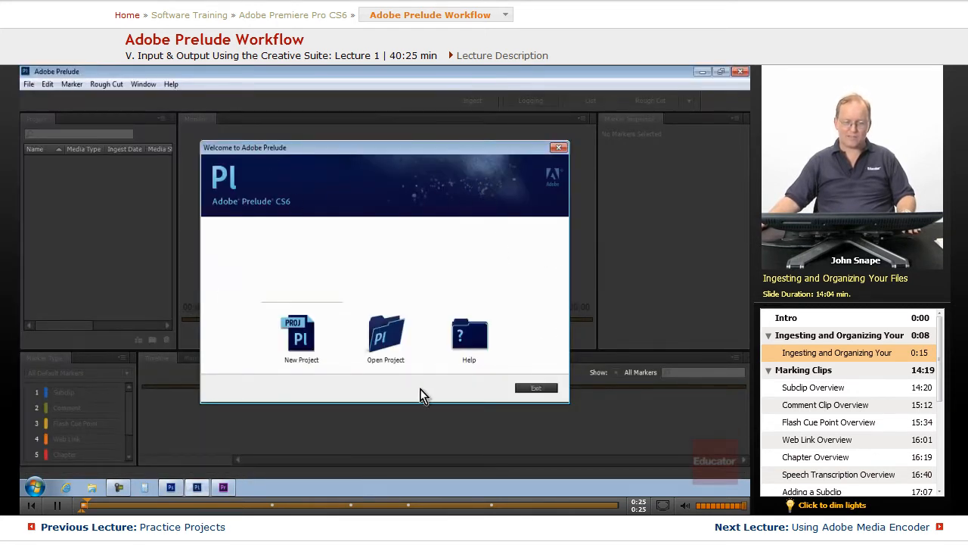
mouse_move(366, 277)
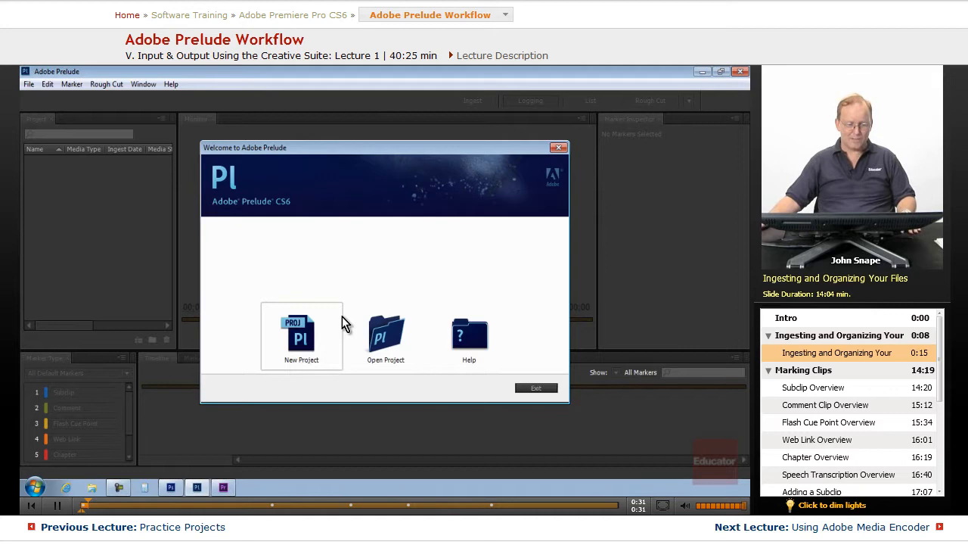
mouse_move(399, 369)
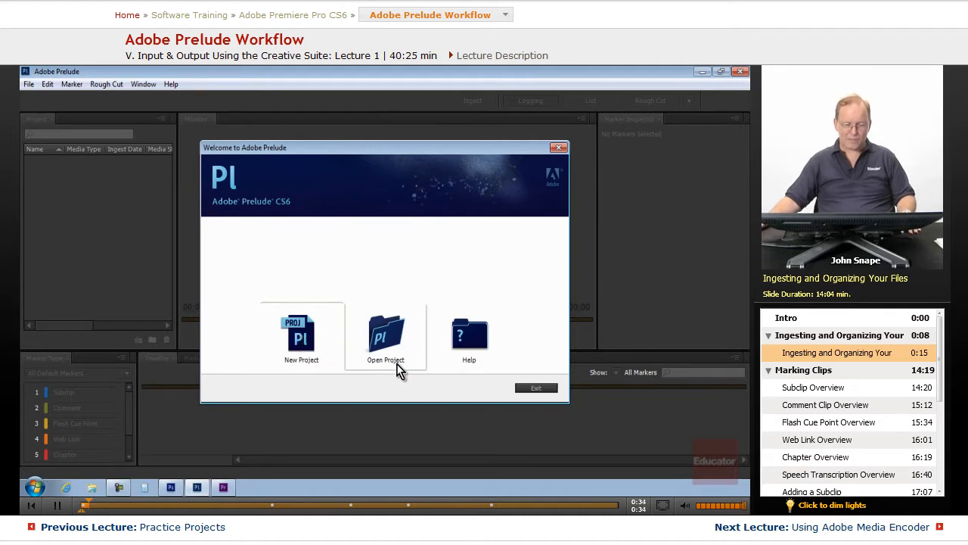
mouse_move(491, 401)
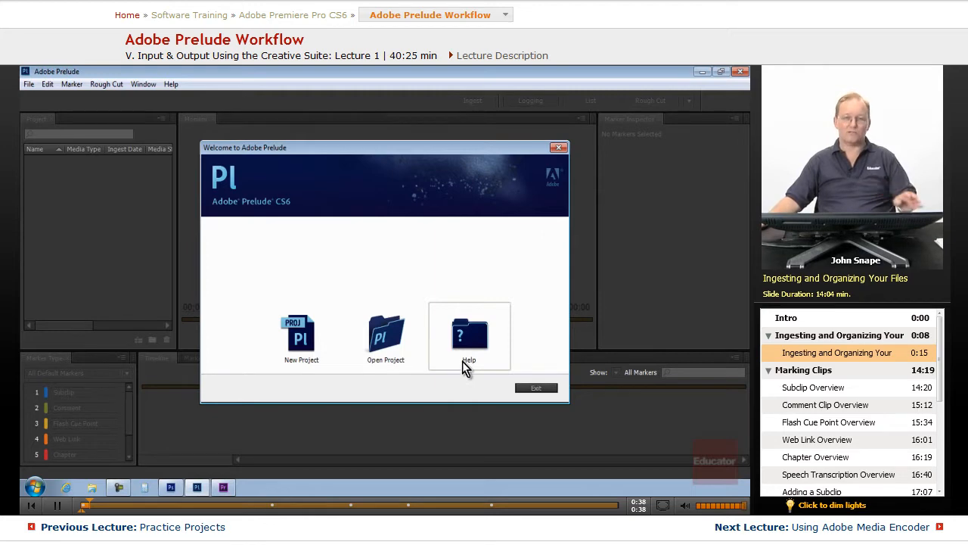
mouse_move(301, 336)
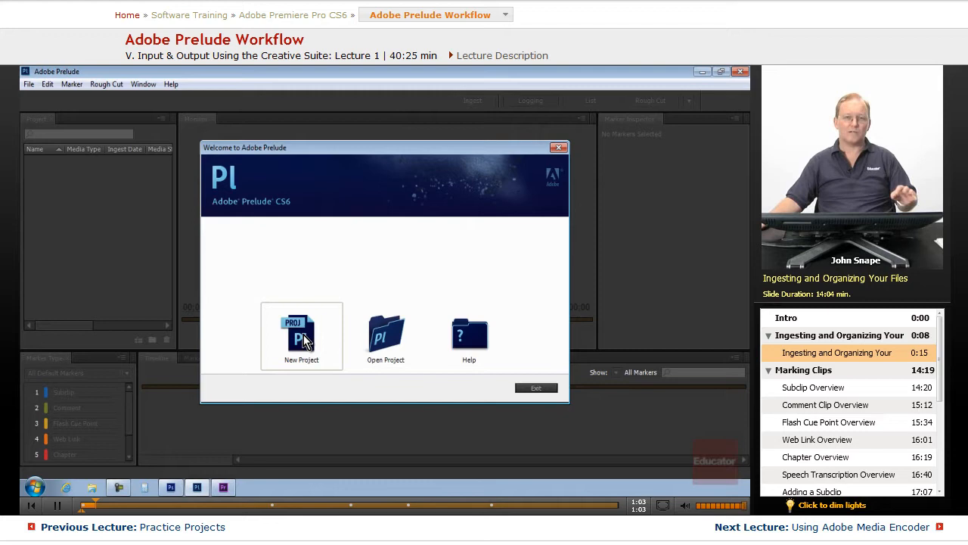
mouse_move(305, 340)
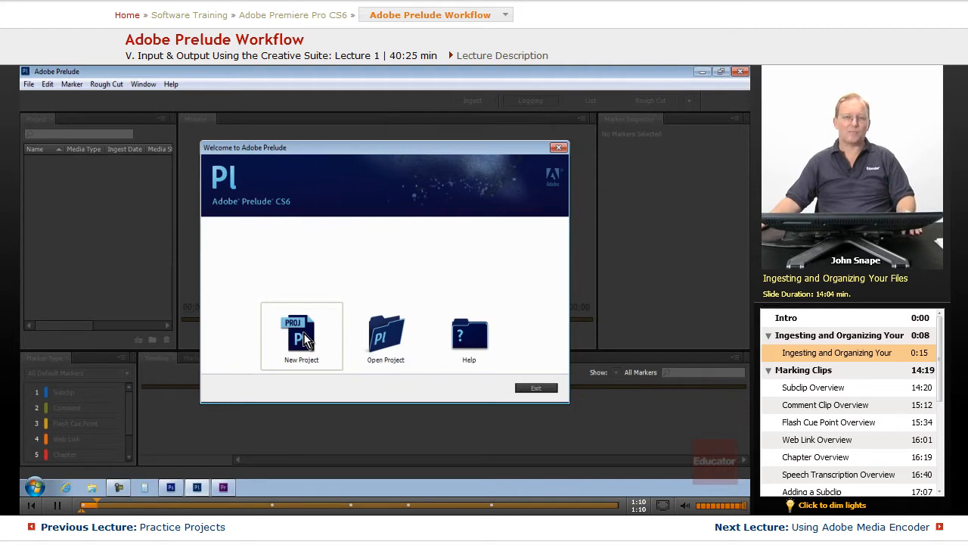
- Start a new project and save it under the name 'First Project'
click(303, 324)
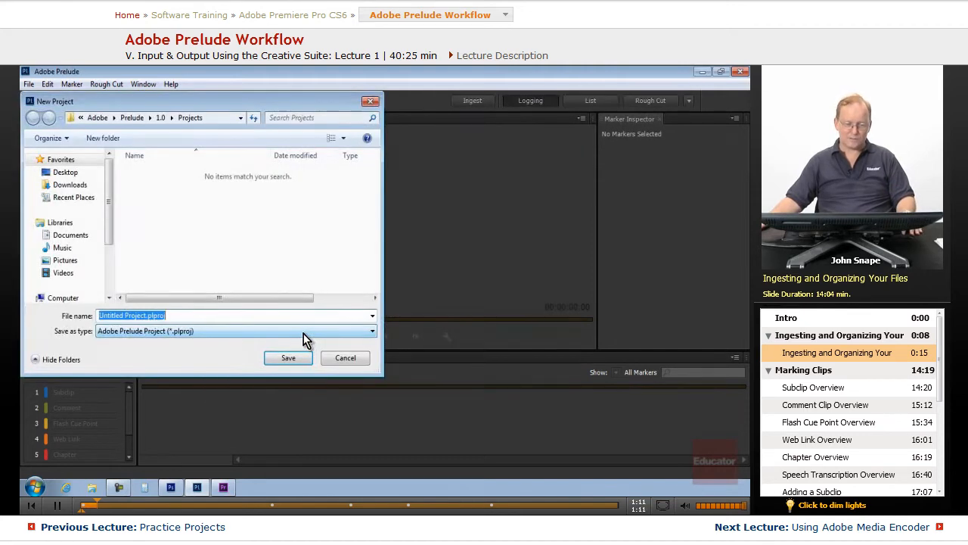
mouse_move(149, 139)
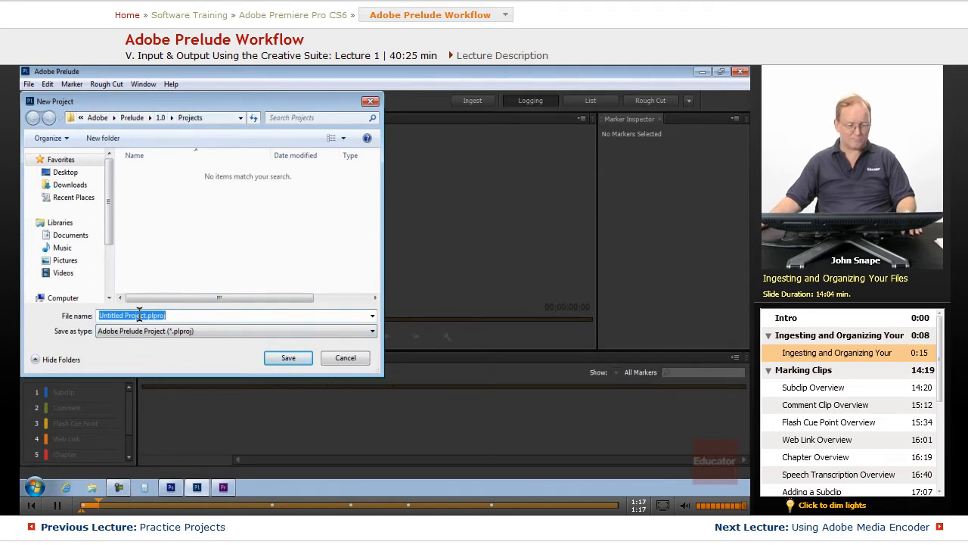
click(143, 316)
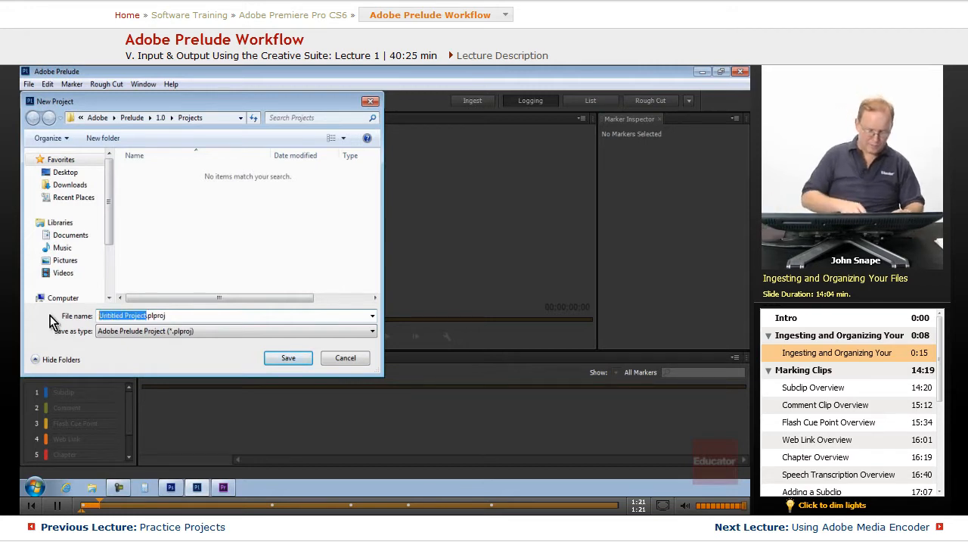
text(First Pro)
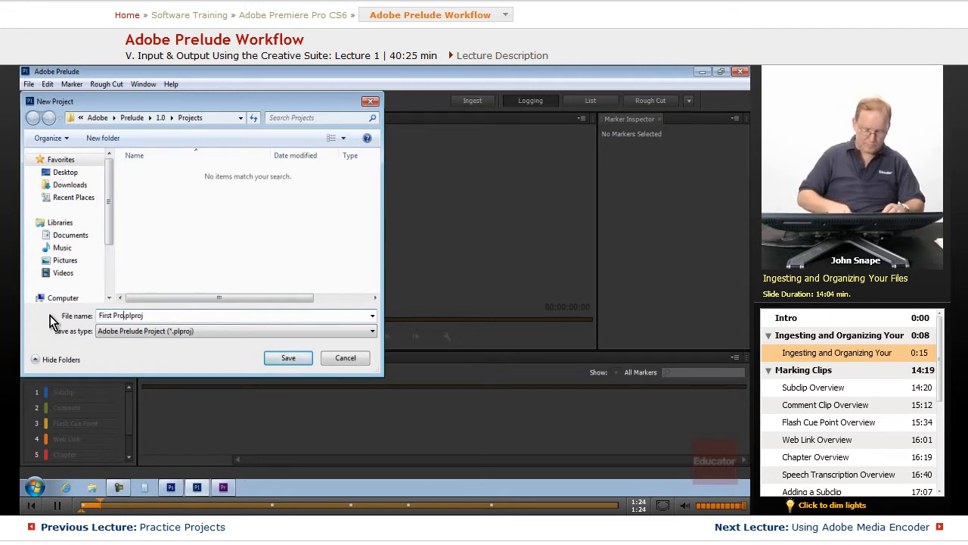
mouse_move(260, 390)
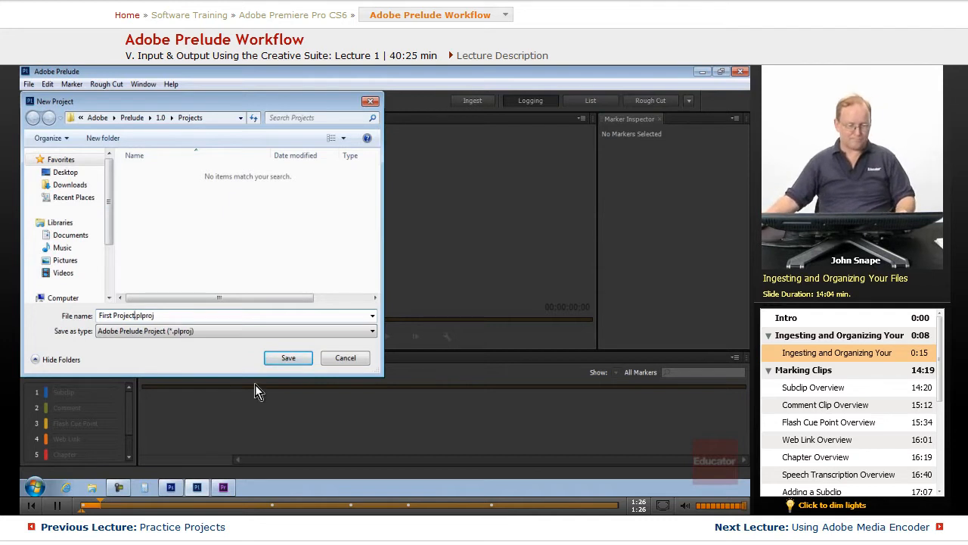
click(287, 358)
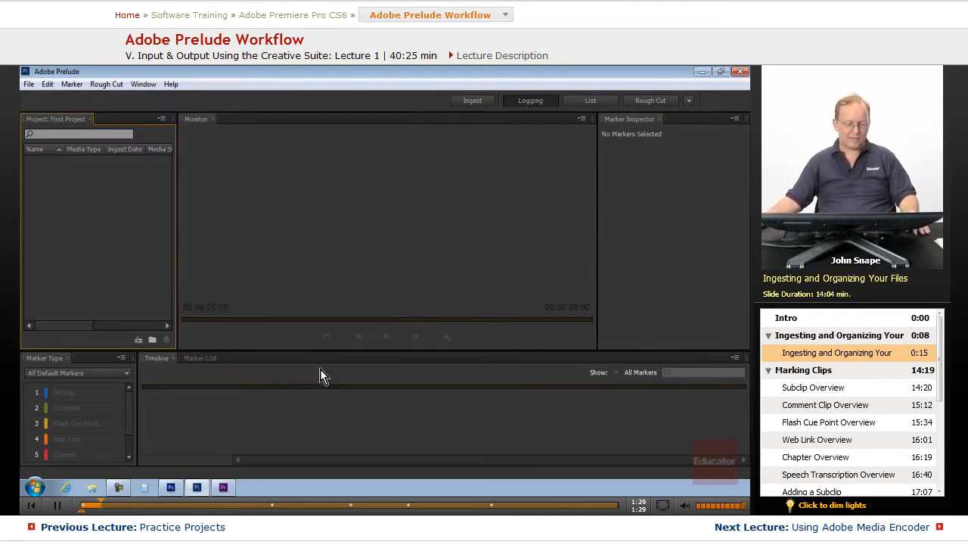
mouse_move(166, 251)
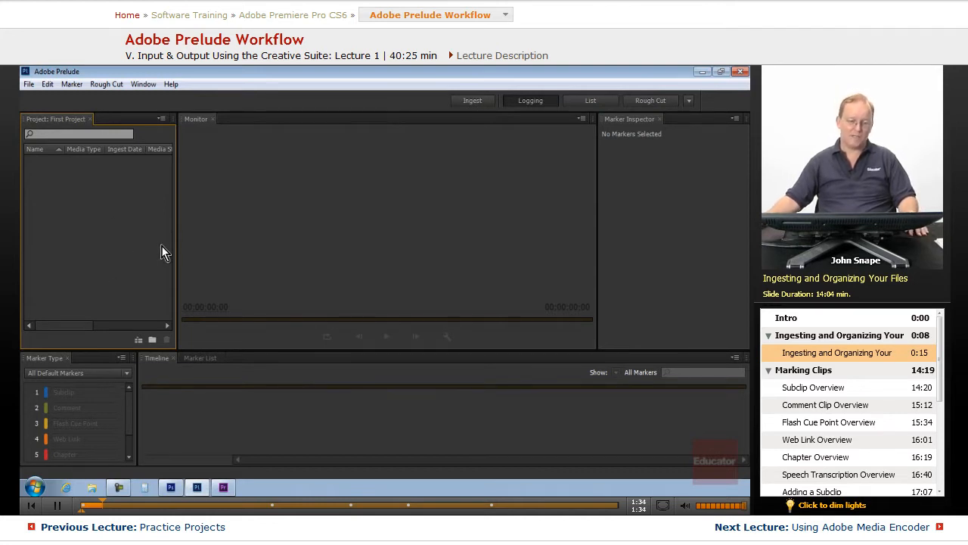
mouse_move(312, 252)
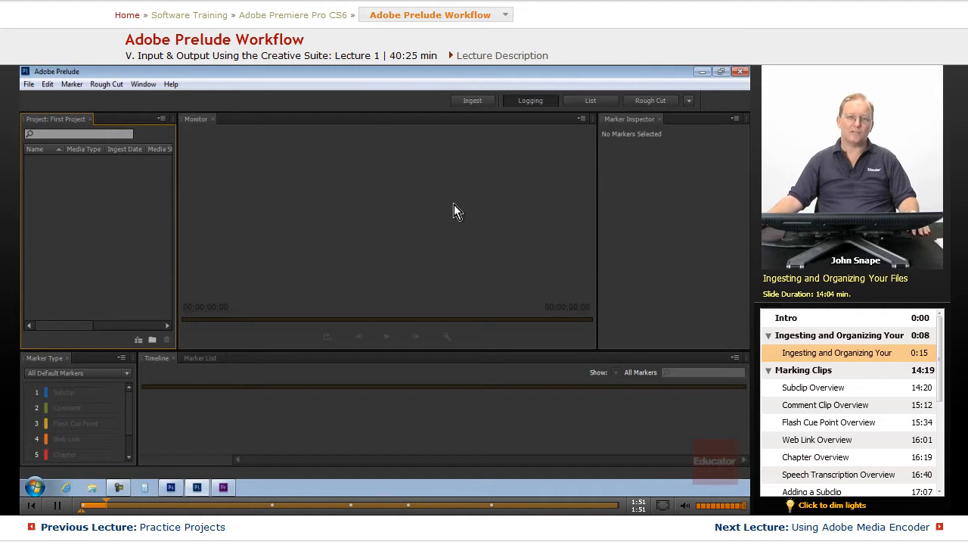
mouse_move(442, 230)
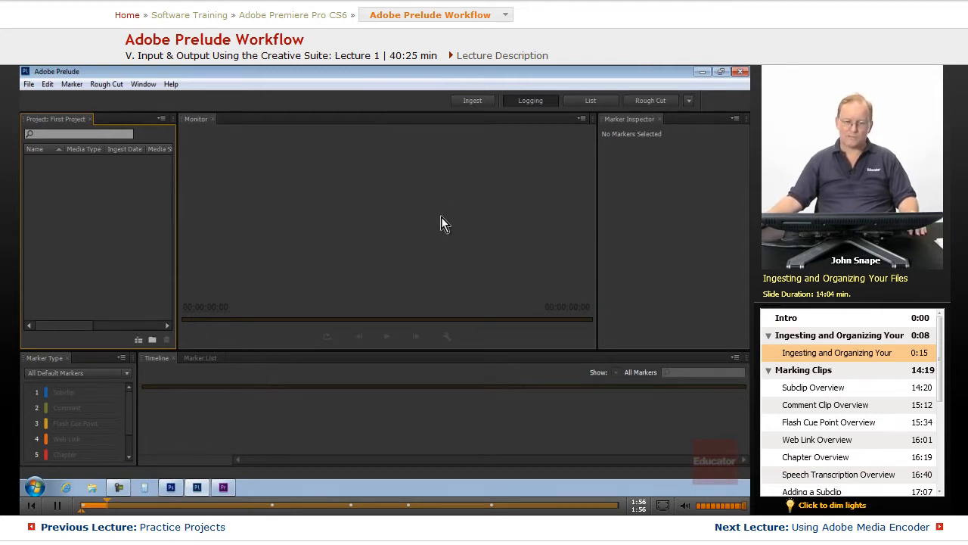
mouse_move(306, 171)
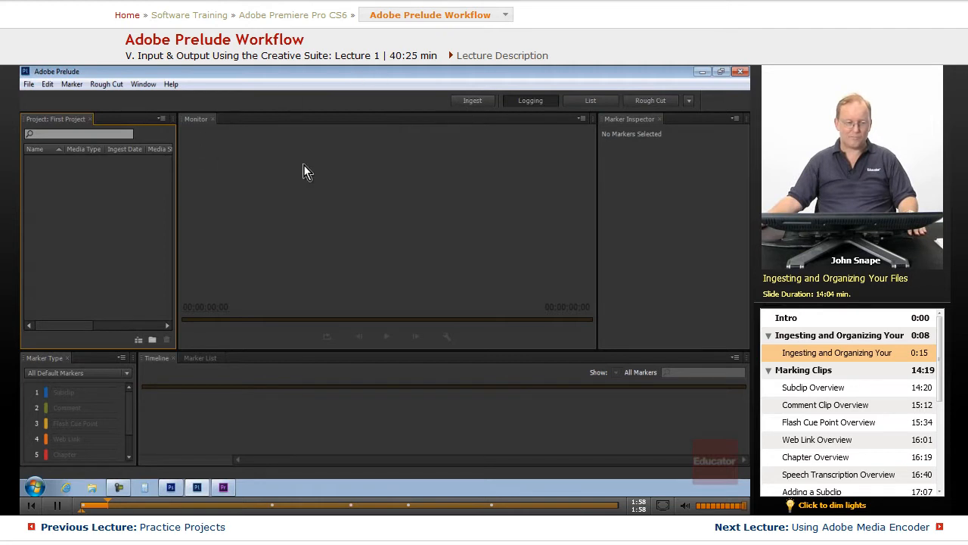
mouse_move(29, 85)
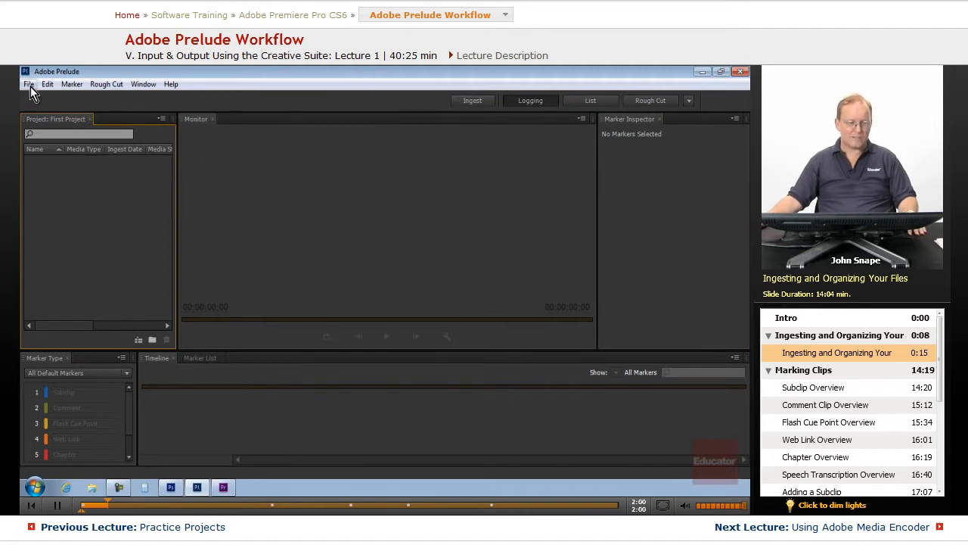
click(29, 85)
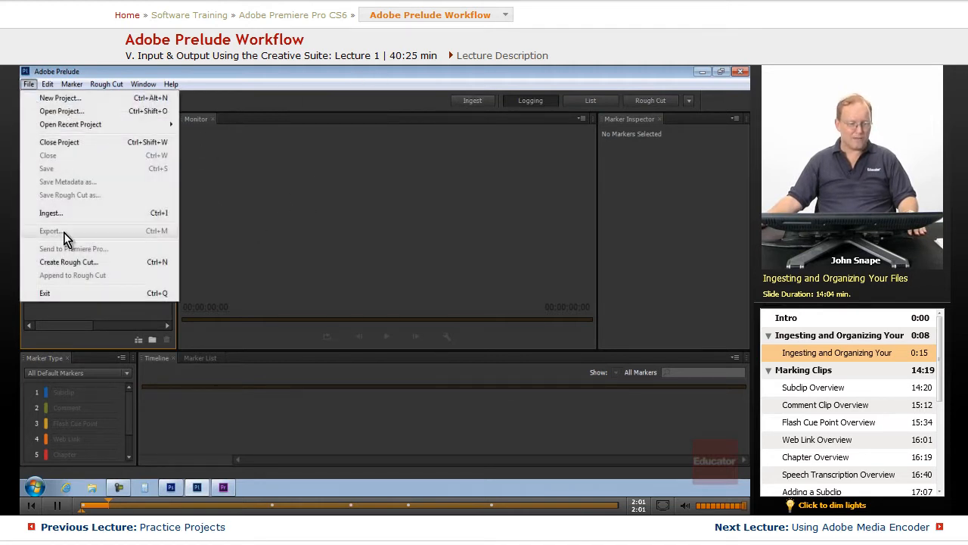
mouse_move(51, 212)
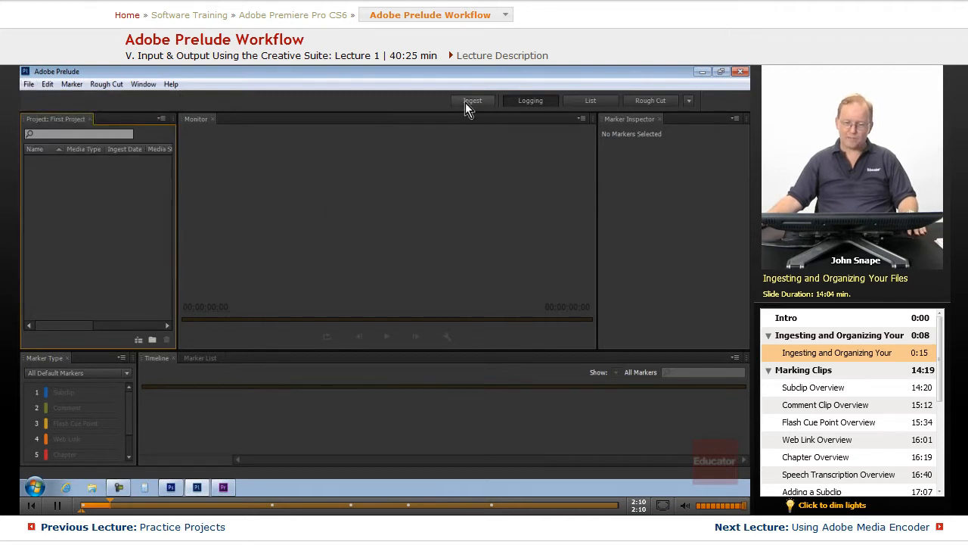
mouse_move(336, 165)
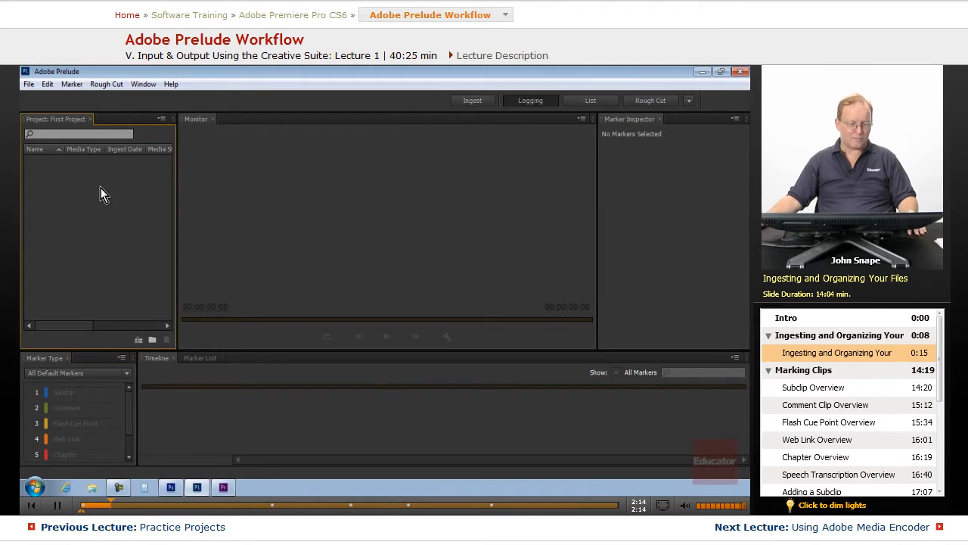
- In the Ingest window, browse EOS_DIGITAL (F:) > PRIVATE > AVCHD to list its three clips
click(472, 100)
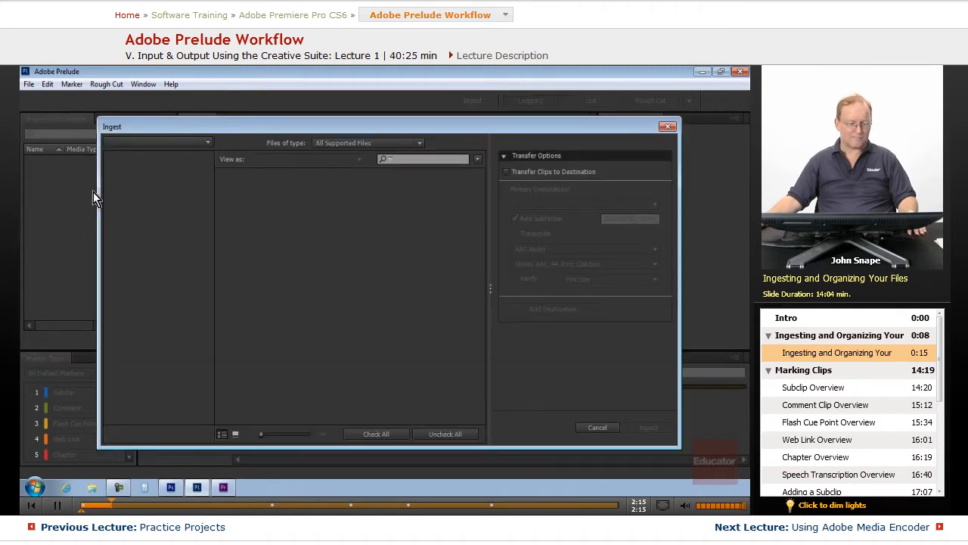
mouse_move(522, 220)
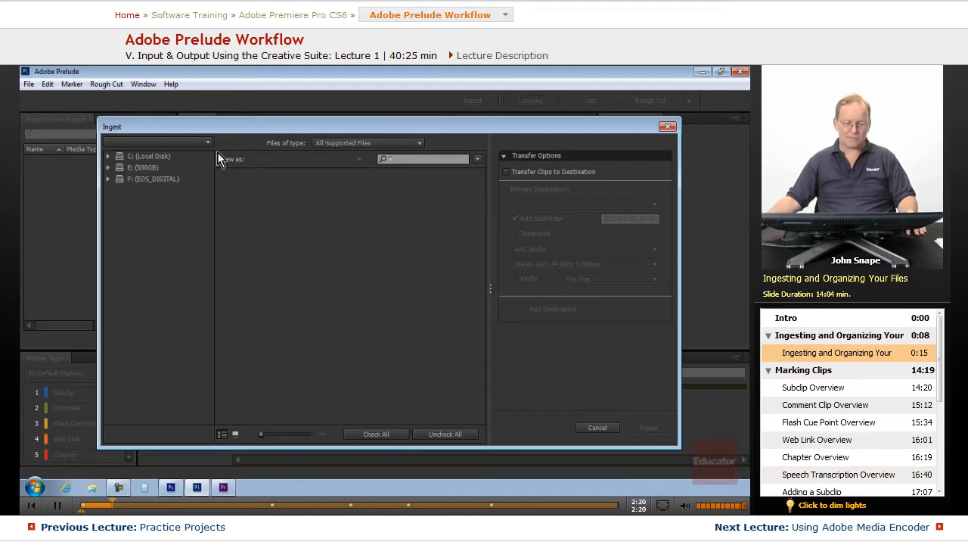
mouse_move(466, 239)
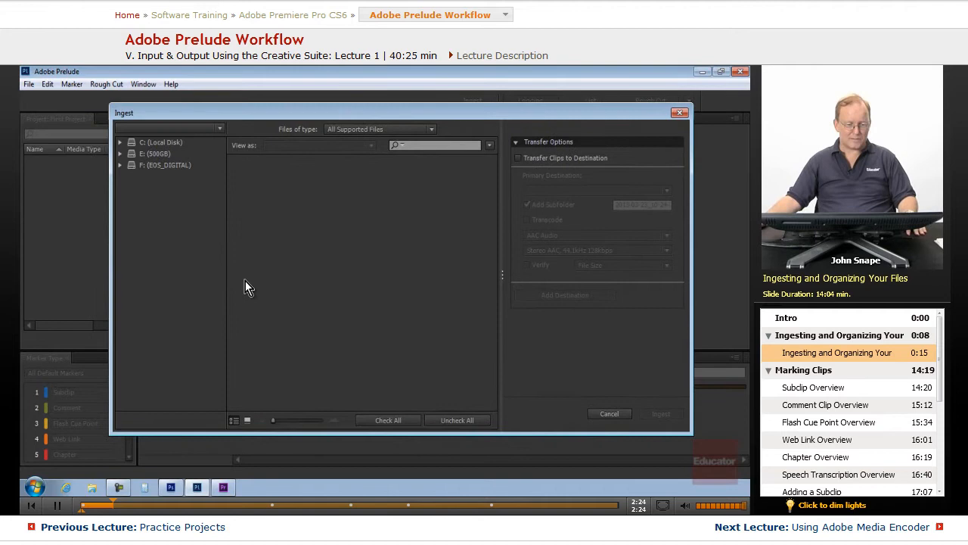
mouse_move(415, 269)
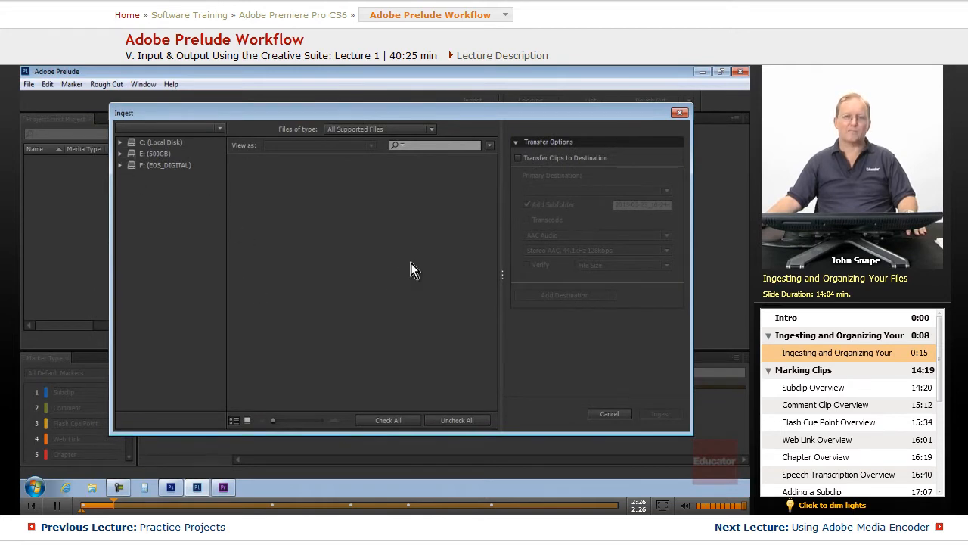
mouse_move(410, 316)
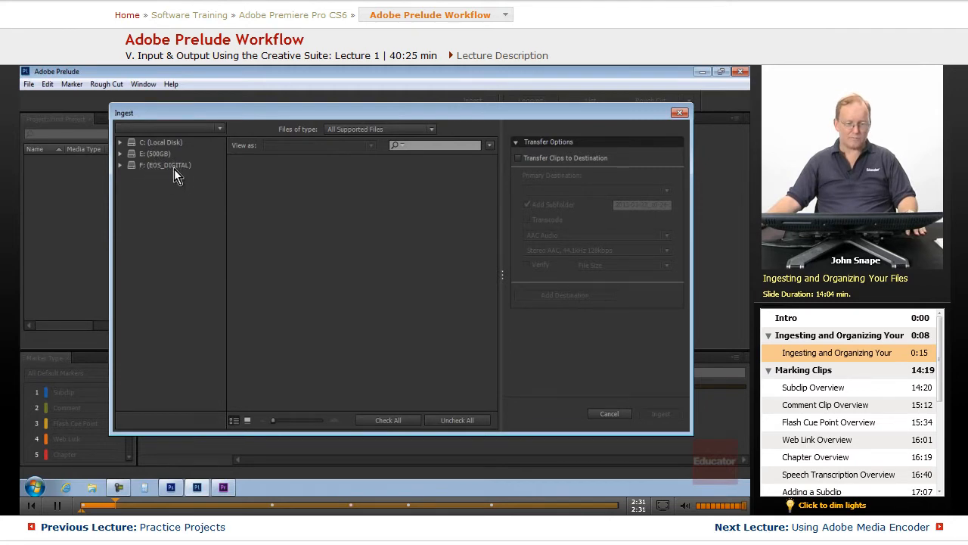
mouse_move(191, 190)
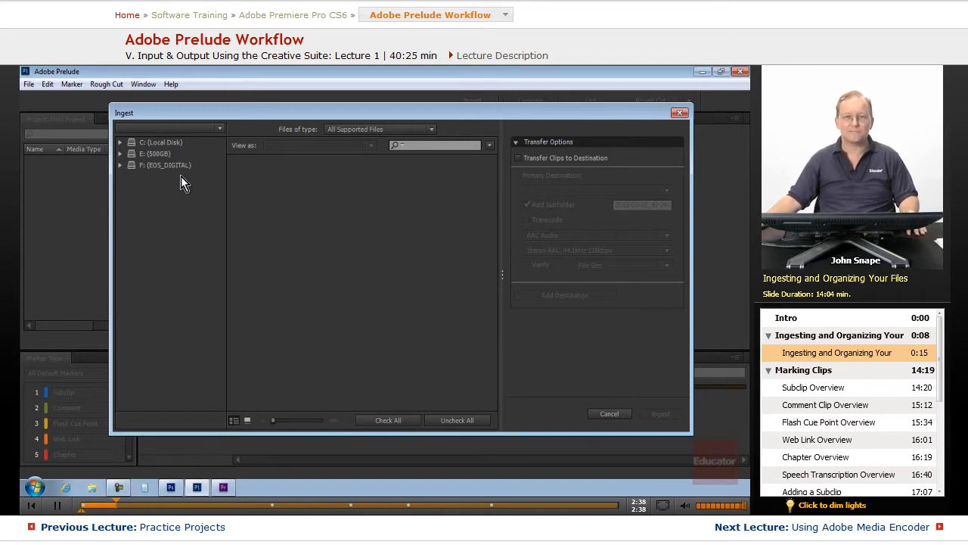
mouse_move(315, 286)
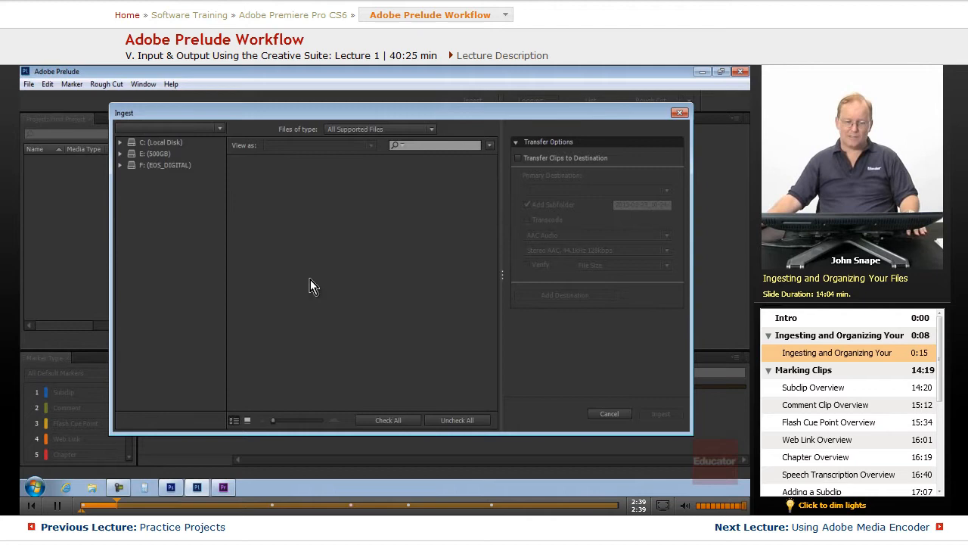
mouse_move(147, 184)
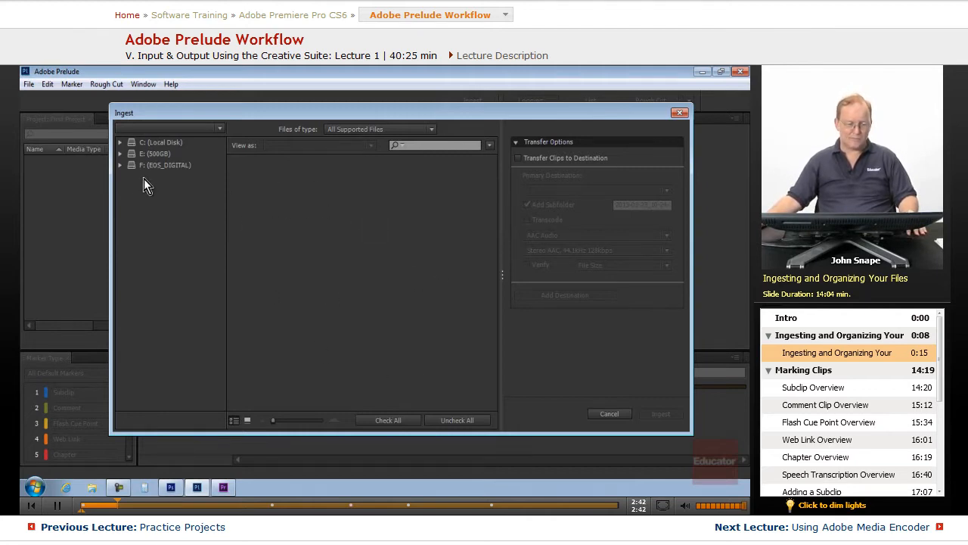
click(122, 164)
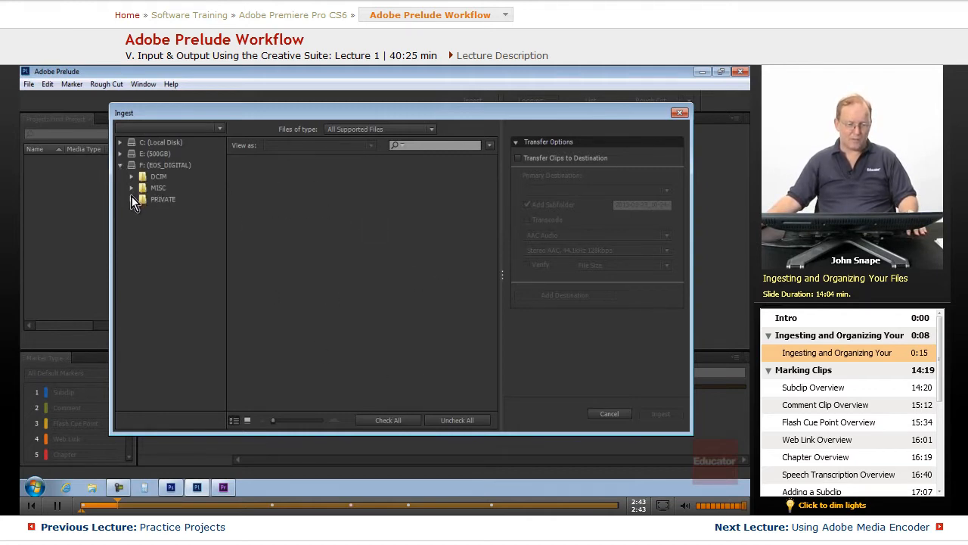
click(131, 200)
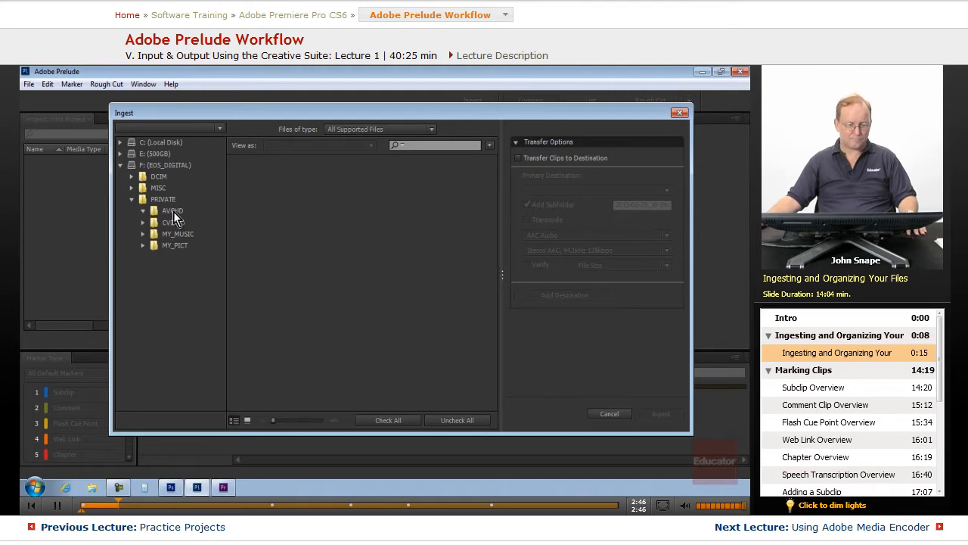
click(172, 211)
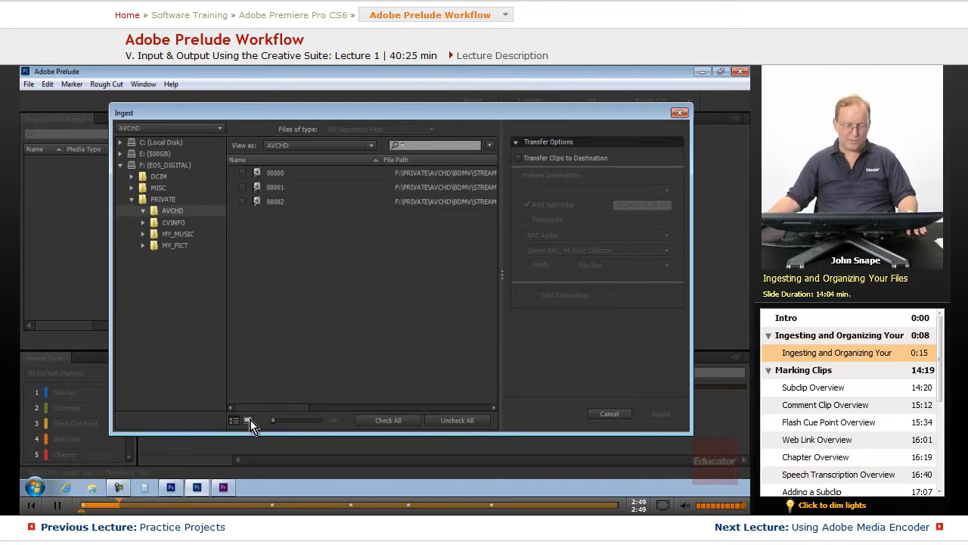
- Show the AVCHD clips as thumbnails, check the View As formats, and mark clip 00002 for ingest
click(248, 420)
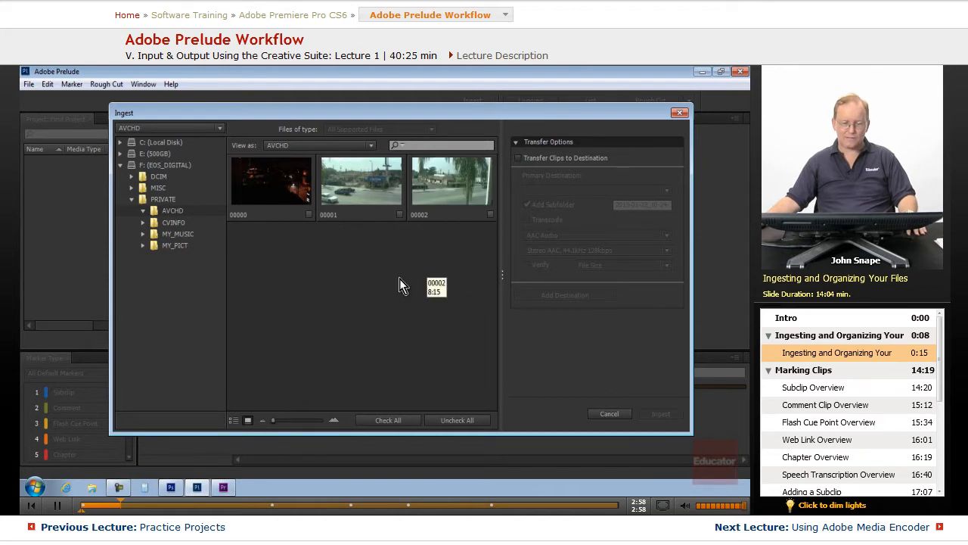
mouse_move(300, 146)
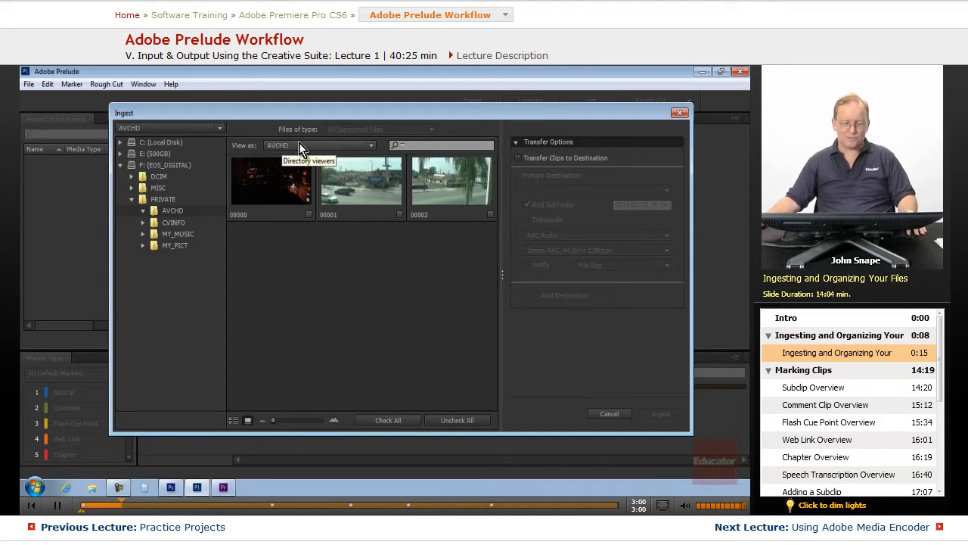
mouse_move(366, 149)
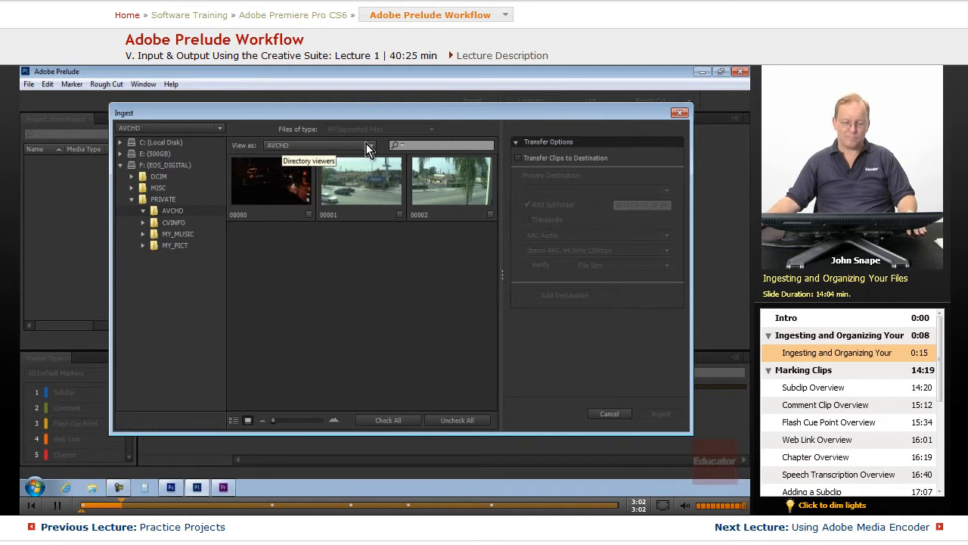
click(369, 145)
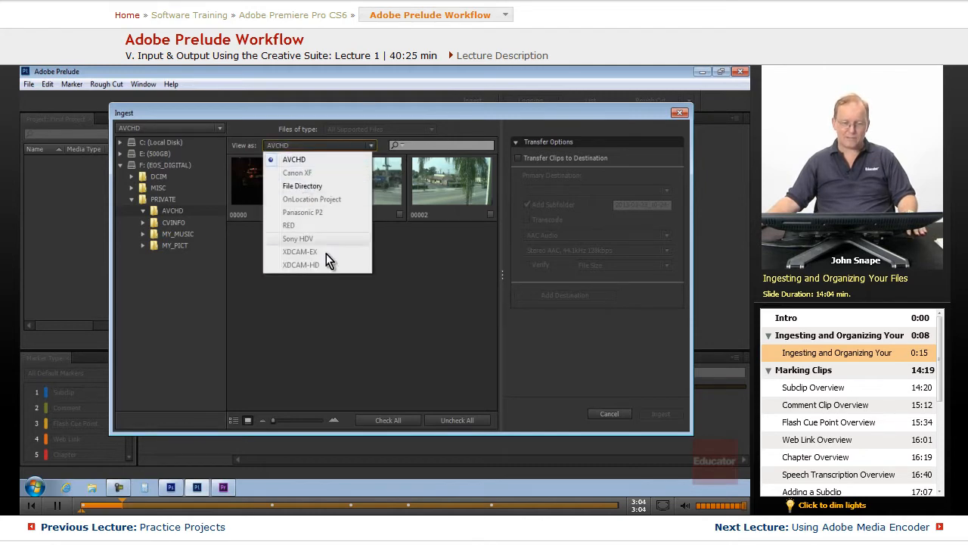
mouse_move(316, 219)
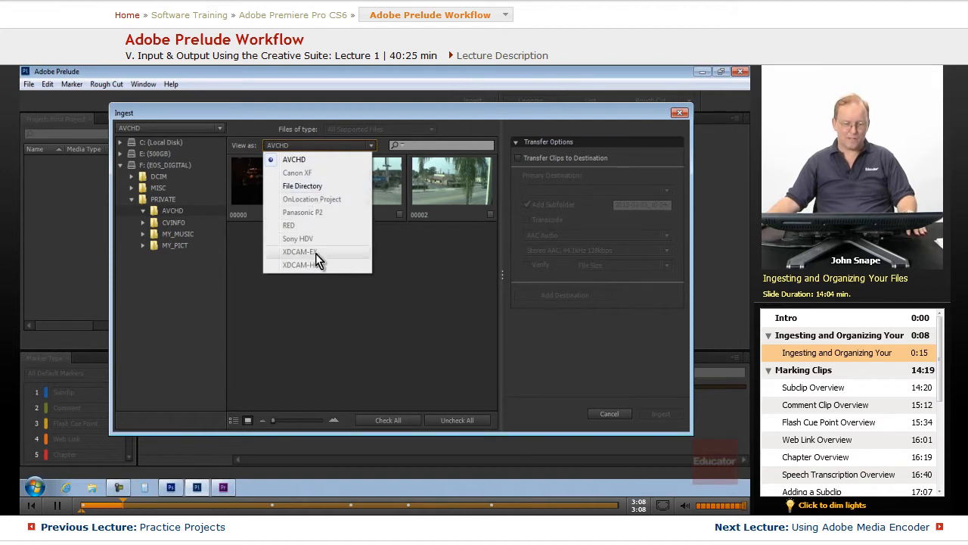
mouse_move(320, 203)
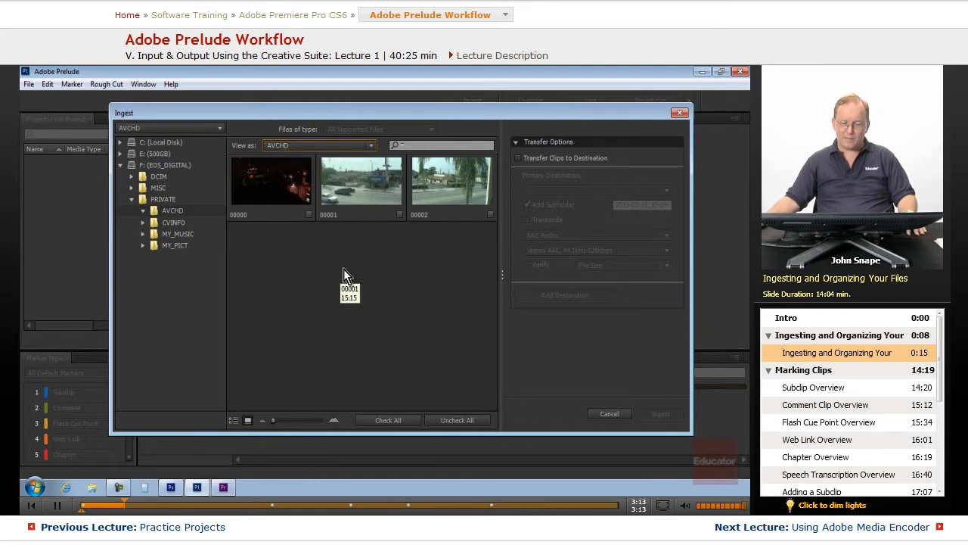
mouse_move(297, 188)
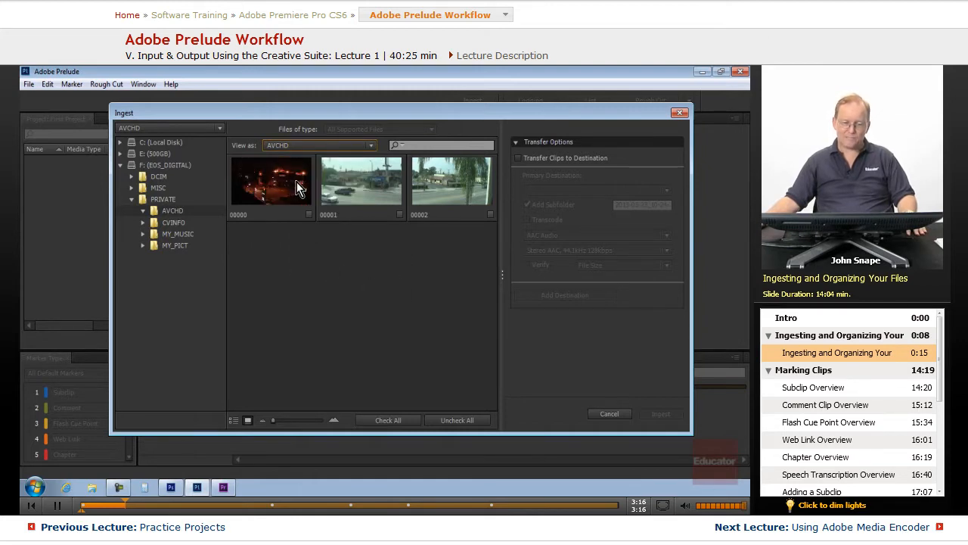
mouse_move(319, 254)
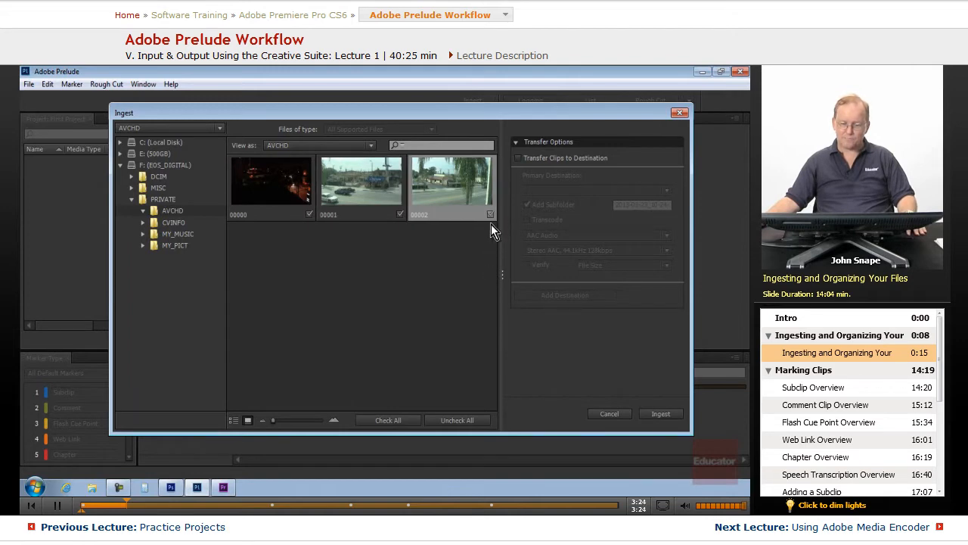
mouse_move(391, 316)
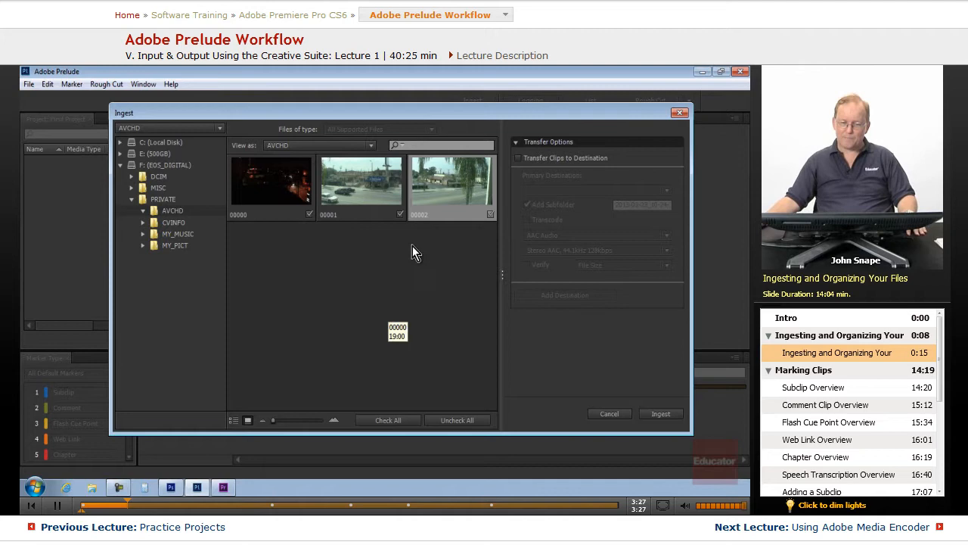
mouse_move(431, 294)
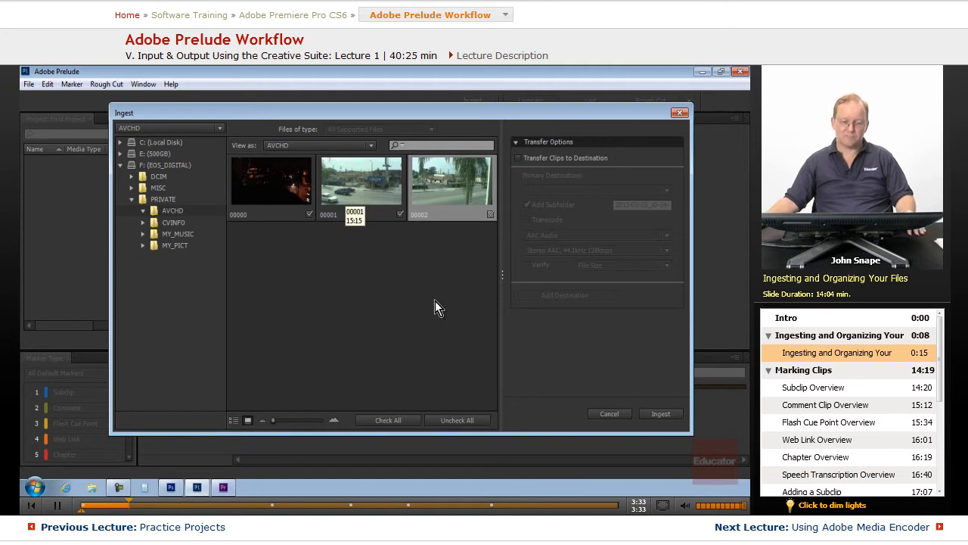
mouse_move(276, 188)
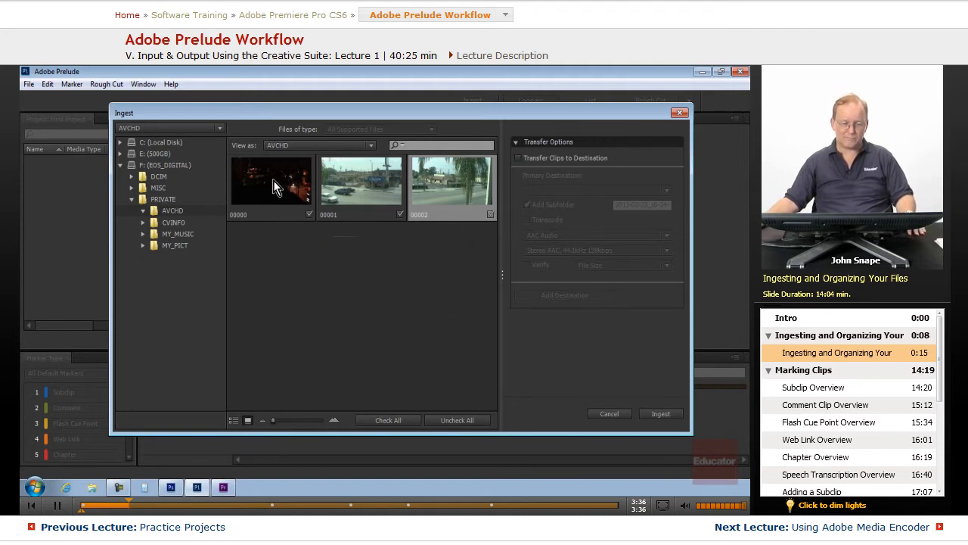
mouse_move(336, 368)
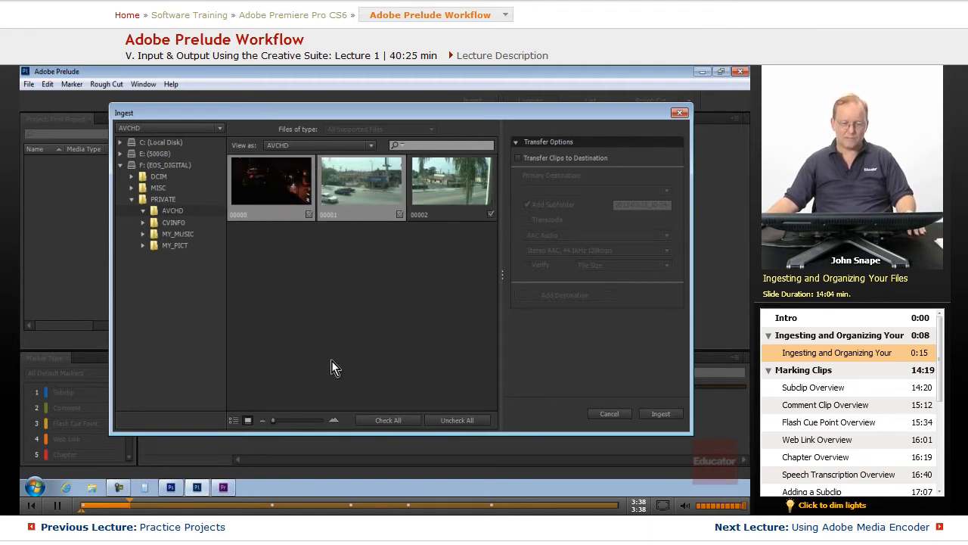
mouse_move(492, 227)
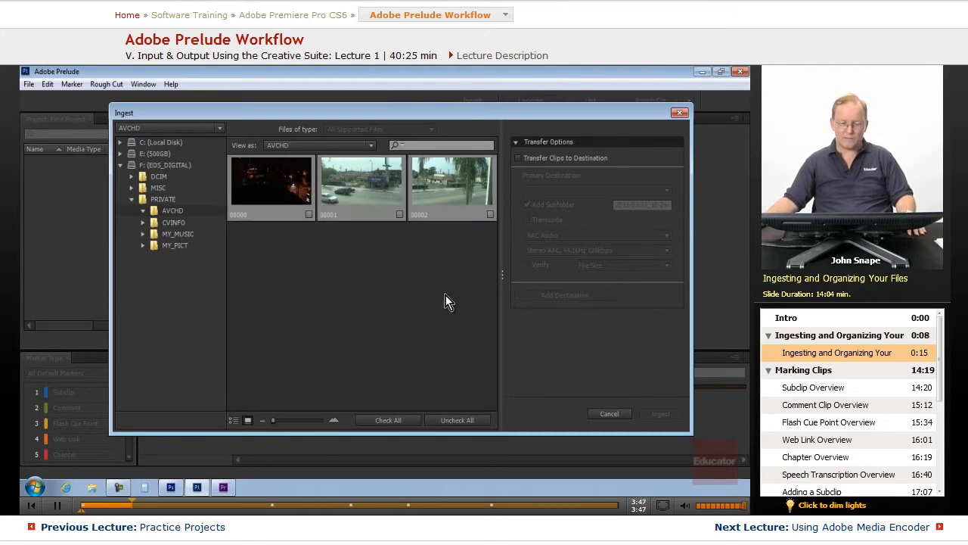
click(400, 215)
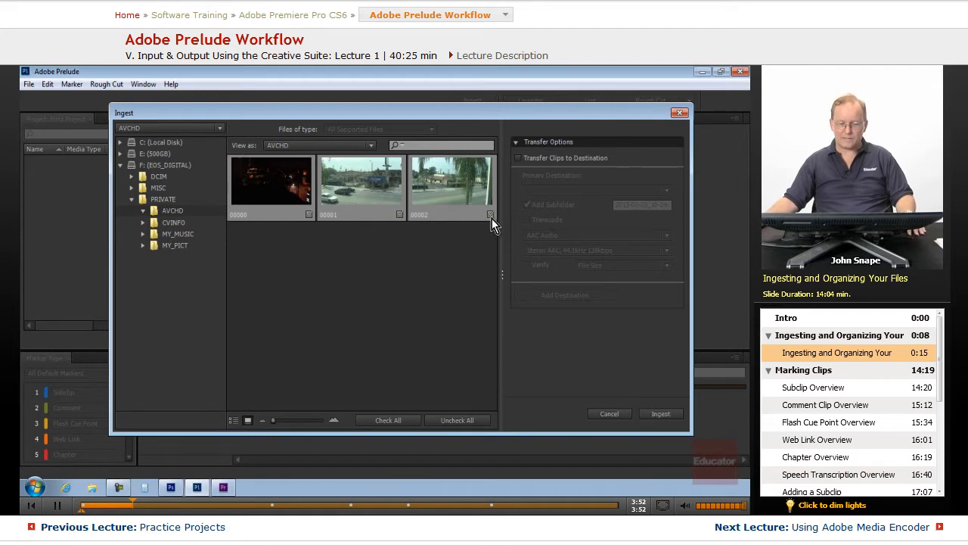
mouse_move(466, 288)
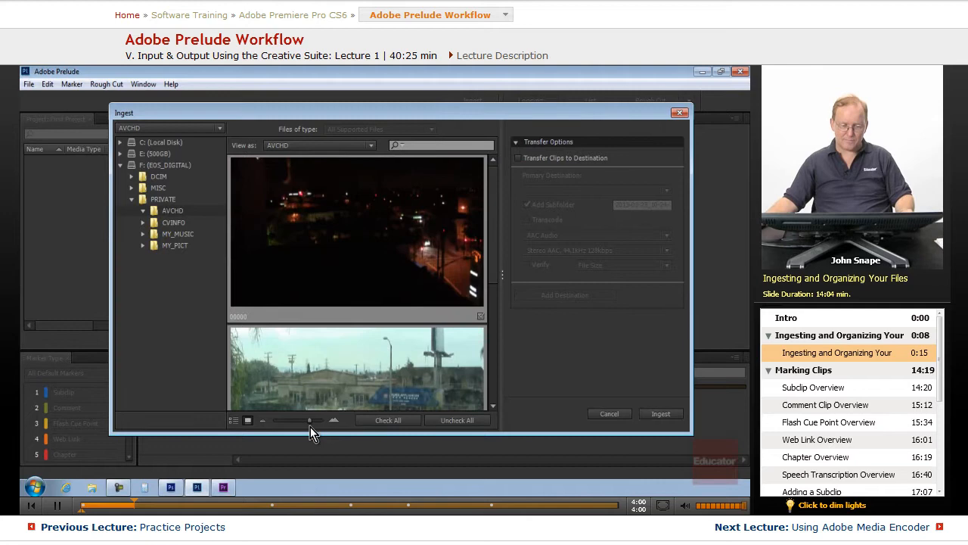
mouse_move(245, 278)
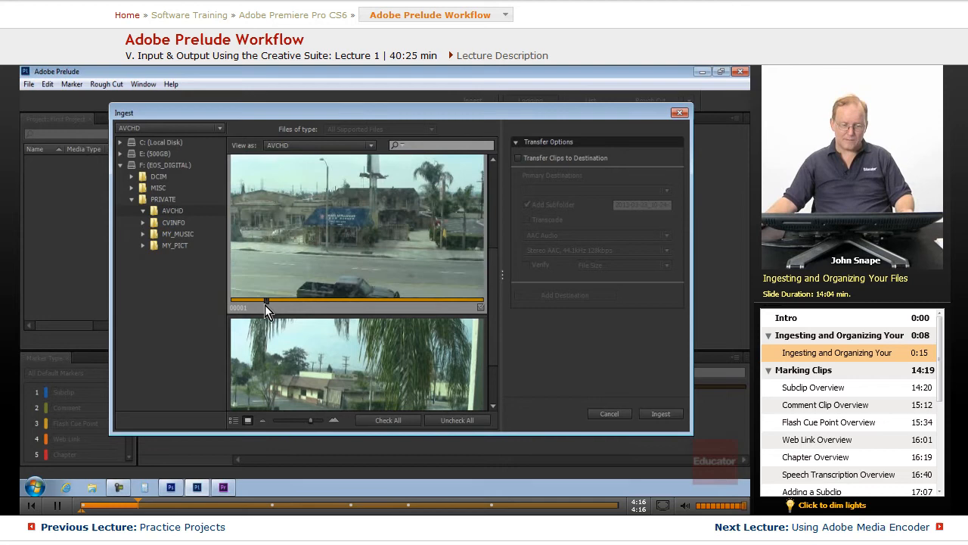
- Scrub through the thumbnails of clips 00001 and 00002 to preview their footage
drag(265, 300, 446, 299)
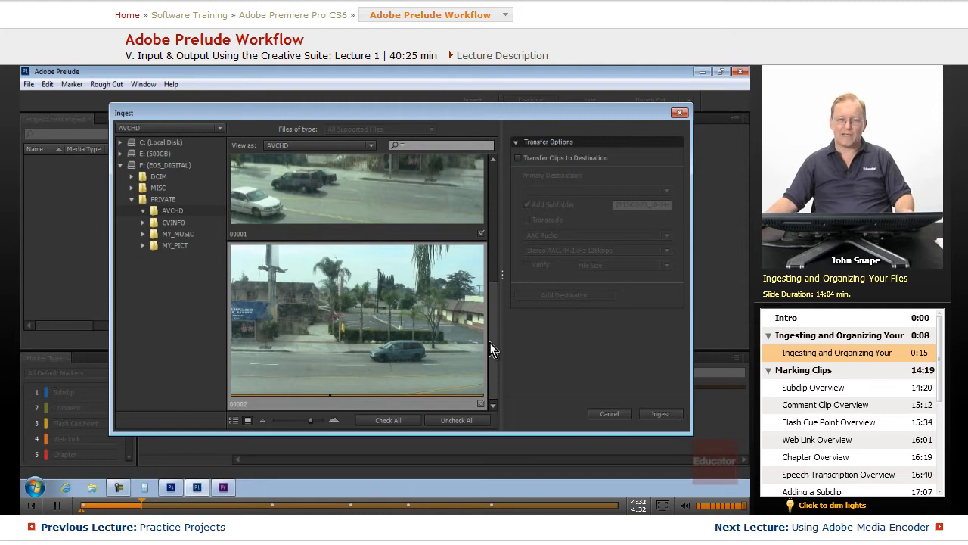
mouse_move(333, 402)
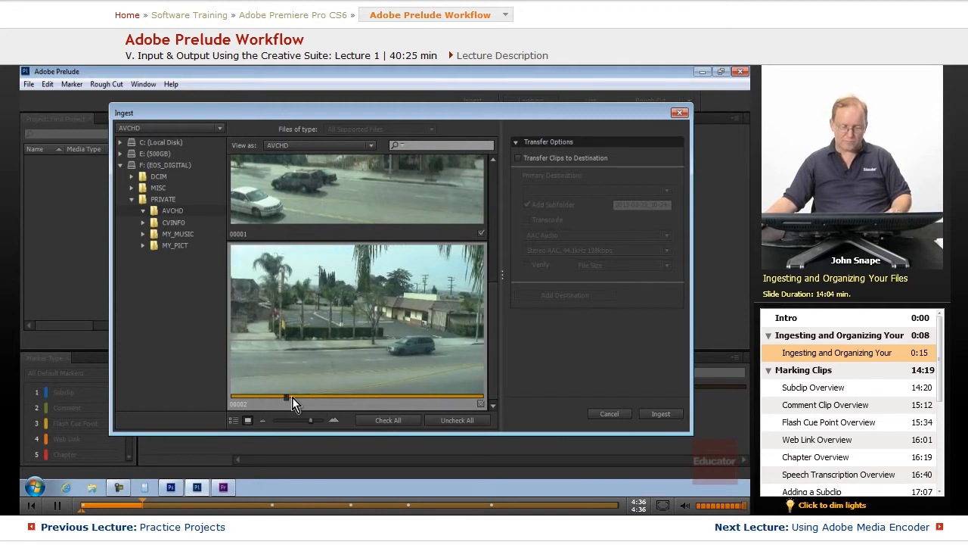
drag(285, 397, 431, 397)
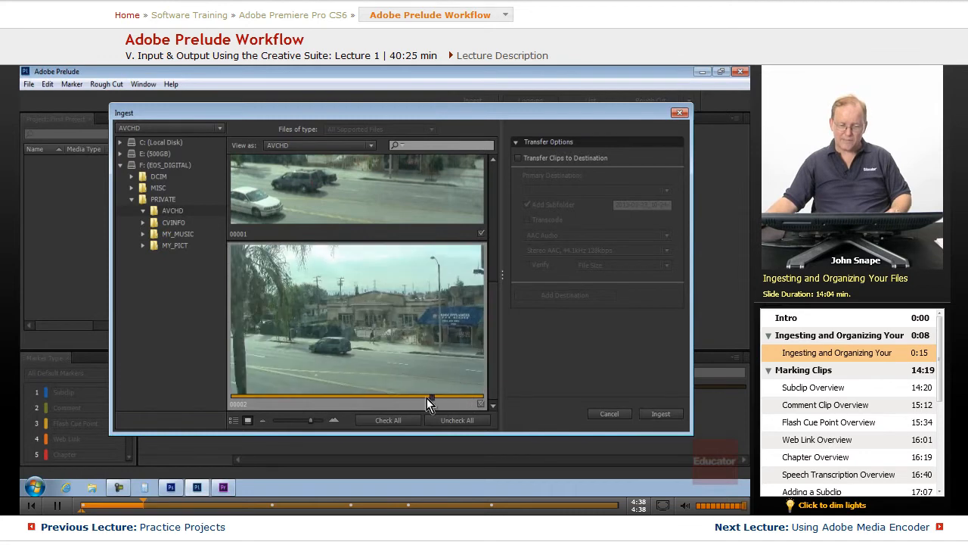
drag(430, 400, 330, 400)
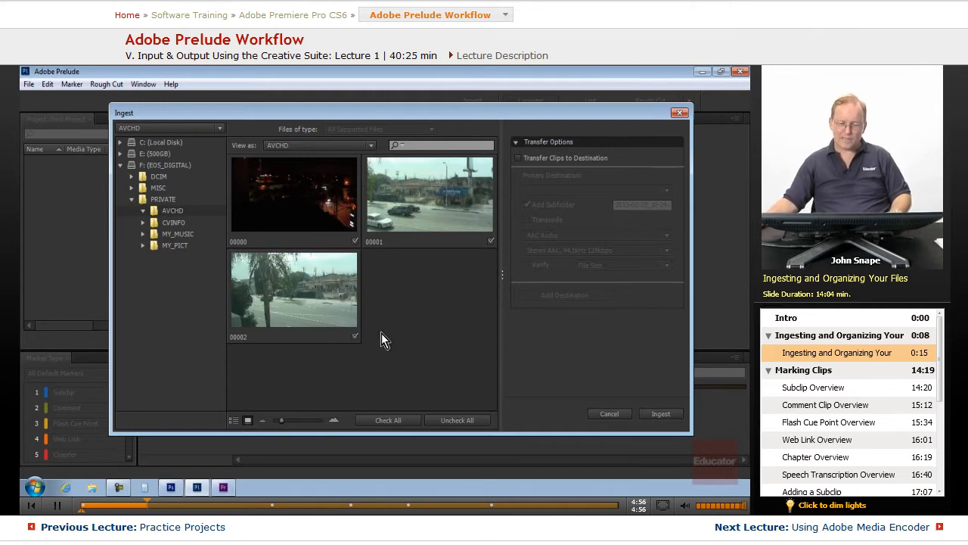
mouse_move(405, 351)
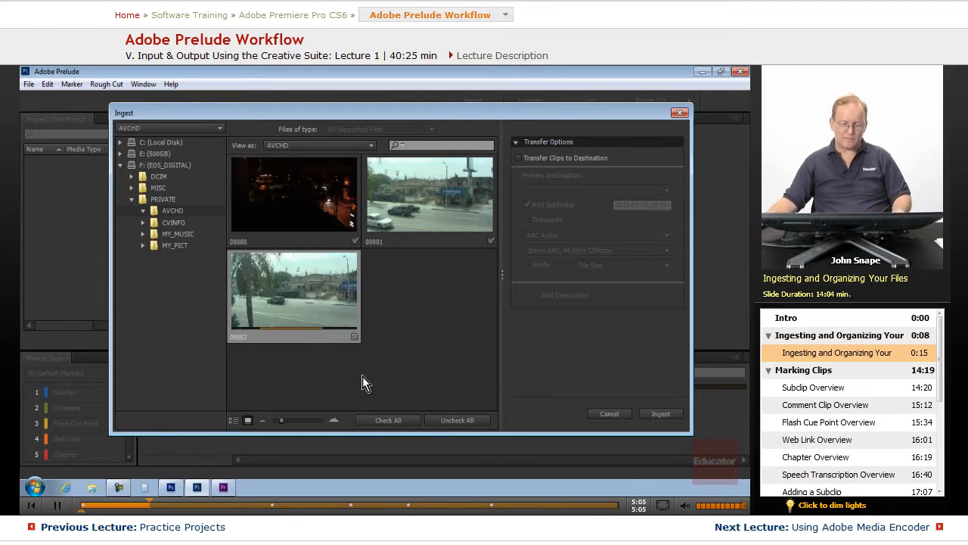
mouse_move(360, 375)
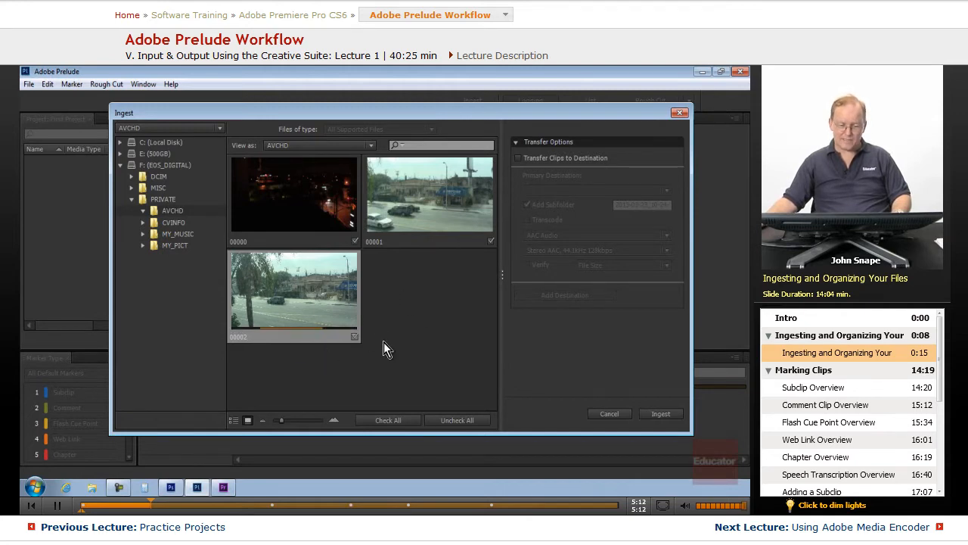
mouse_move(633, 316)
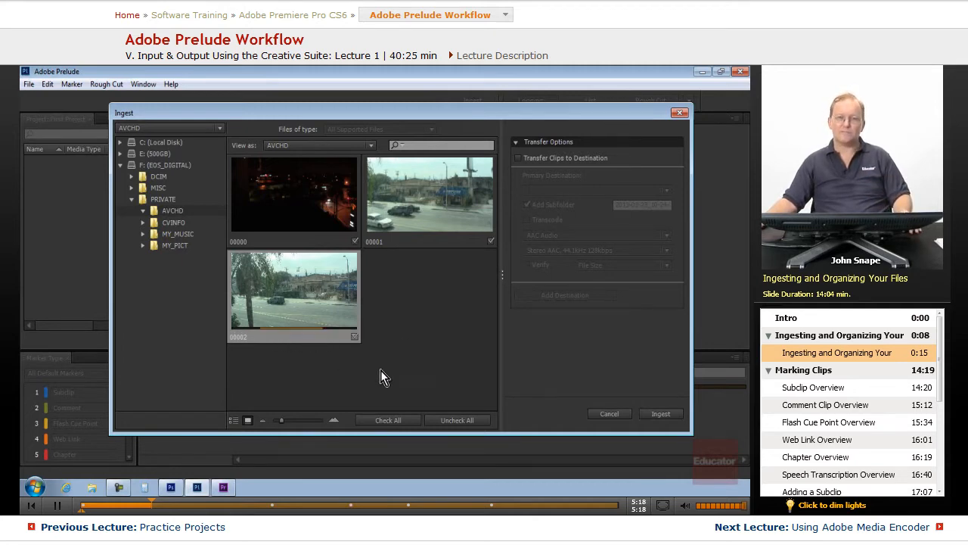
mouse_move(506, 206)
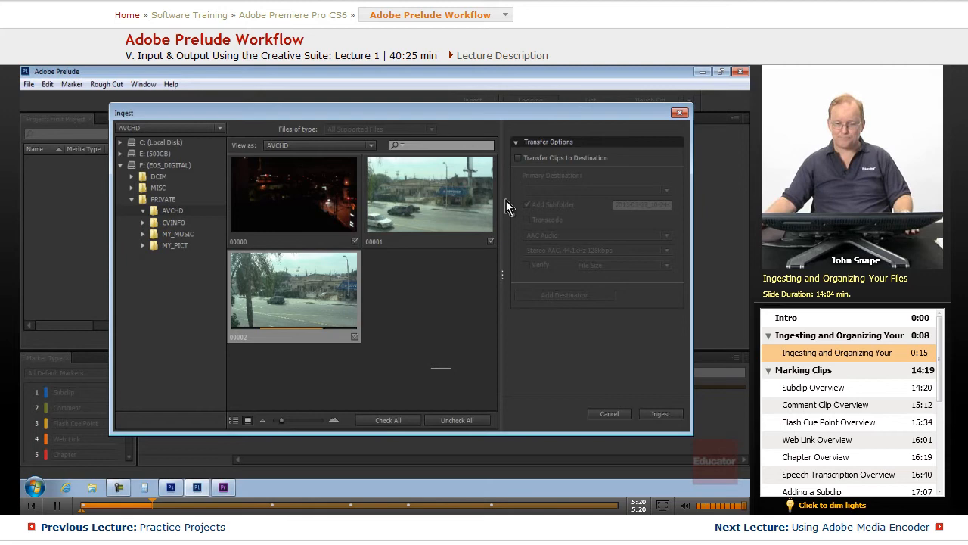
mouse_move(265, 224)
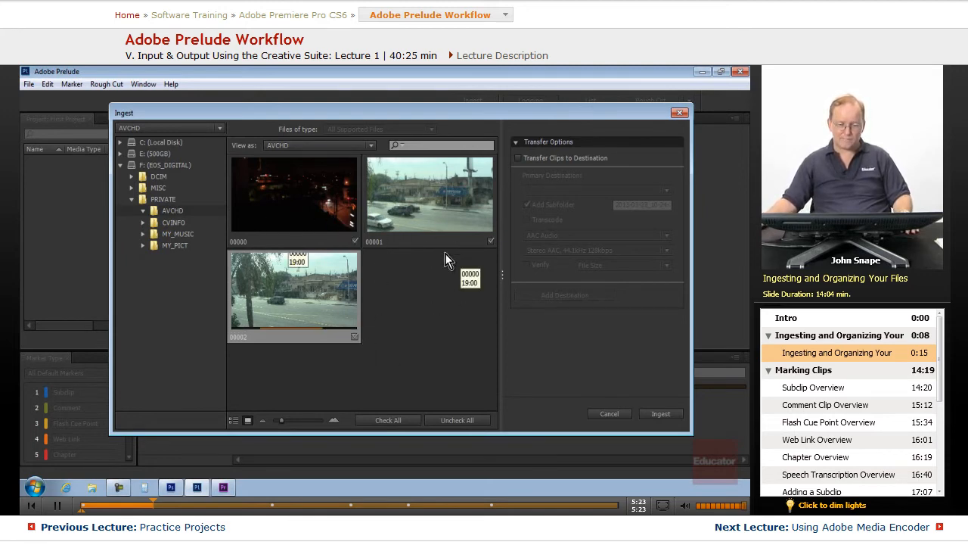
right_click(294, 290)
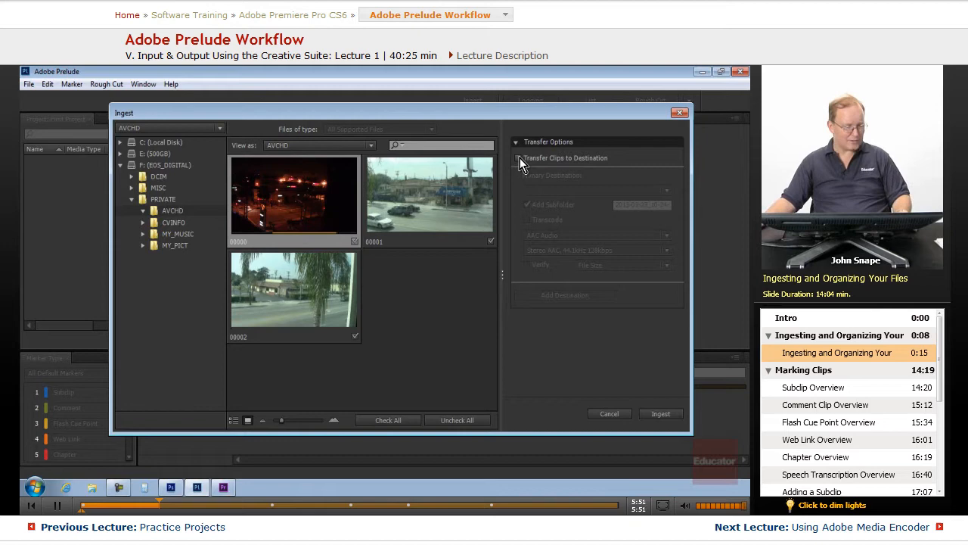
- Turn on Transfer Clips to Destination so the subfolder options appear
click(519, 157)
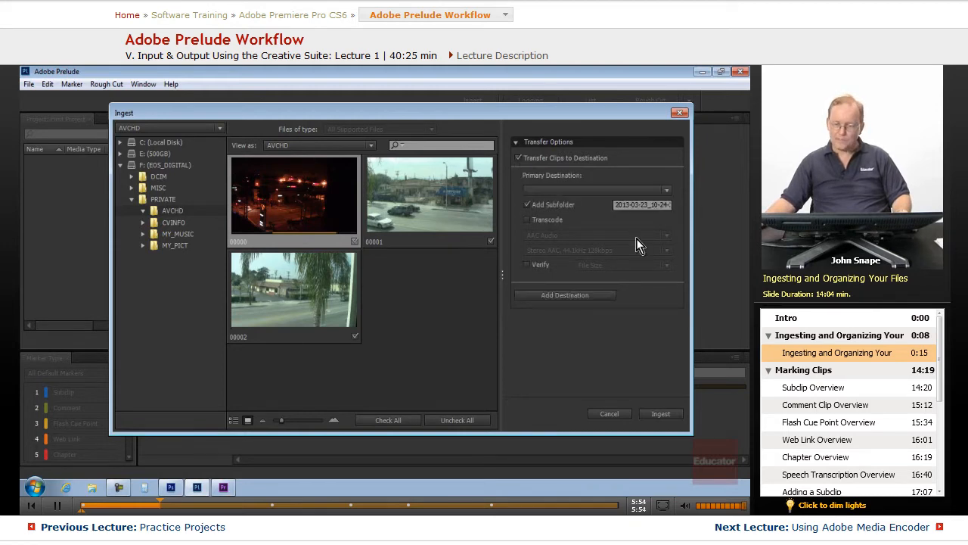
mouse_move(593, 257)
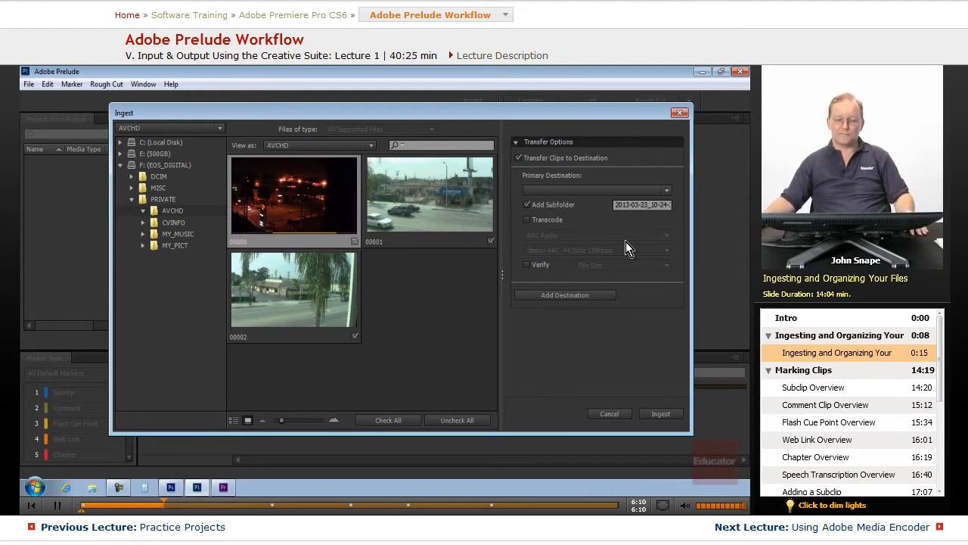
mouse_move(657, 260)
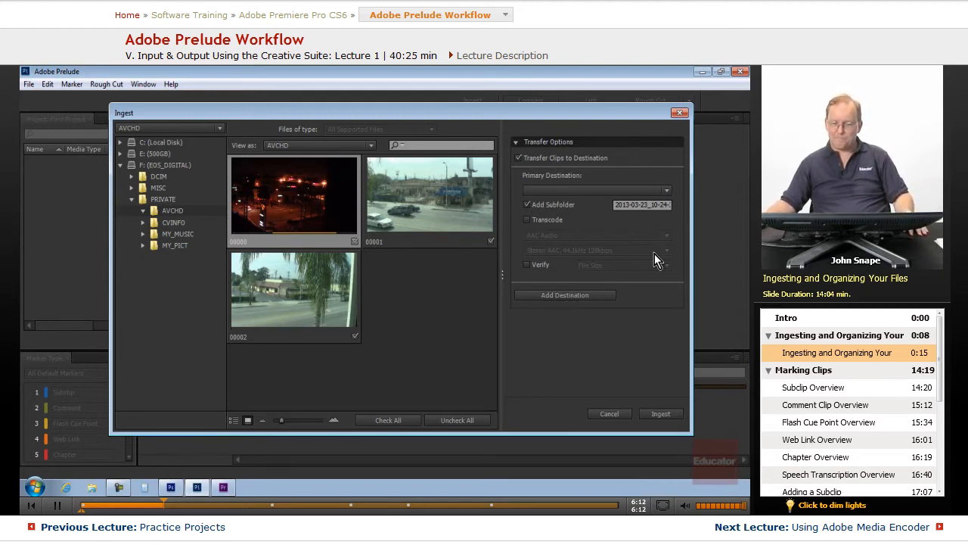
mouse_move(655, 233)
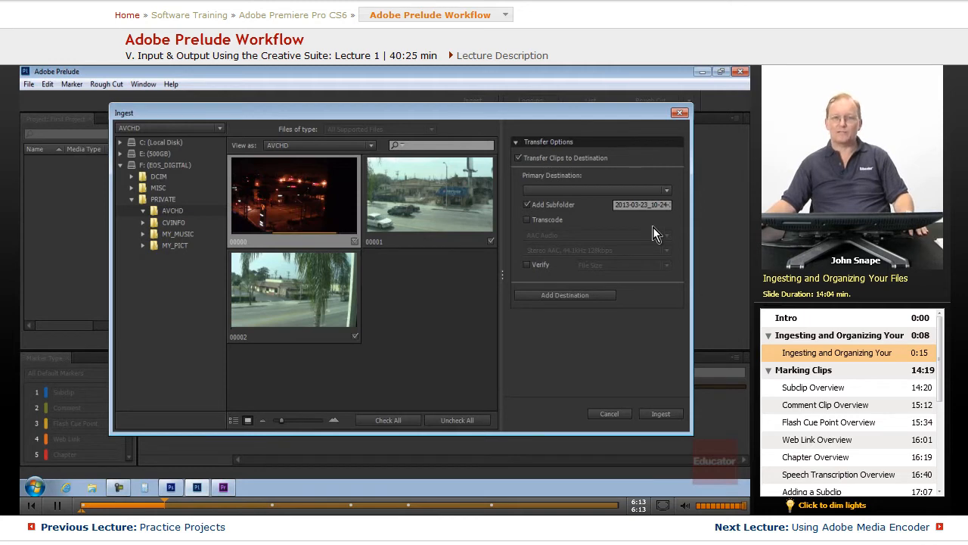
mouse_move(530, 183)
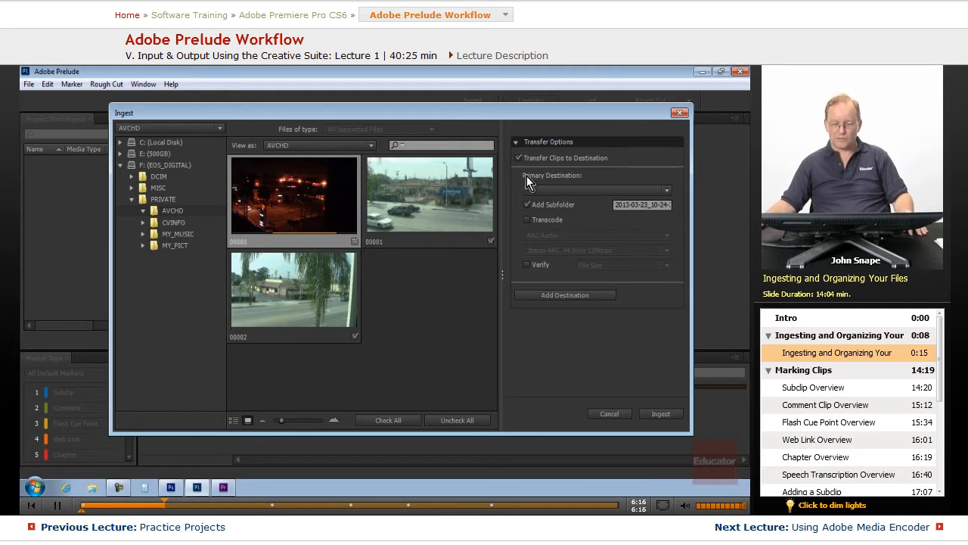
mouse_move(582, 263)
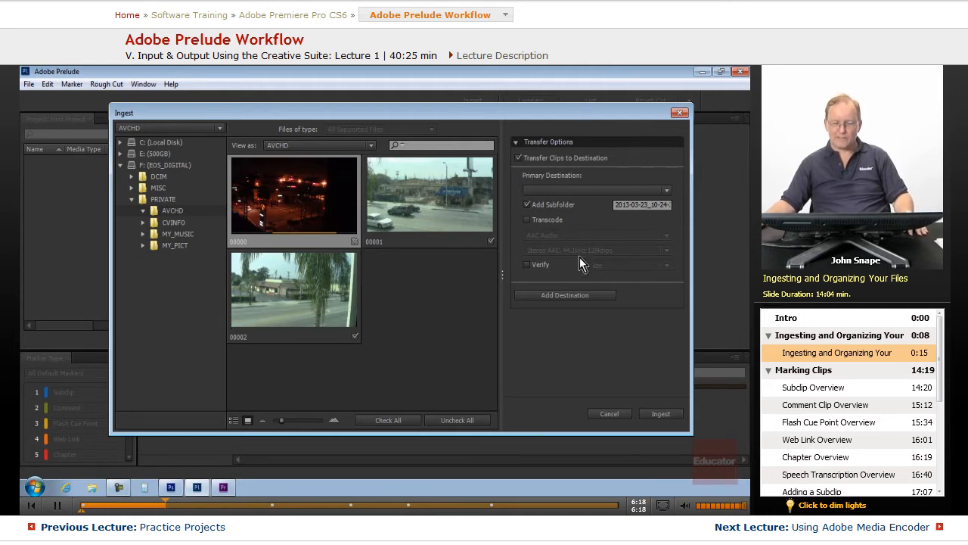
mouse_move(590, 203)
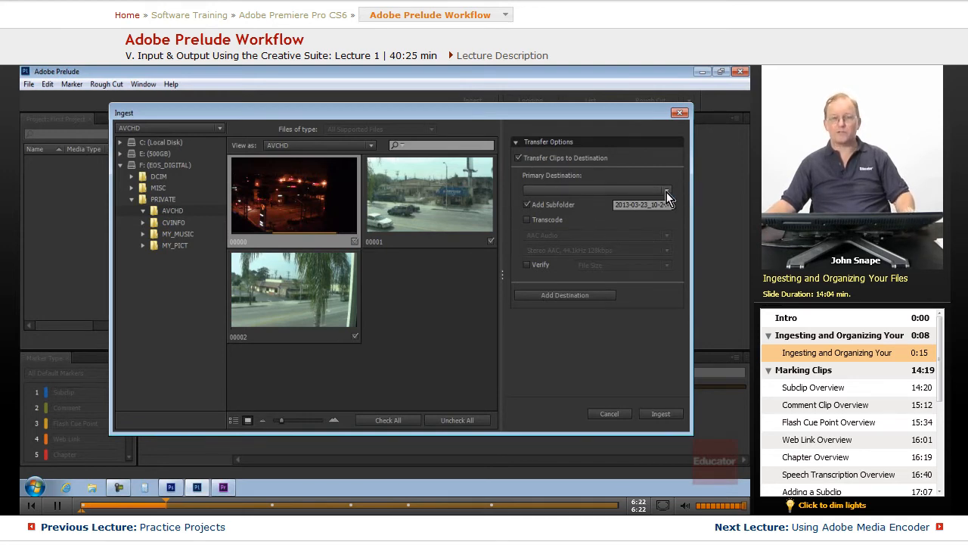
- Browse the 500GB (E:) drive, create an 'Ingested Files' folder and set it as the primary destination
click(665, 191)
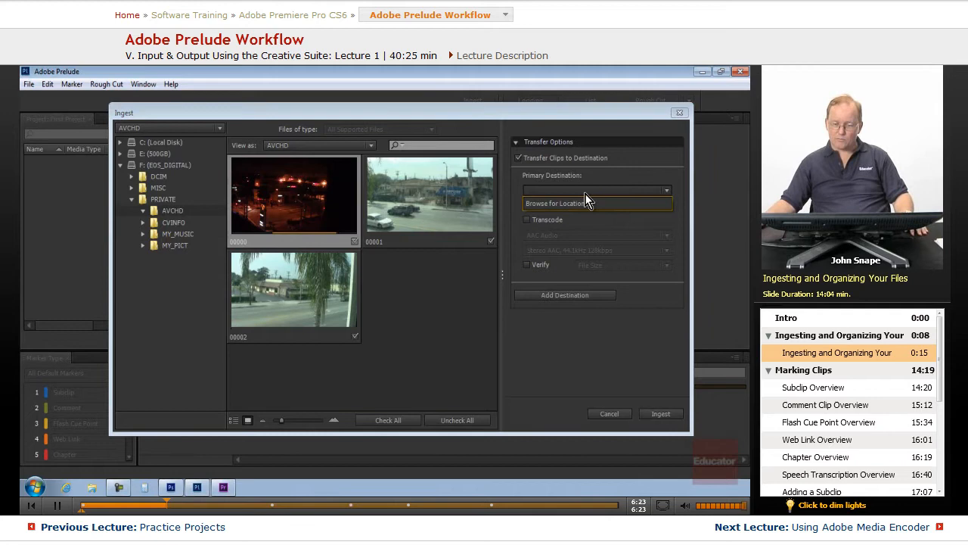
click(596, 202)
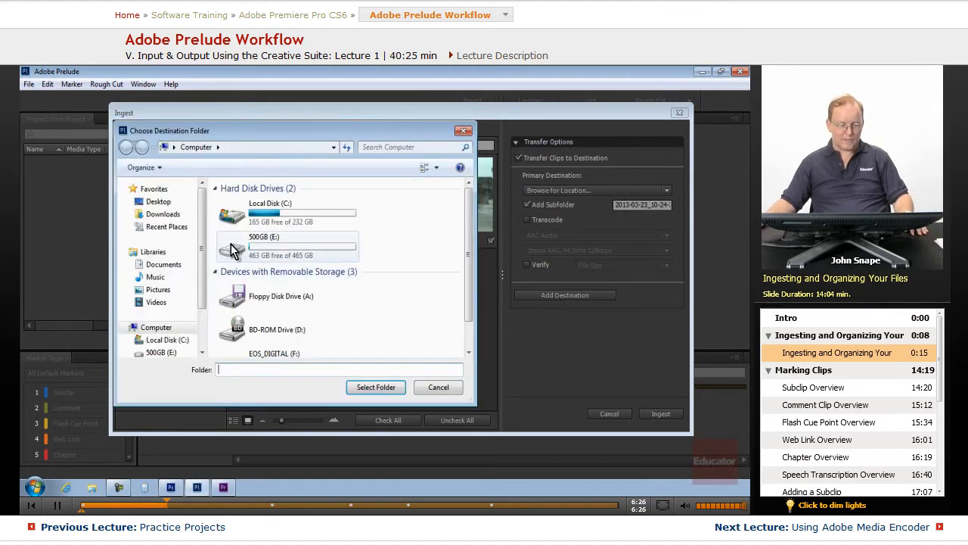
double_click(264, 236)
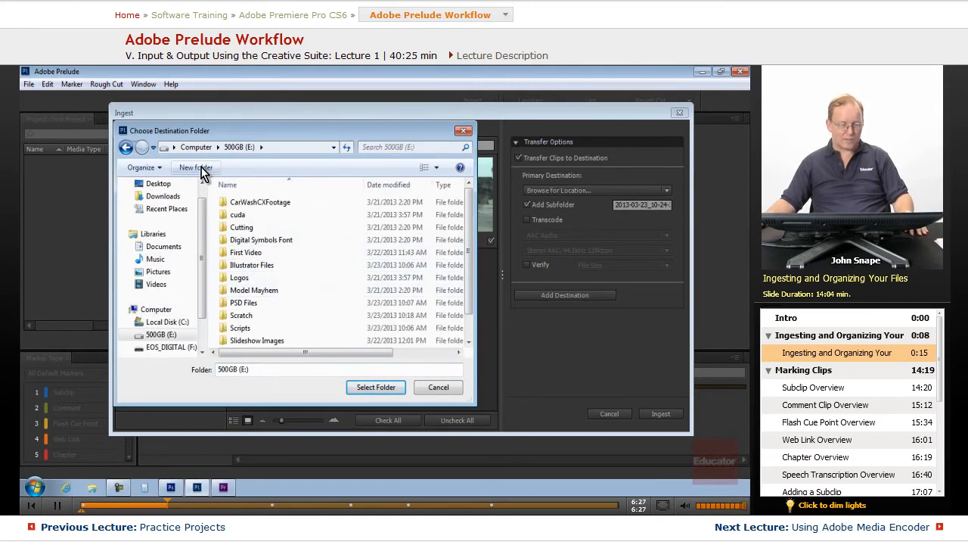
click(196, 167)
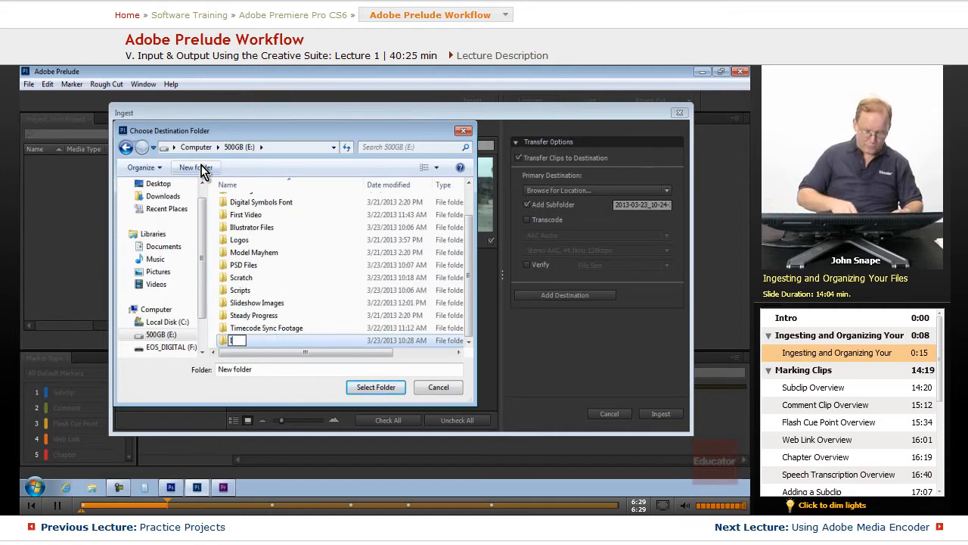
text(Ingested File)
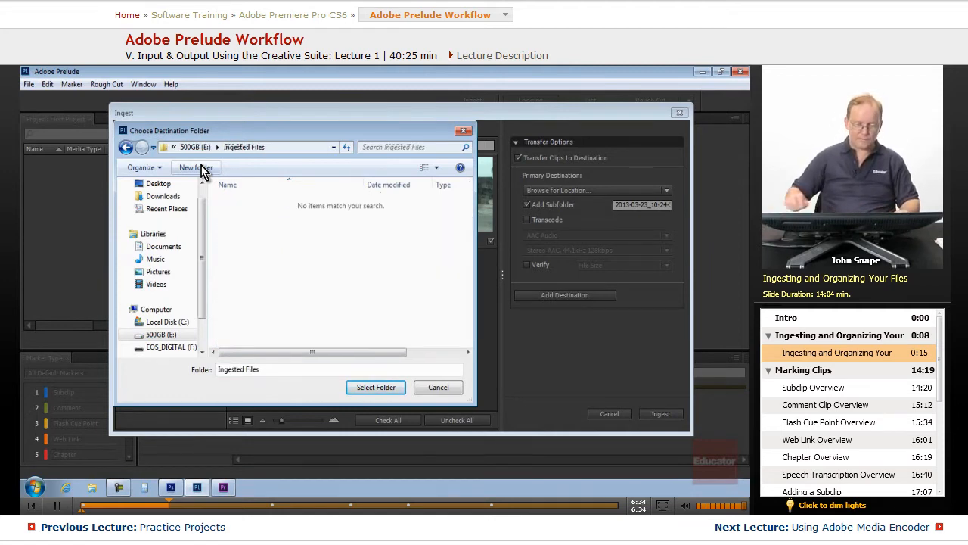
click(375, 388)
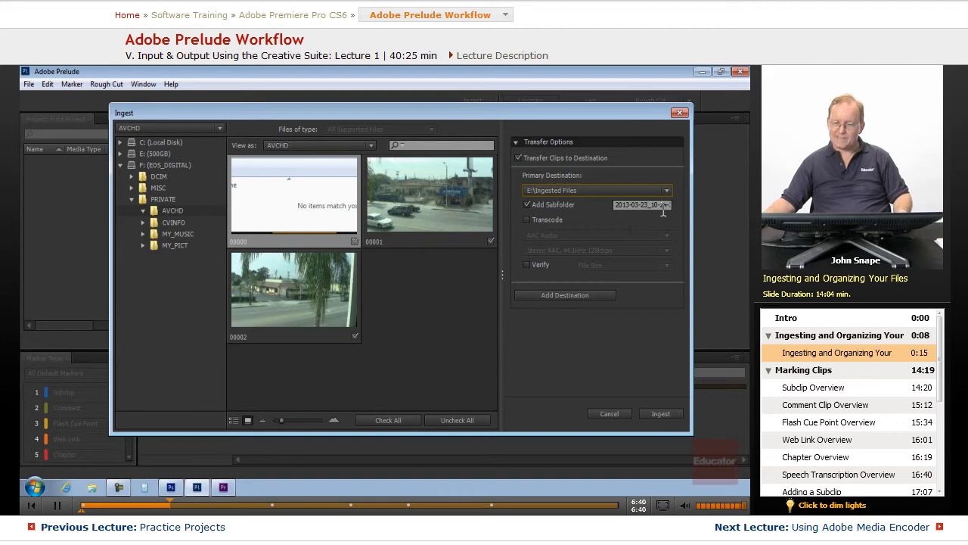
- Replace the date-based subfolder name with 'Out the Window'
triple_click(642, 206)
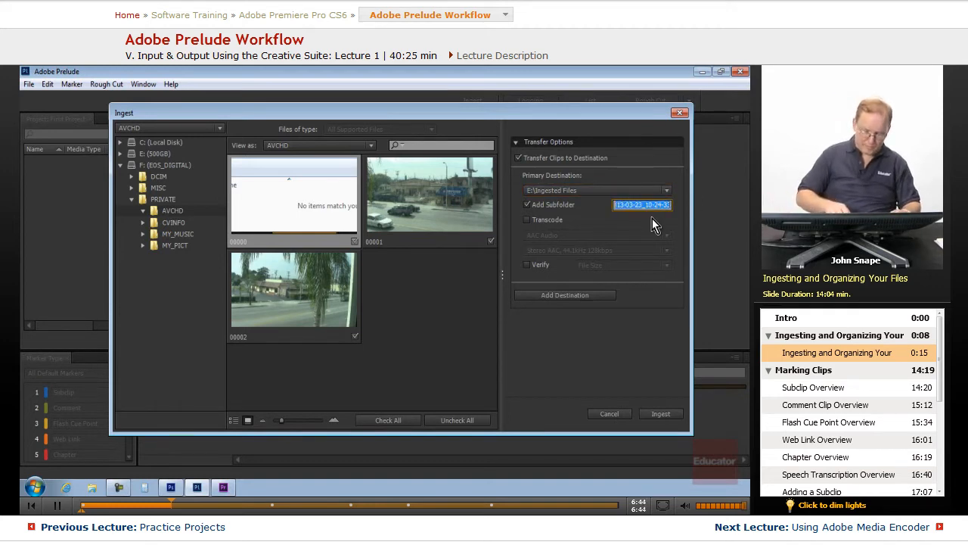
text(Out the Window)
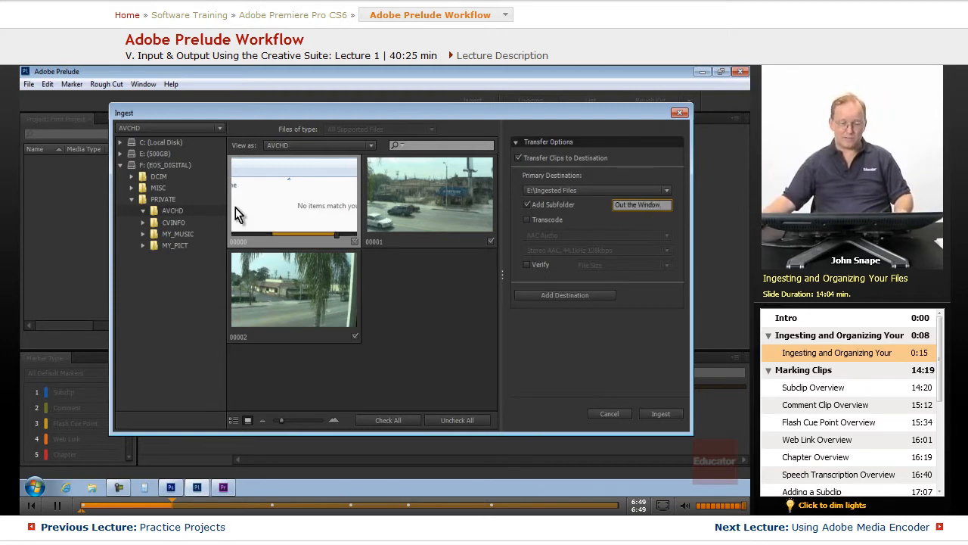
mouse_move(578, 340)
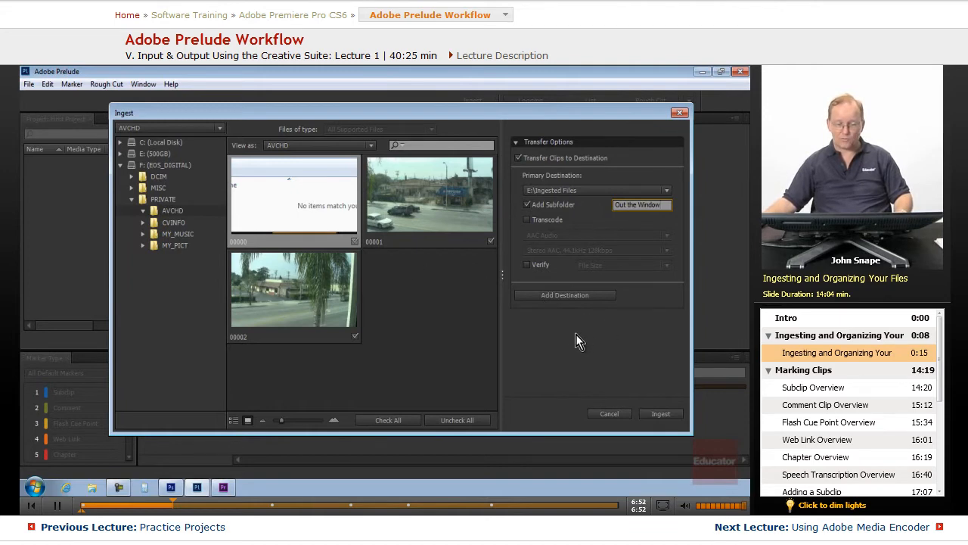
mouse_move(587, 248)
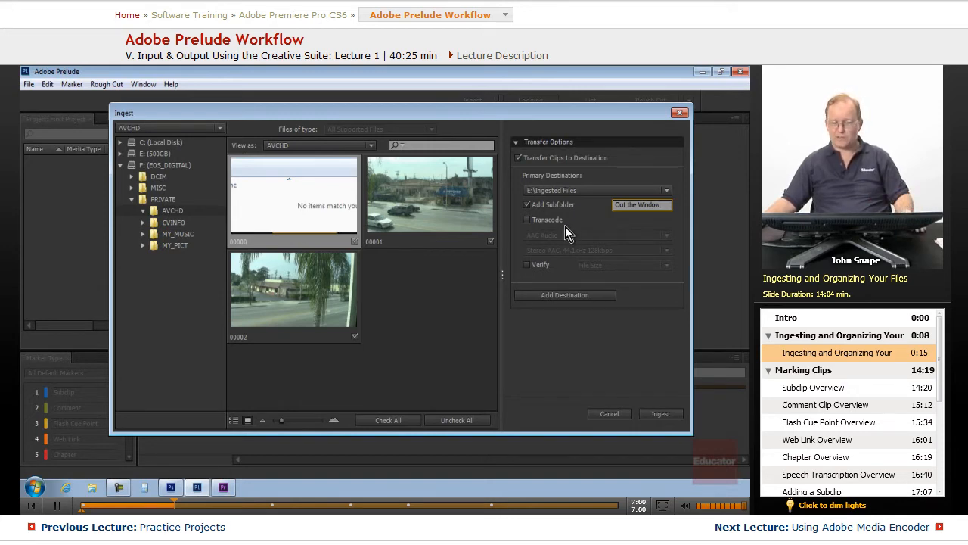
mouse_move(593, 269)
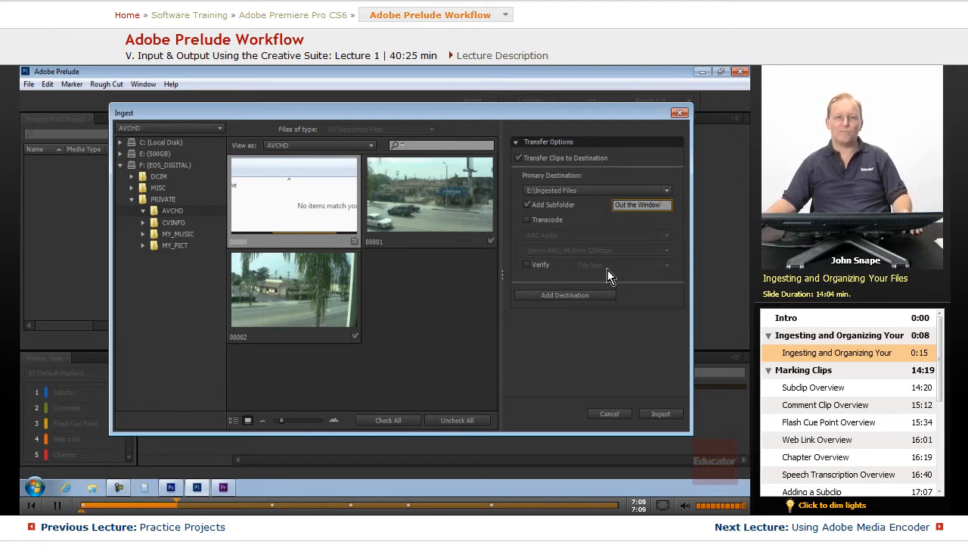
mouse_move(613, 266)
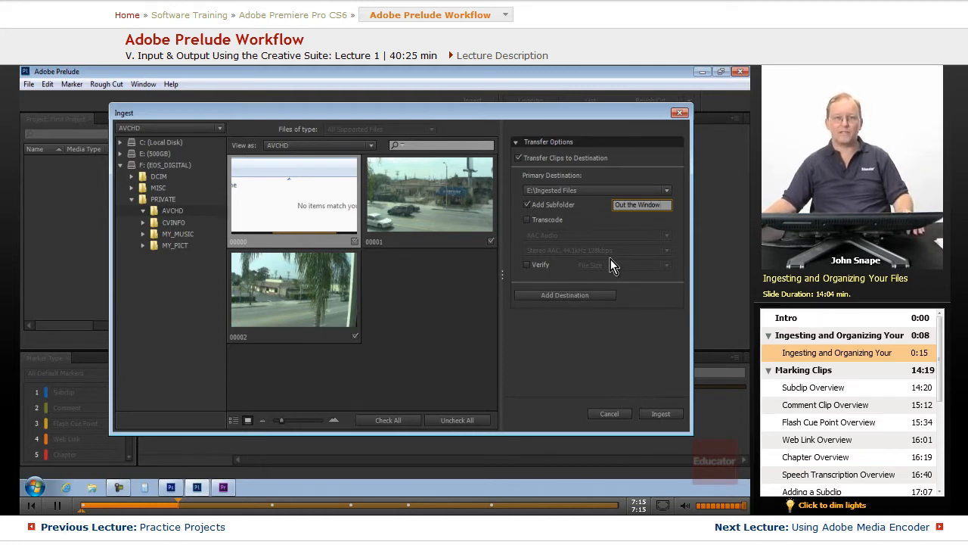
mouse_move(542, 230)
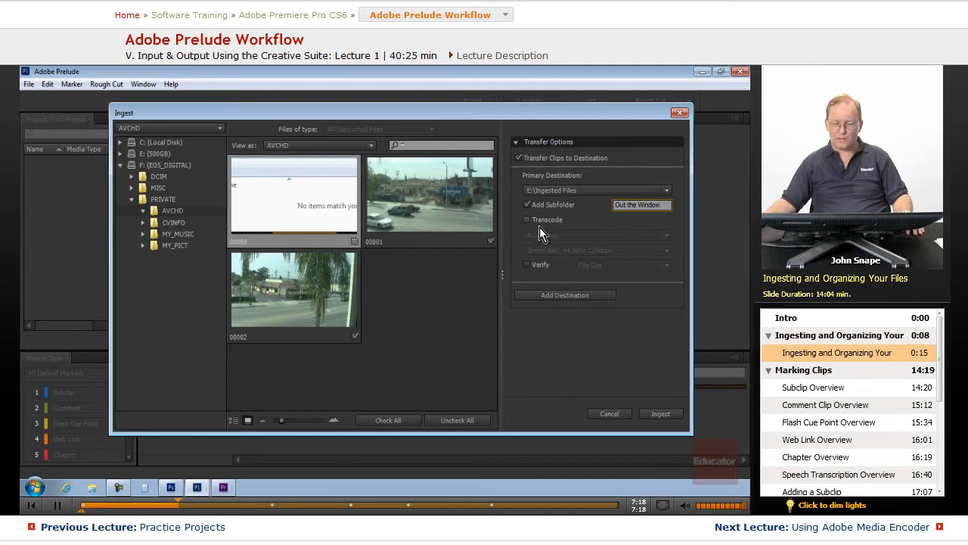
mouse_move(567, 250)
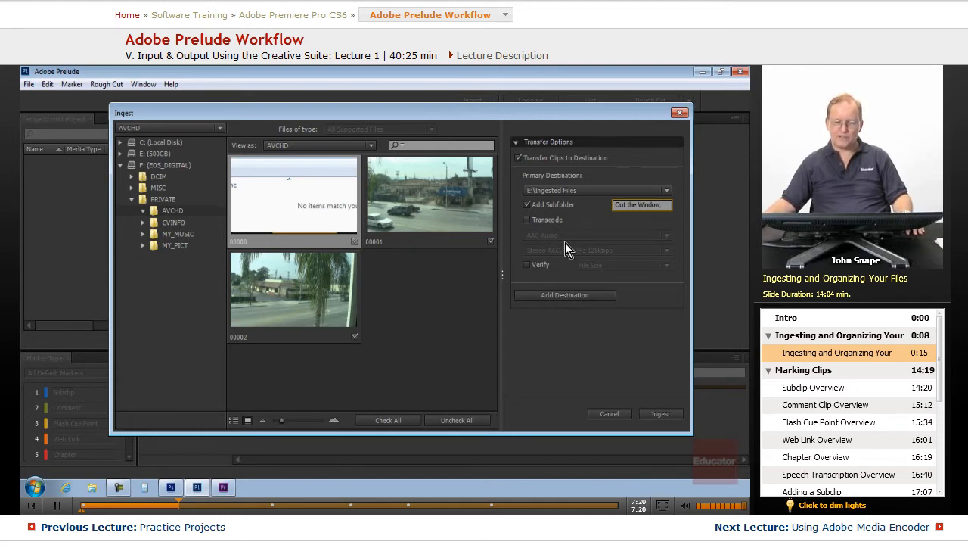
mouse_move(626, 279)
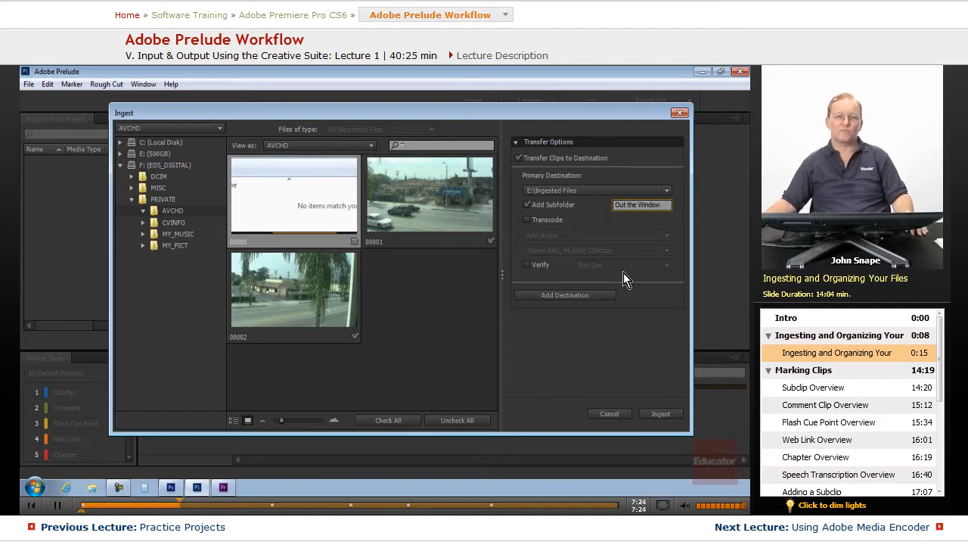
mouse_move(529, 229)
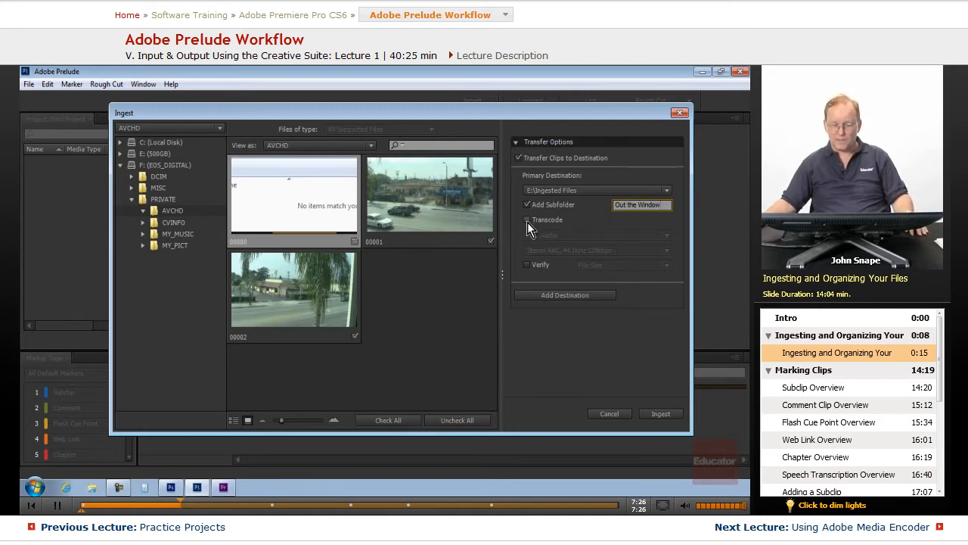
- Enable Transcode with QuickTime format and the NTSC DV 24p preset
click(527, 220)
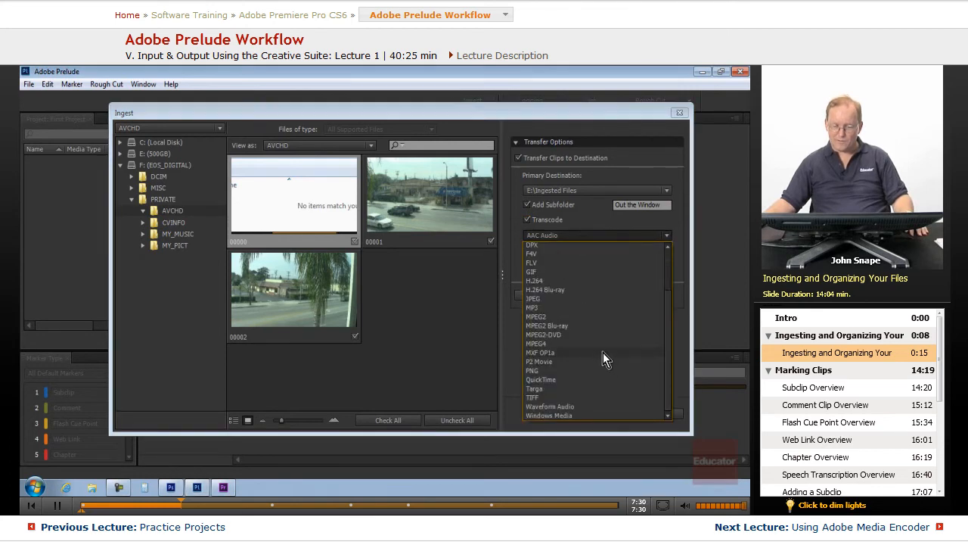
scroll(up, 3)
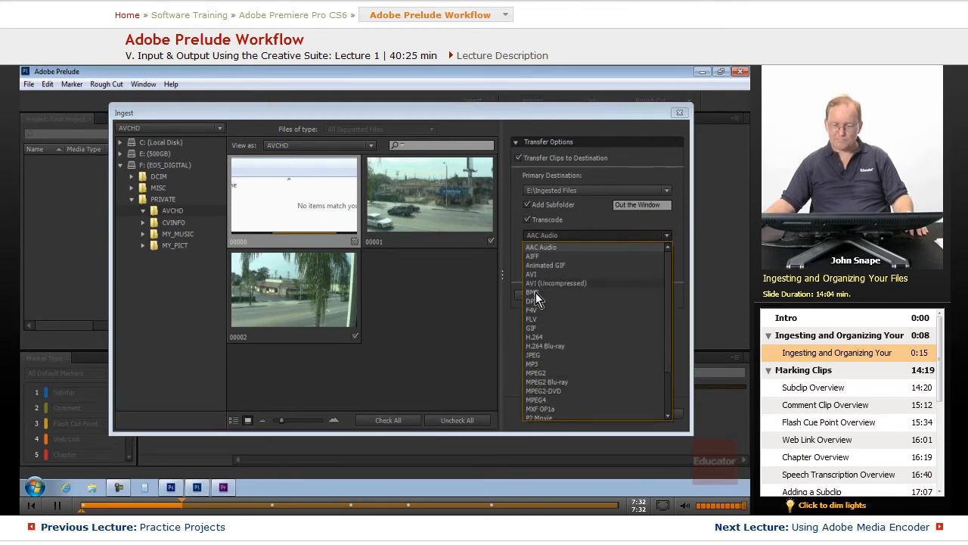
scroll(down, 3)
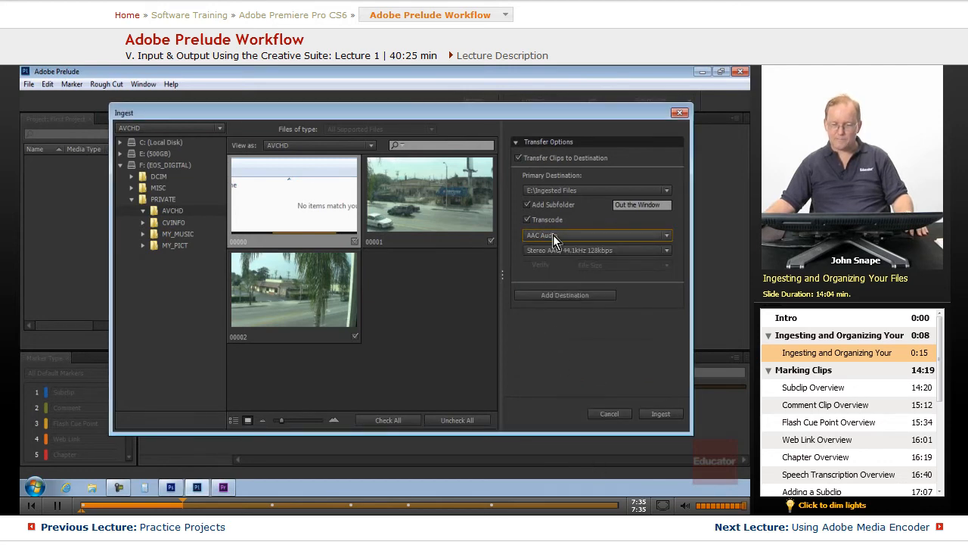
click(596, 234)
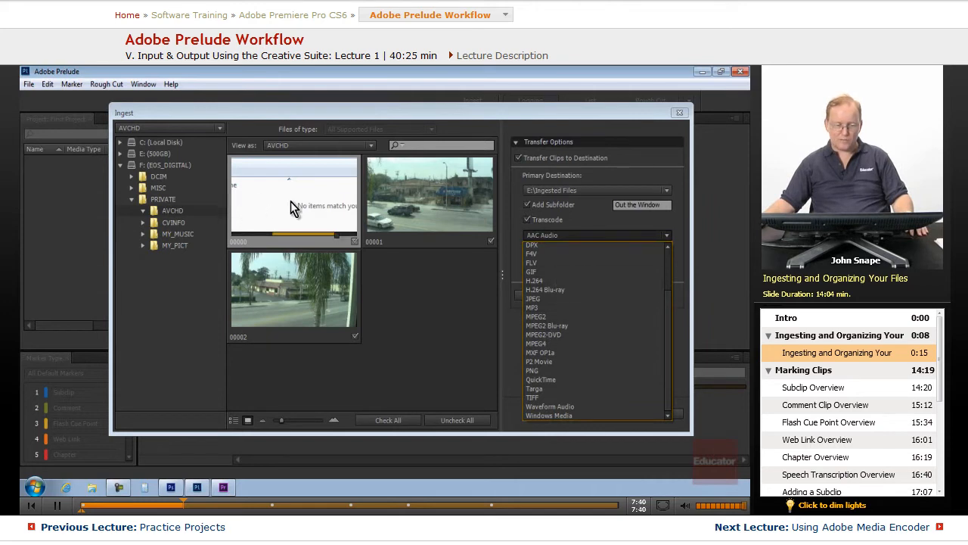
mouse_move(578, 411)
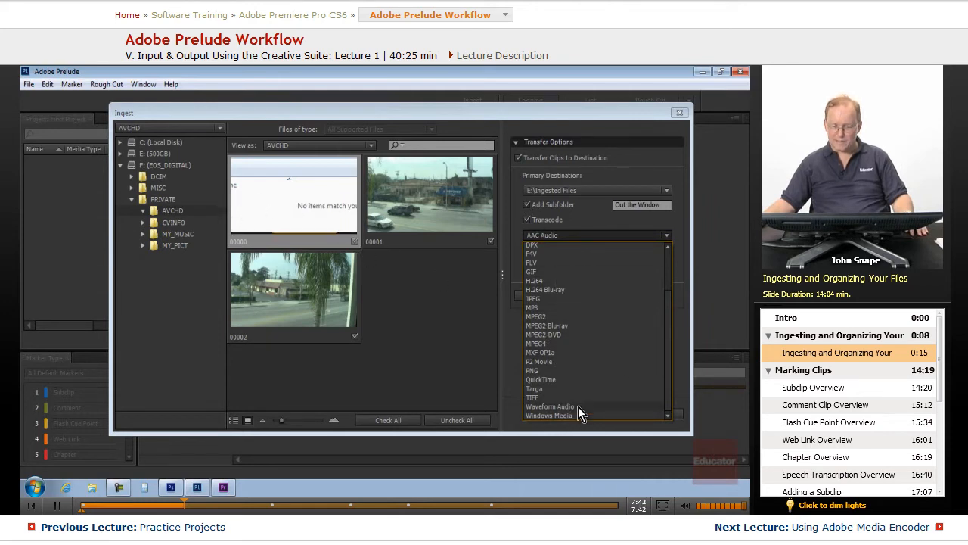
click(541, 378)
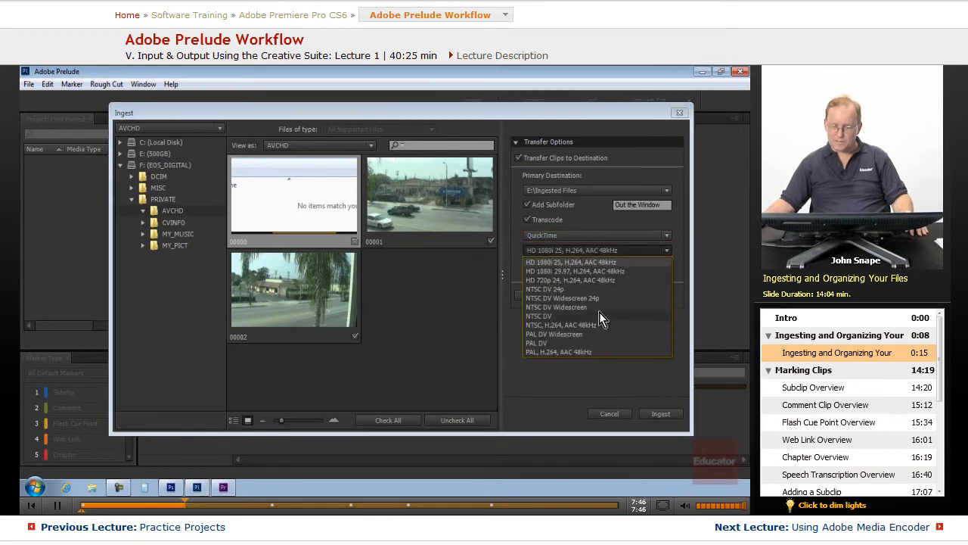
mouse_move(590, 293)
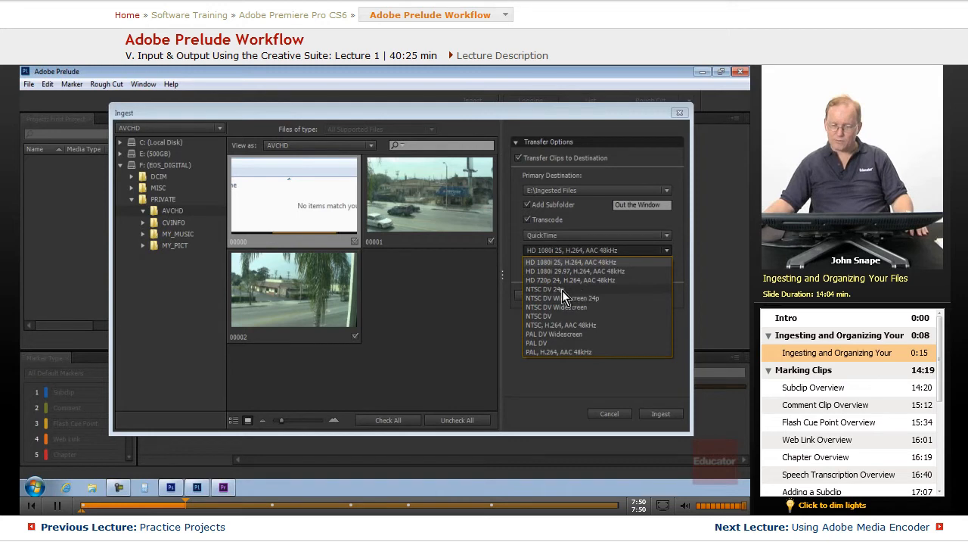
click(543, 289)
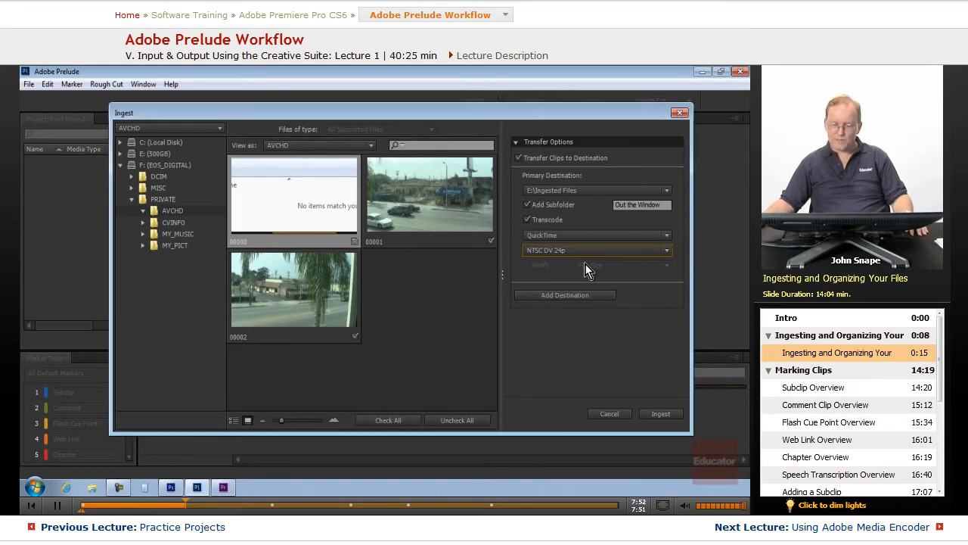
mouse_move(602, 290)
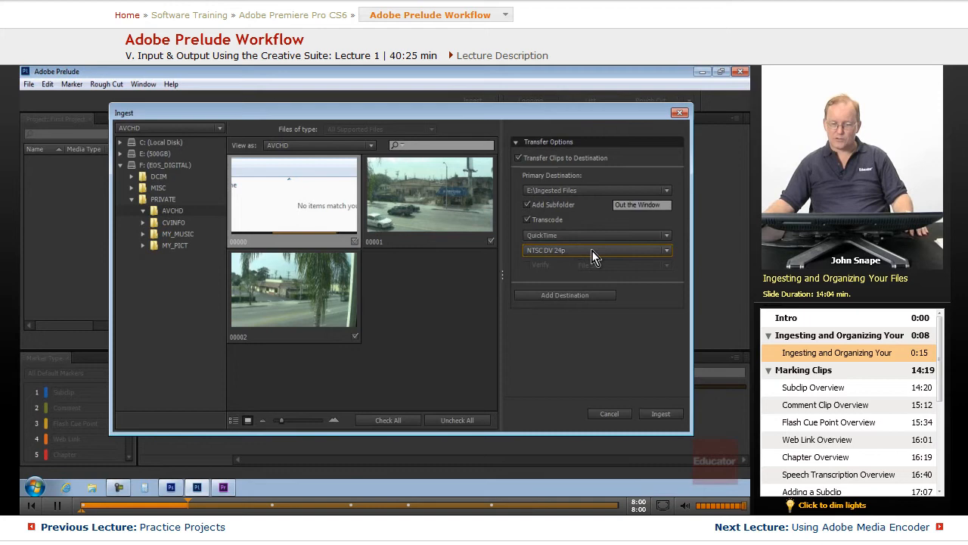
mouse_move(554, 230)
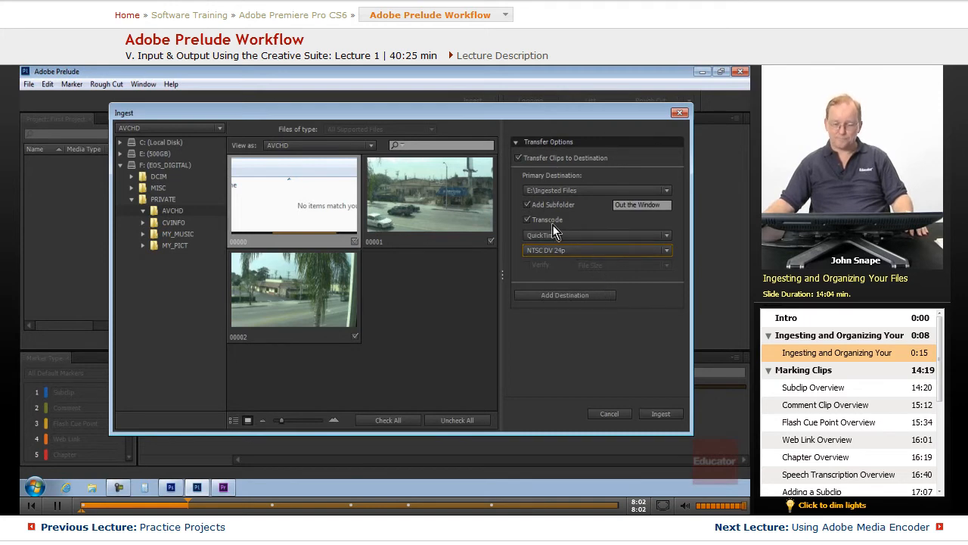
mouse_move(638, 250)
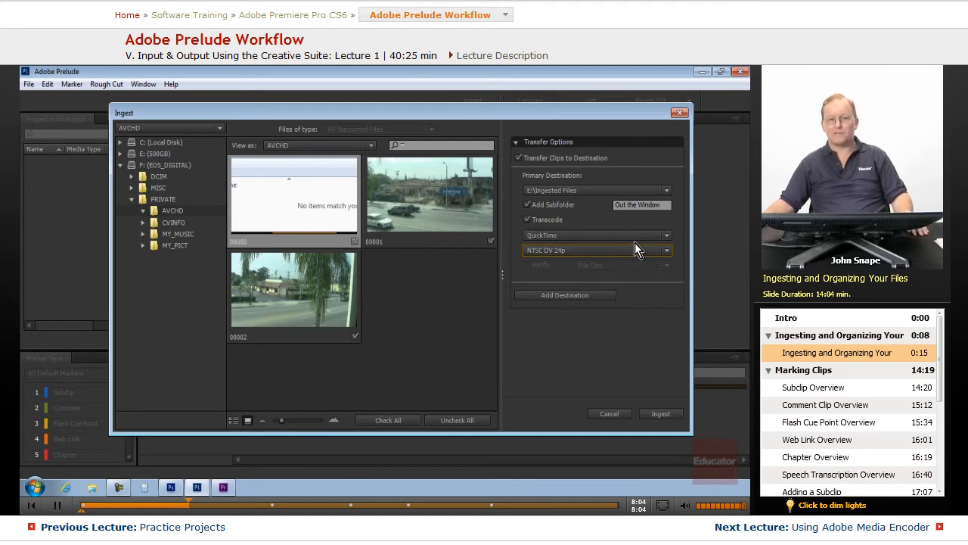
- Turn off Transcode and enable Verify set to File Content (after trying File Size)
click(527, 219)
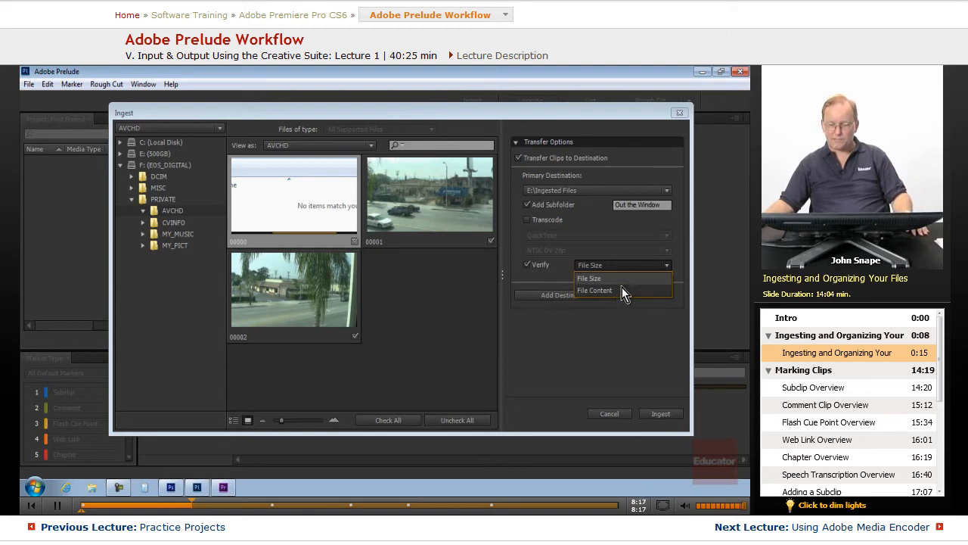
mouse_move(620, 295)
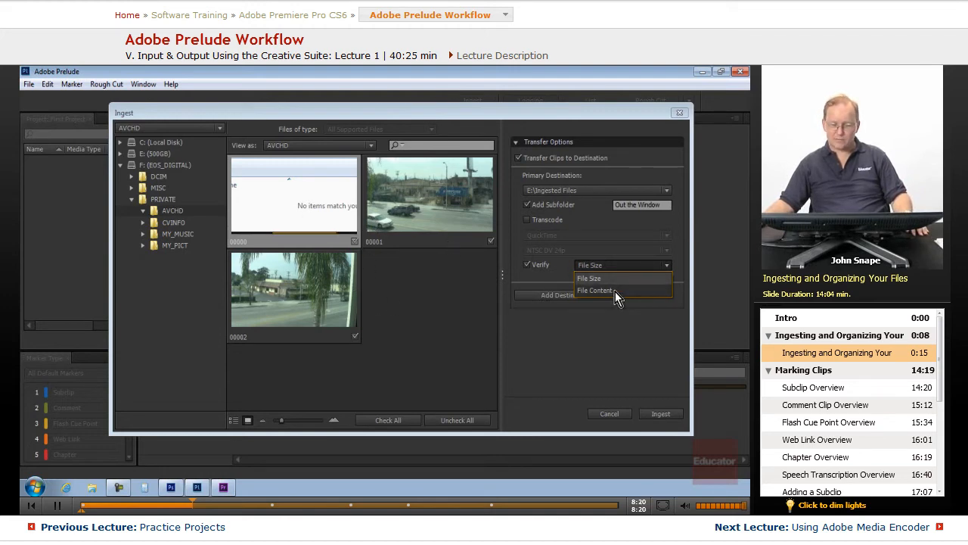
click(597, 290)
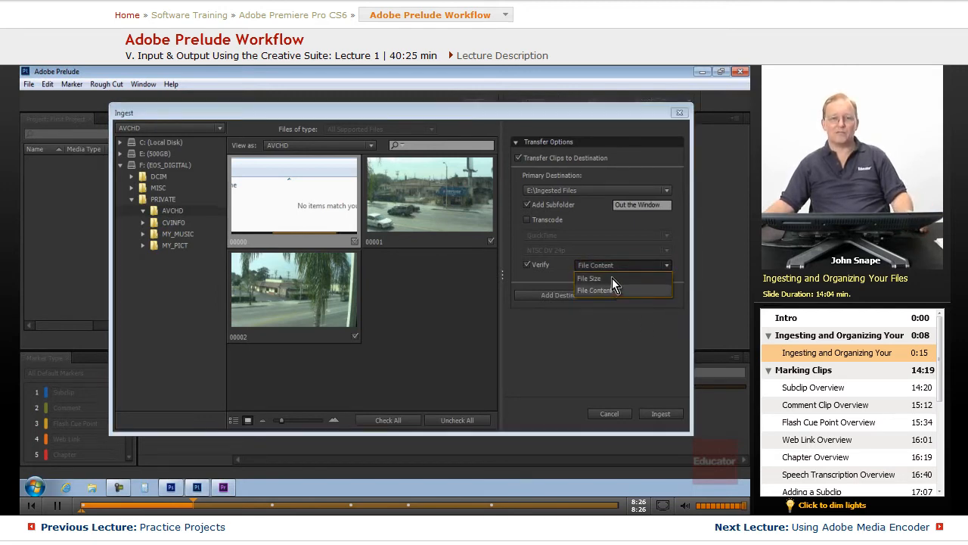
click(590, 279)
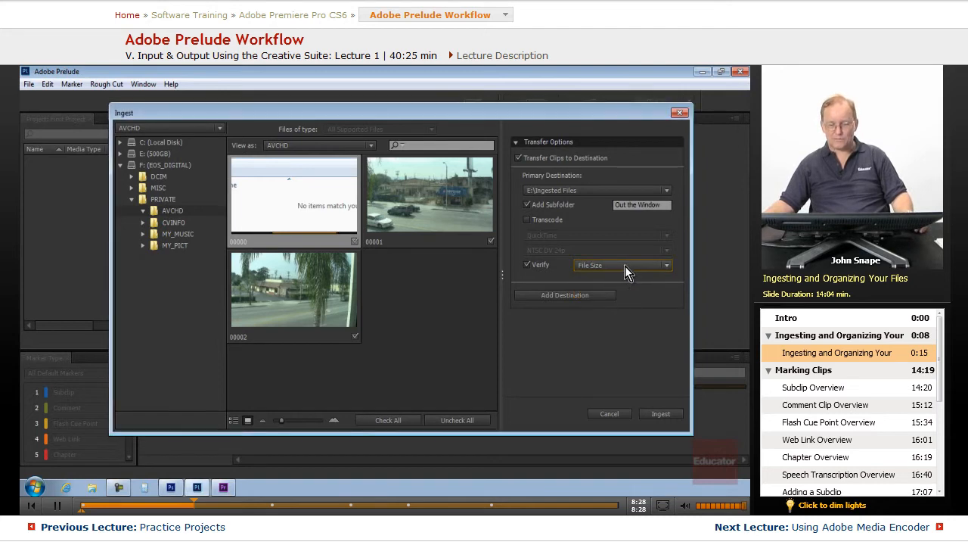
click(665, 265)
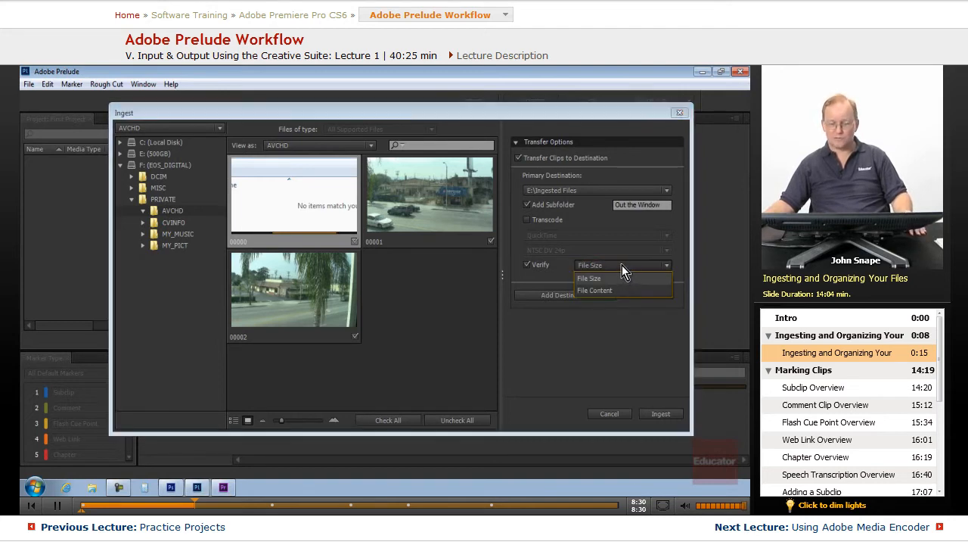
click(594, 290)
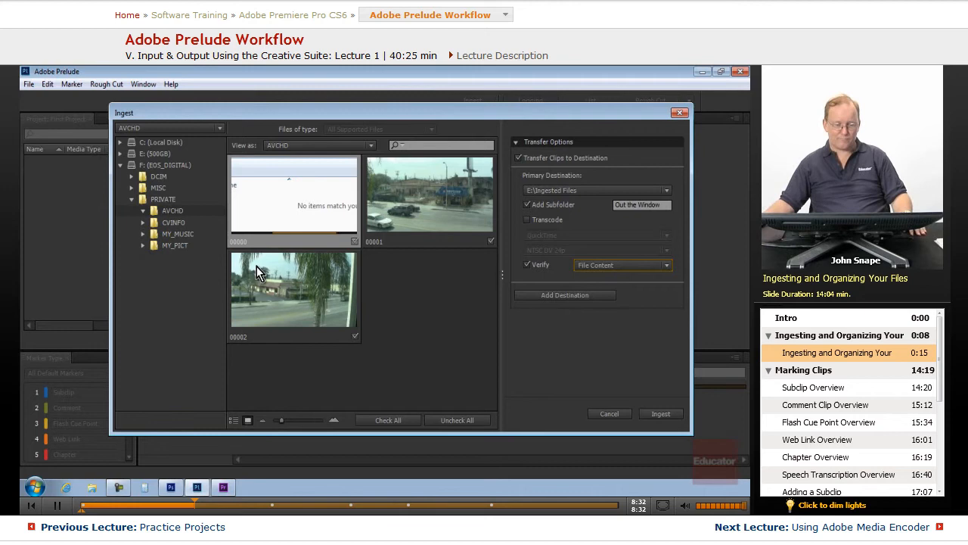
mouse_move(409, 296)
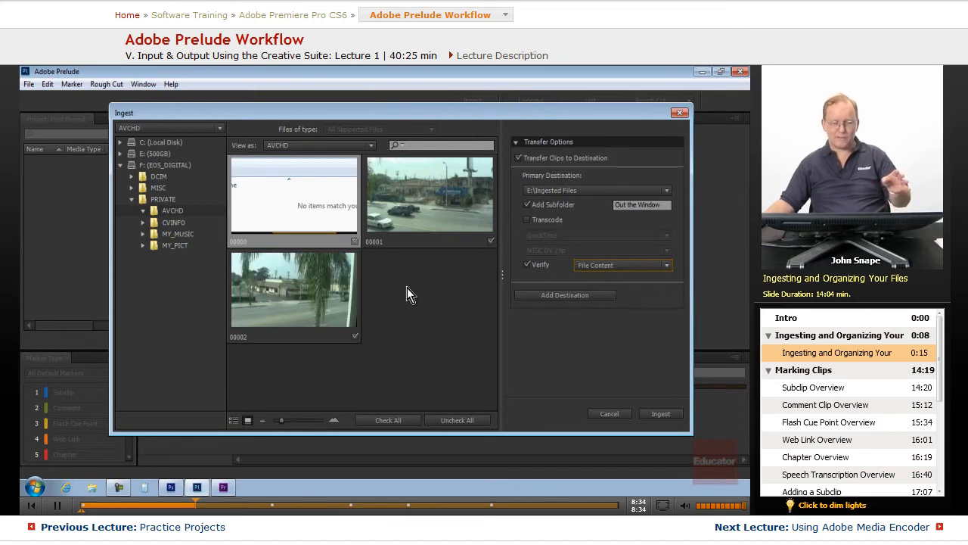
mouse_move(644, 318)
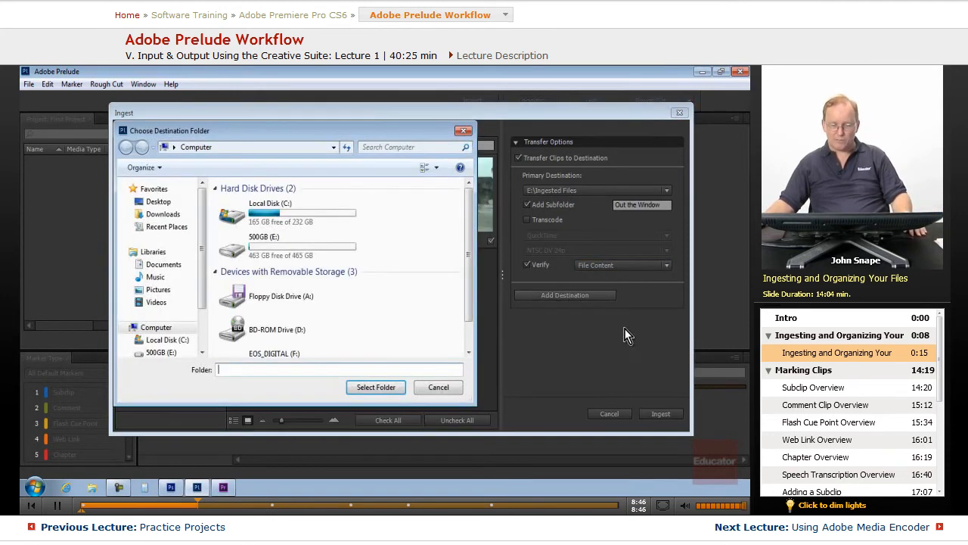
- Create a 'Transcoded Files' folder on the 500GB (E:) drive and select it as the second destination
double_click(269, 245)
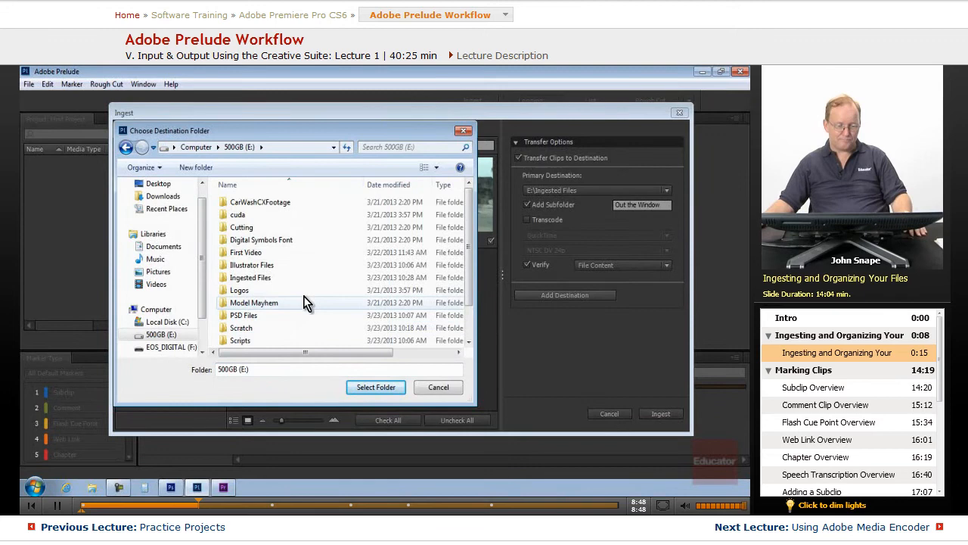
click(195, 166)
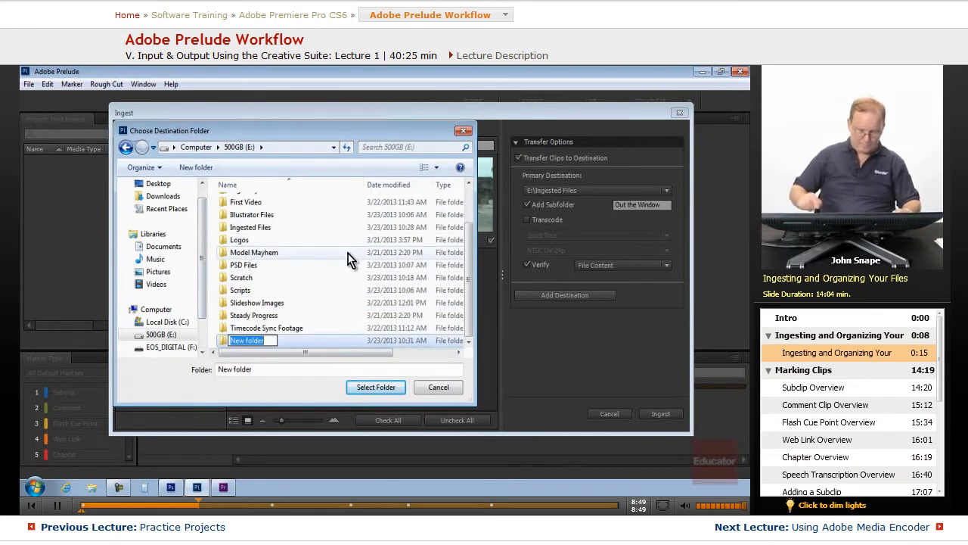
text(Transcoded Files)
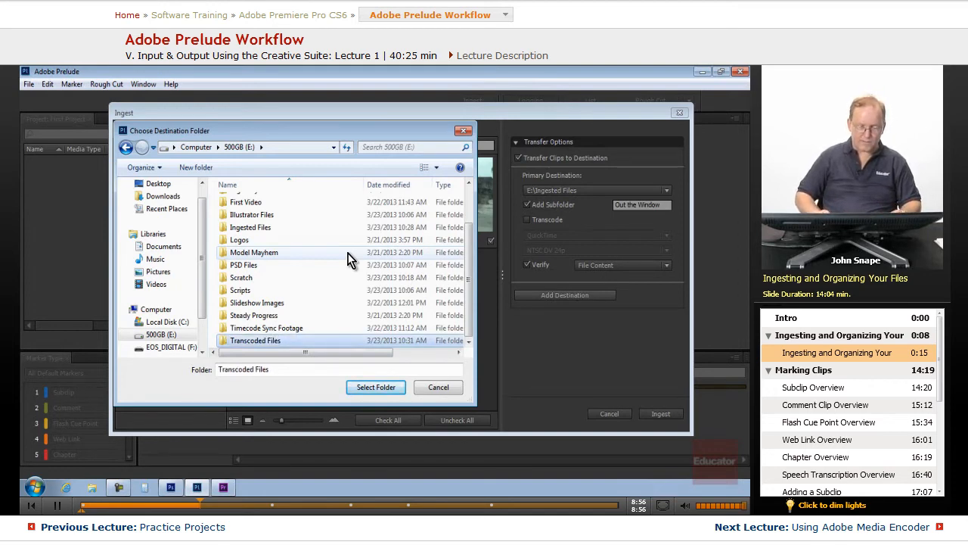
double_click(254, 339)
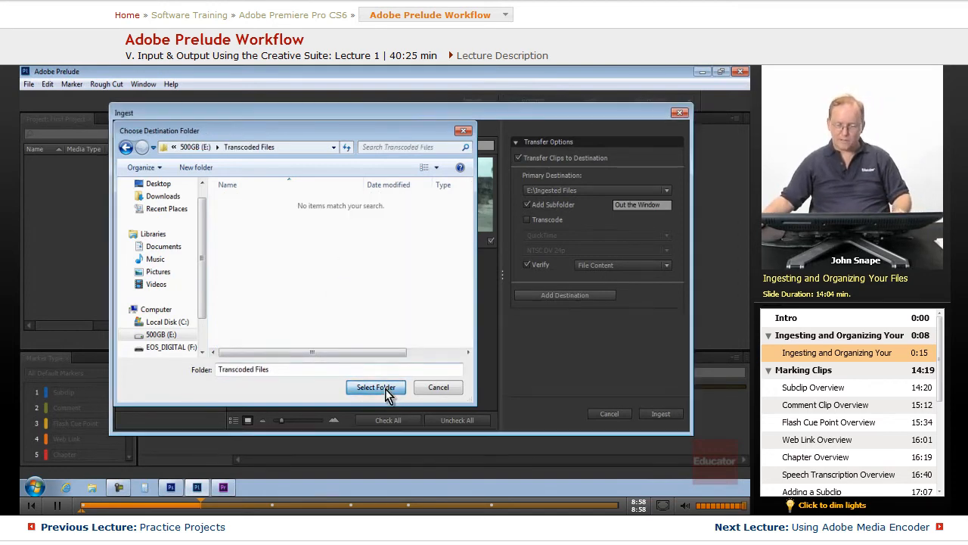
click(375, 387)
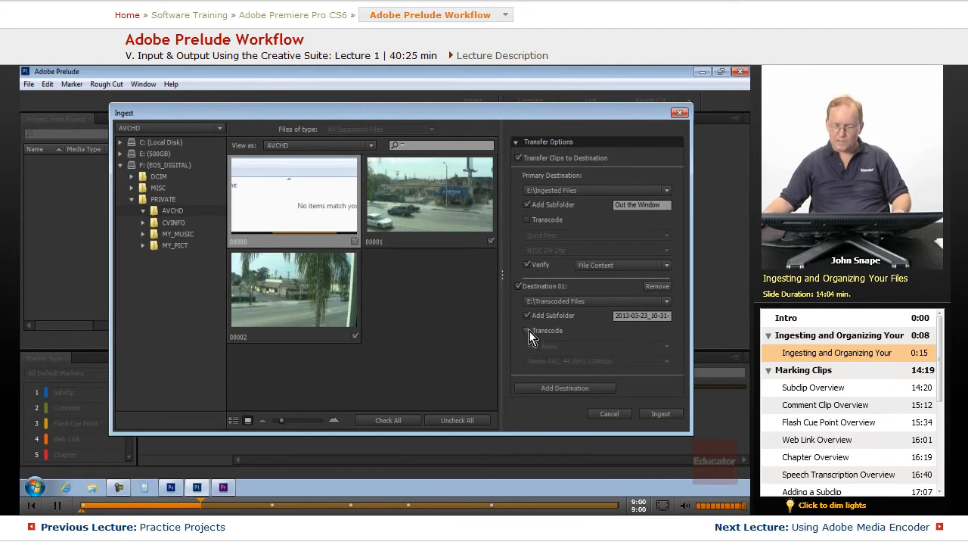
- Turn on transcoding for the second destination with QuickTime format and the NTSC DV preset
click(527, 330)
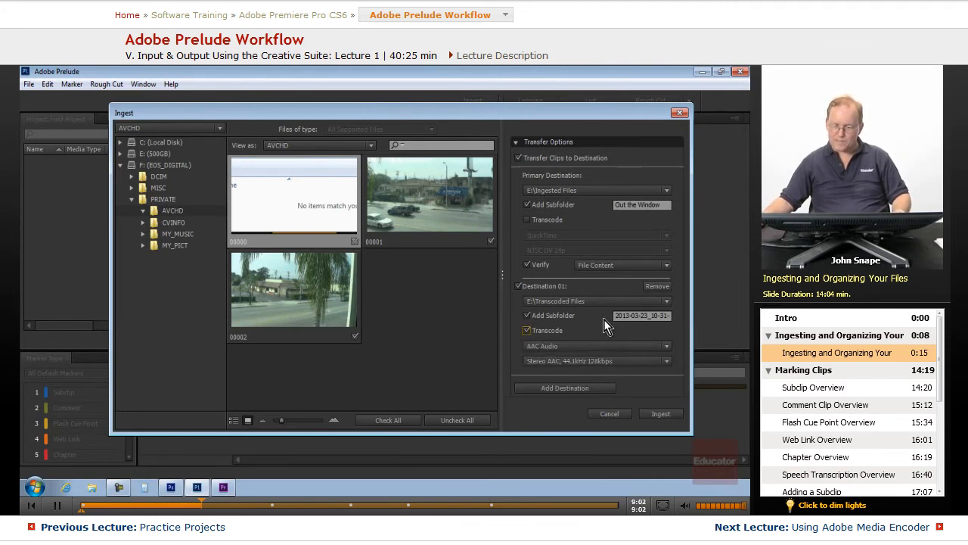
triple_click(641, 316)
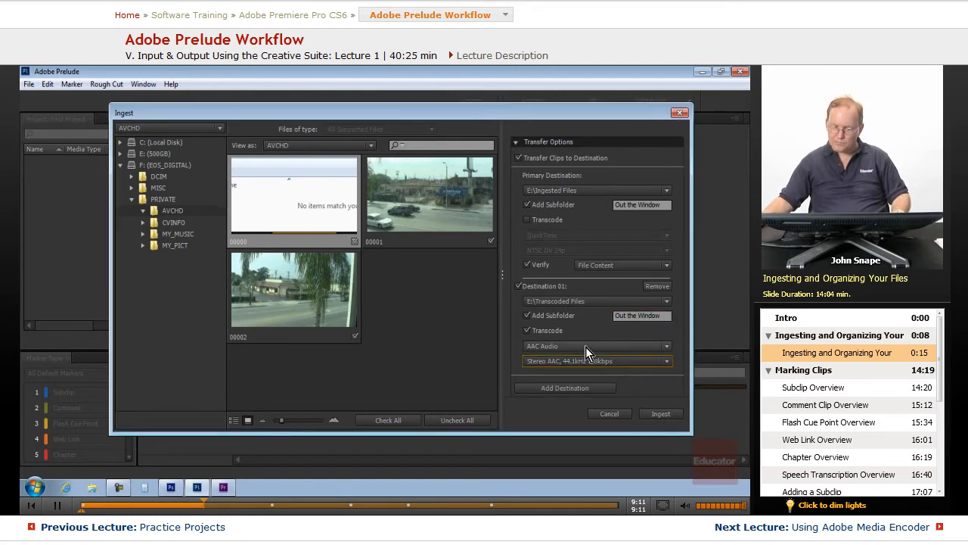
click(596, 345)
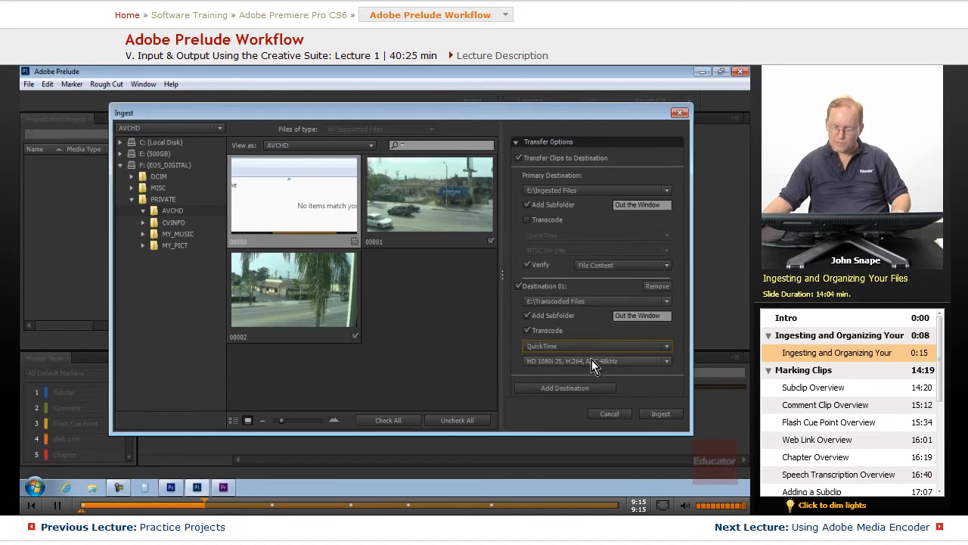
click(597, 360)
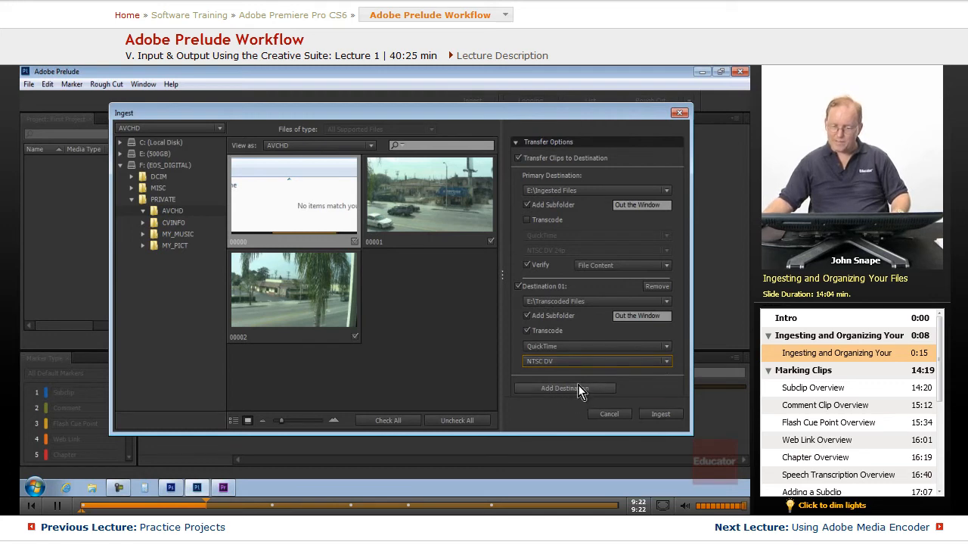
mouse_move(609, 390)
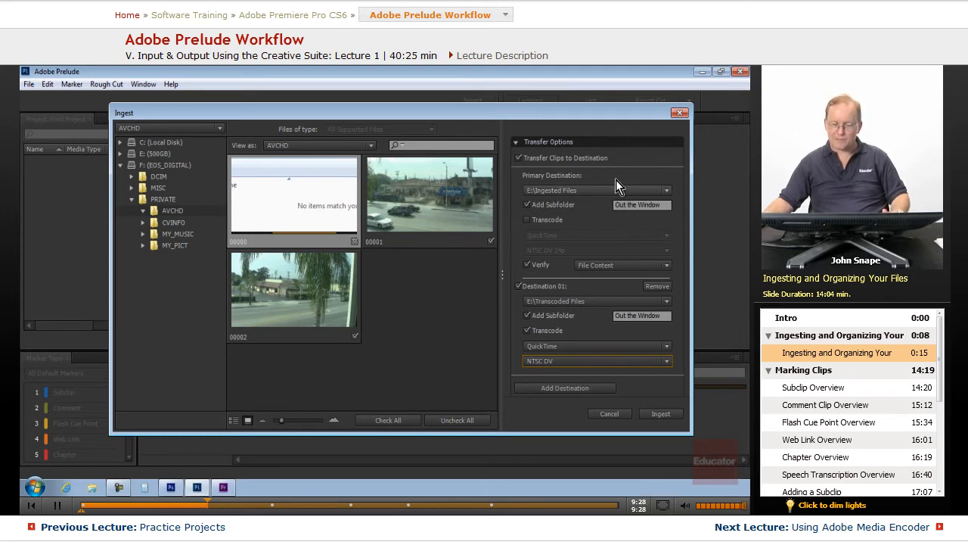
mouse_move(598, 330)
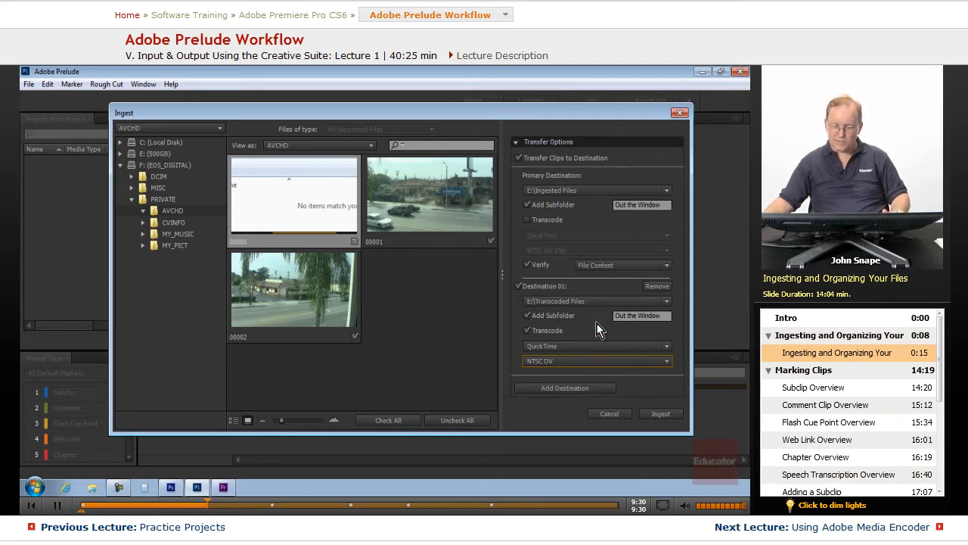
mouse_move(635, 401)
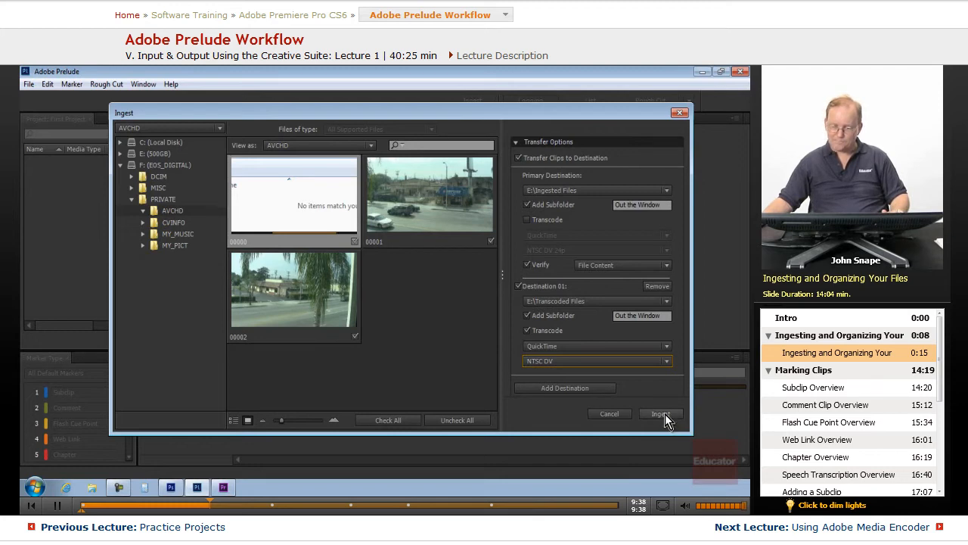
- Start ingesting the three clips with the configured destinations
click(659, 415)
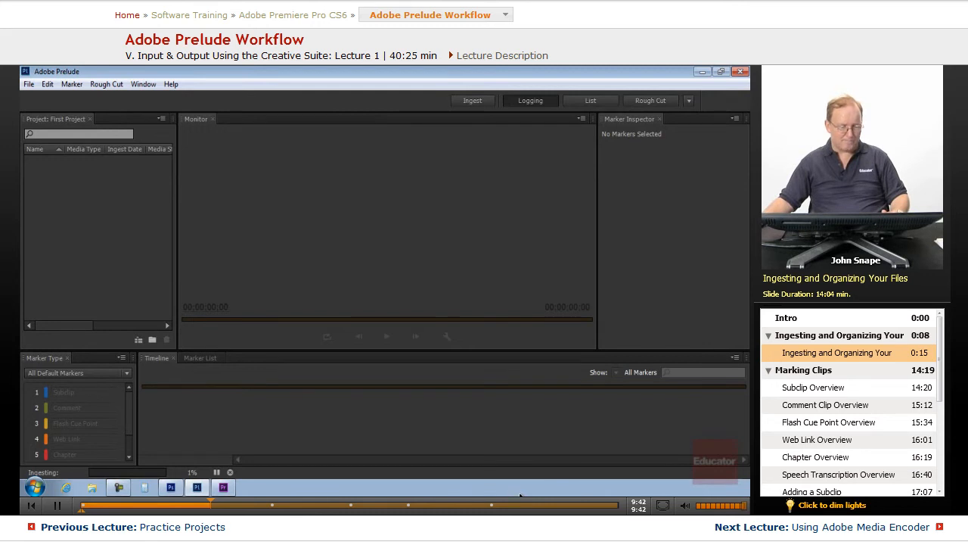
mouse_move(528, 487)
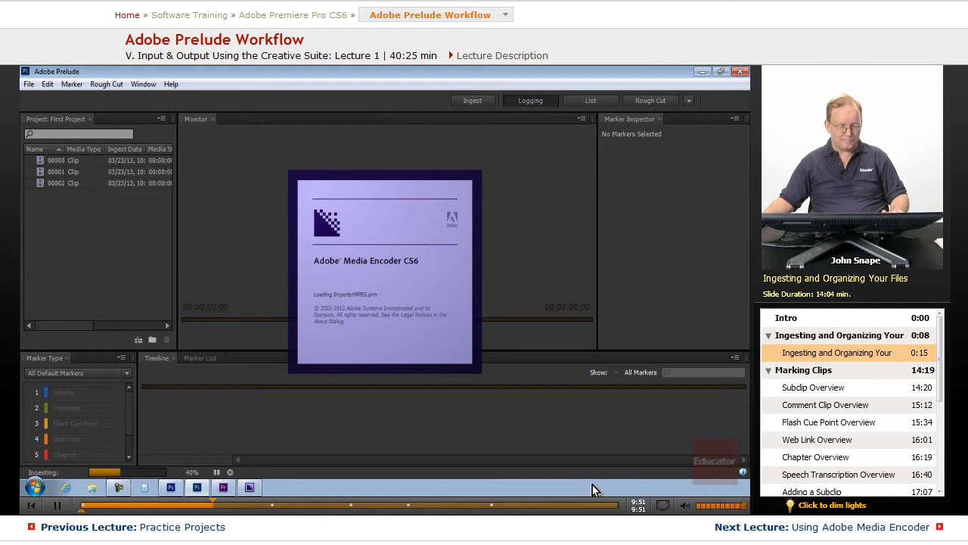
mouse_move(62, 184)
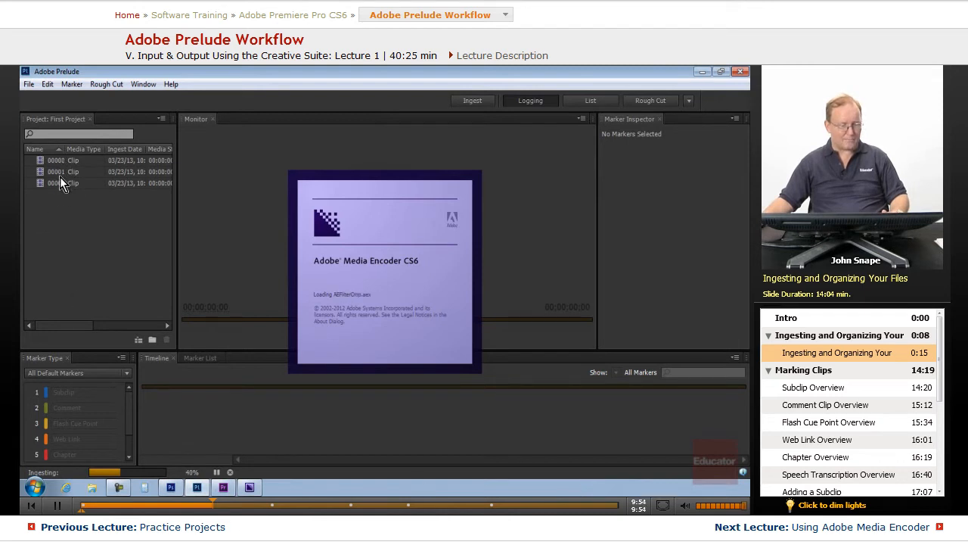
mouse_move(103, 286)
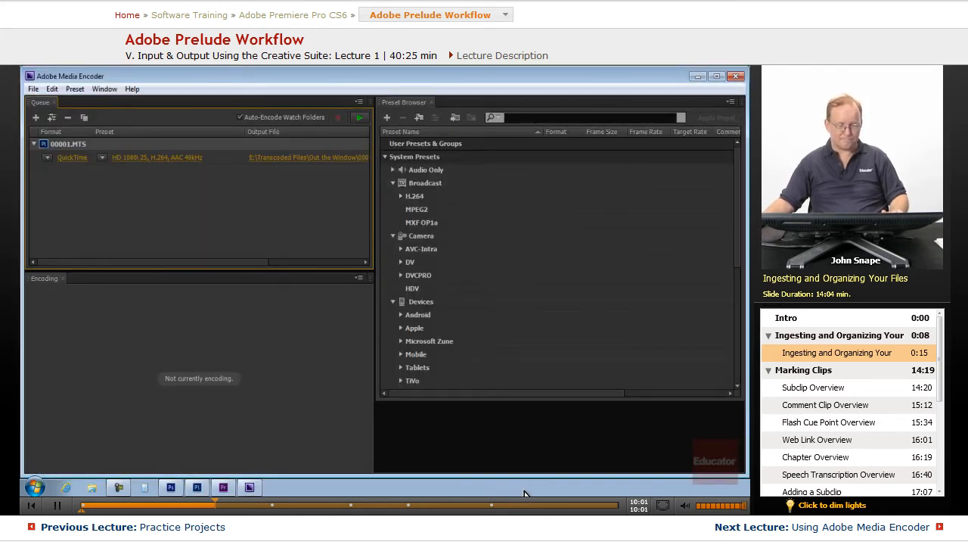
- Confirm the queued .MTS items use the NTSC DV preset in Media Encoder
click(360, 118)
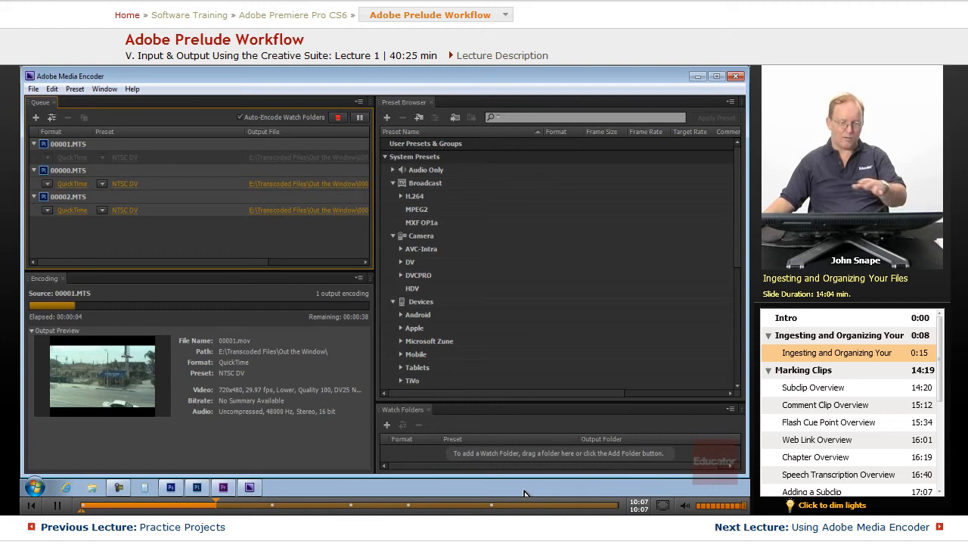
click(197, 488)
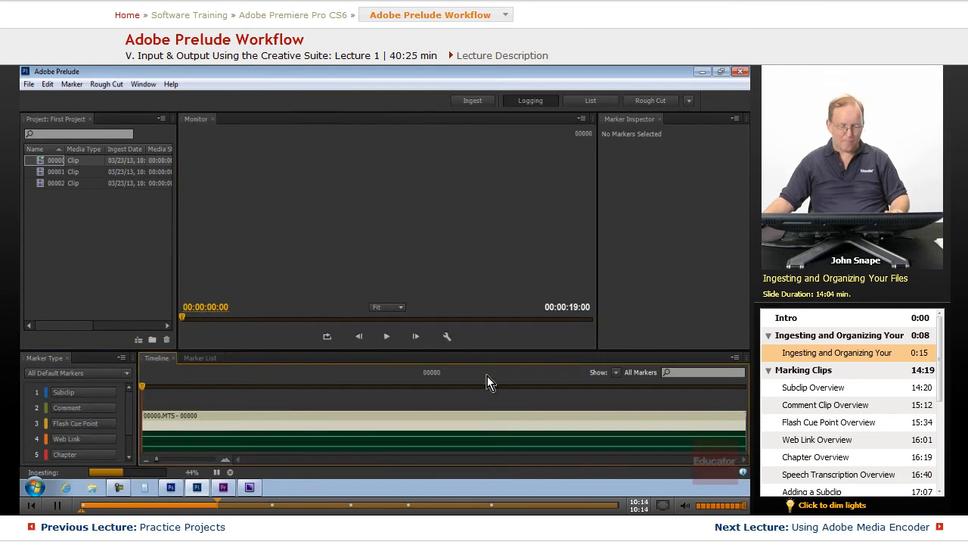
- Play back the night-time clip 00000 in the Monitor to review its footage
click(387, 336)
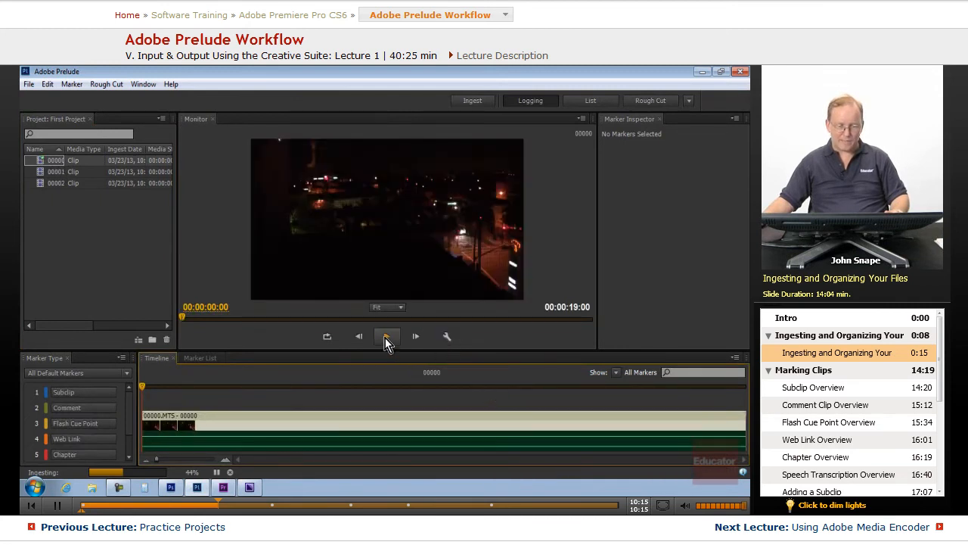
click(387, 336)
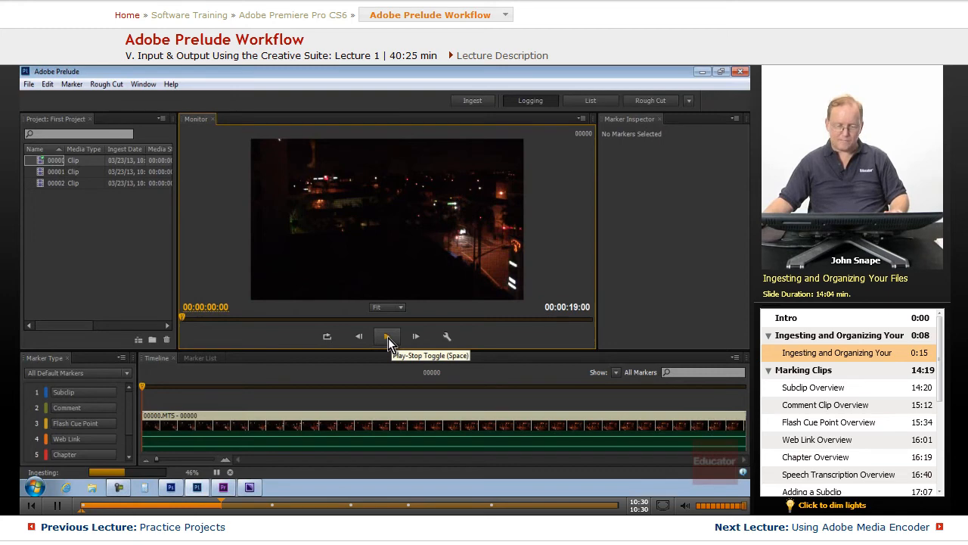
click(388, 335)
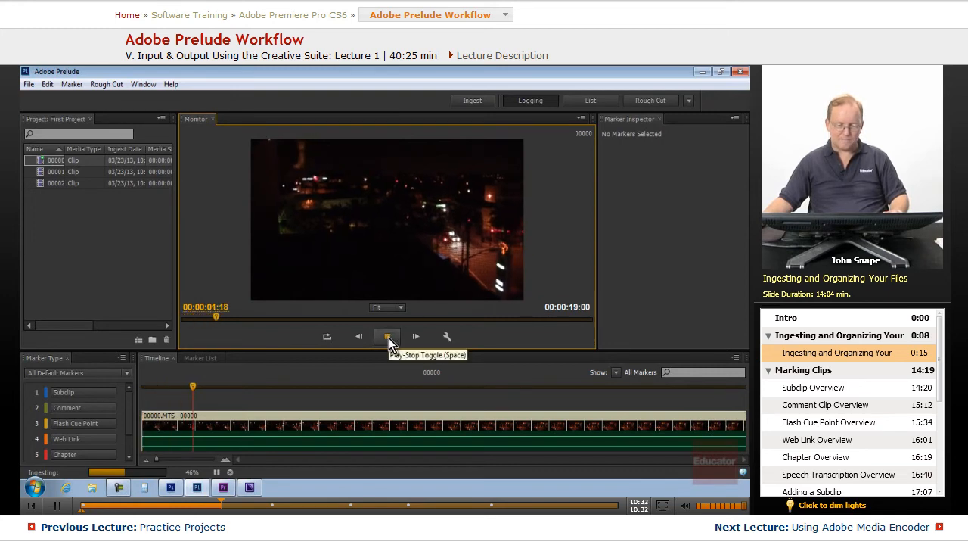
click(387, 336)
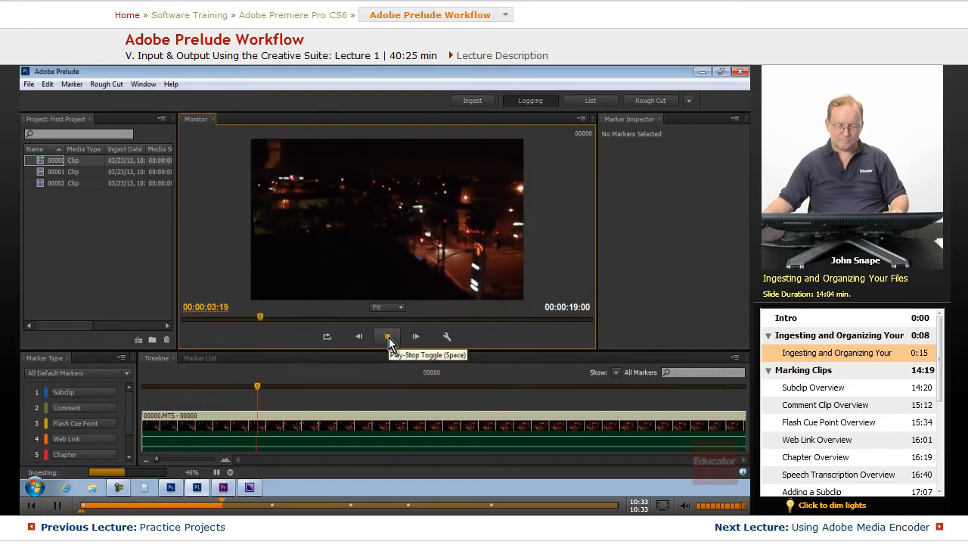
click(387, 336)
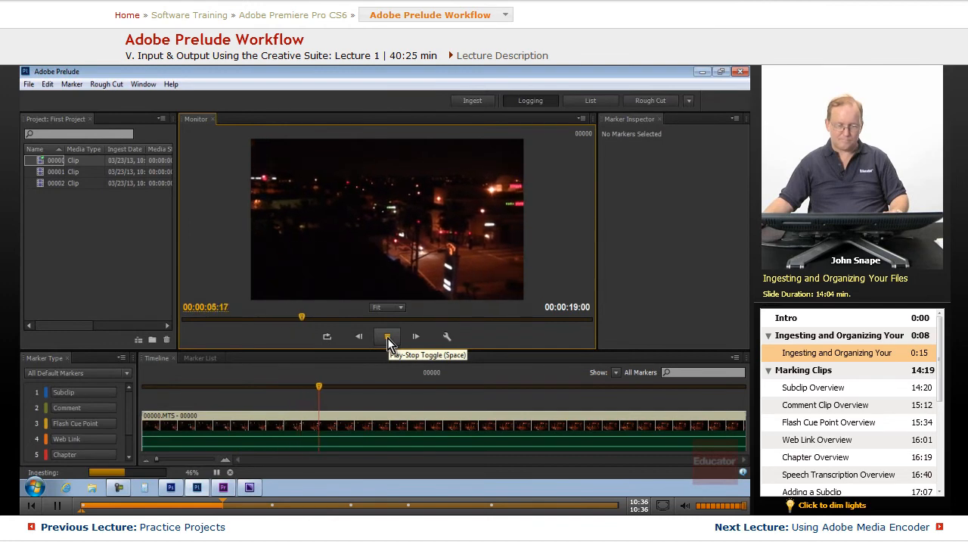
click(388, 336)
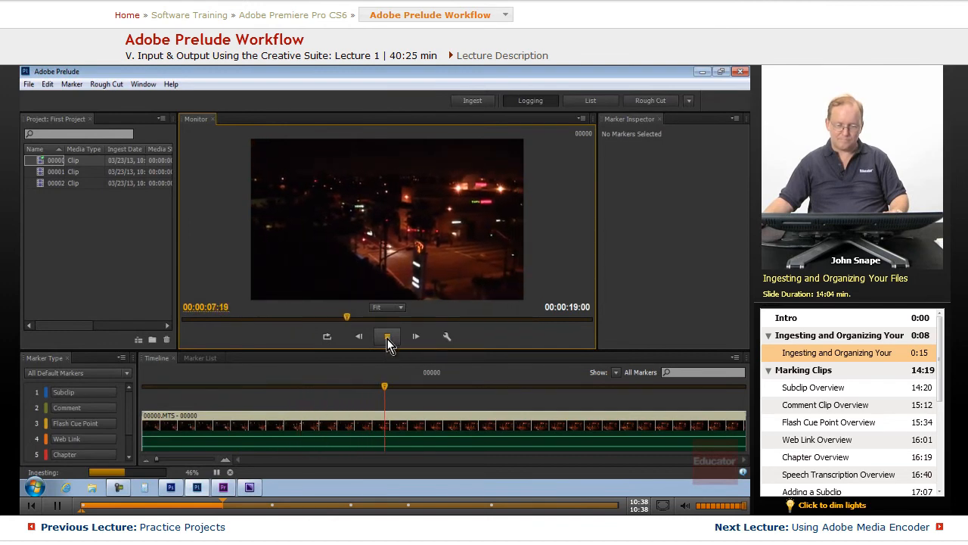
click(387, 336)
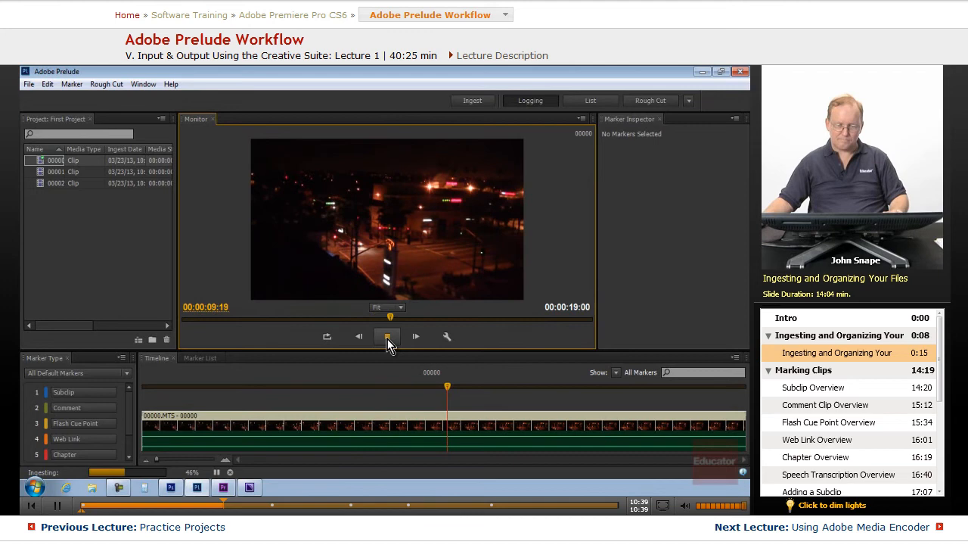
click(388, 336)
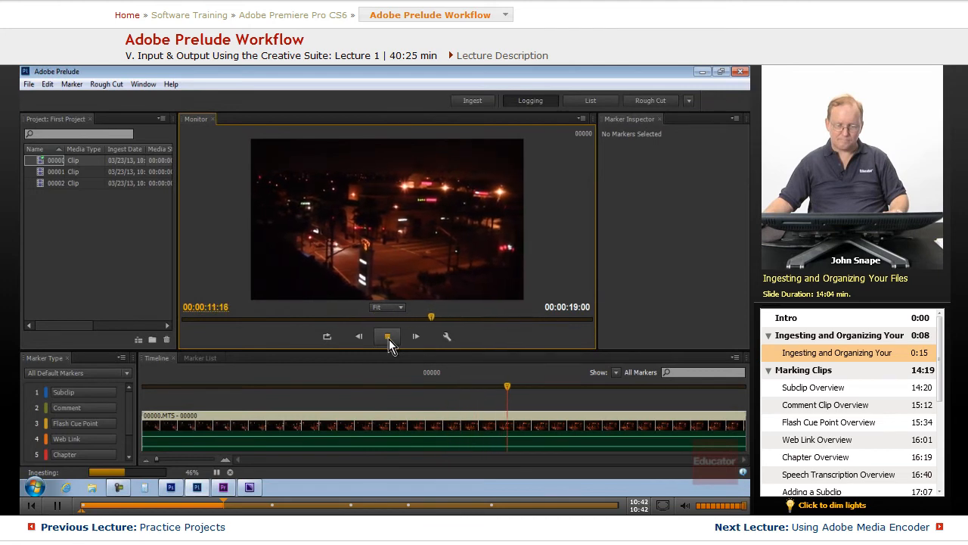
click(387, 336)
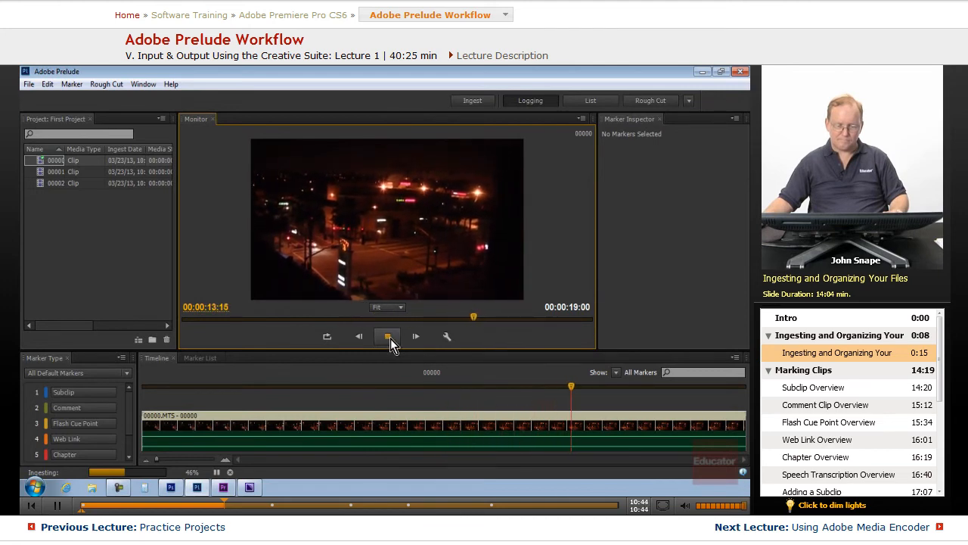
click(387, 335)
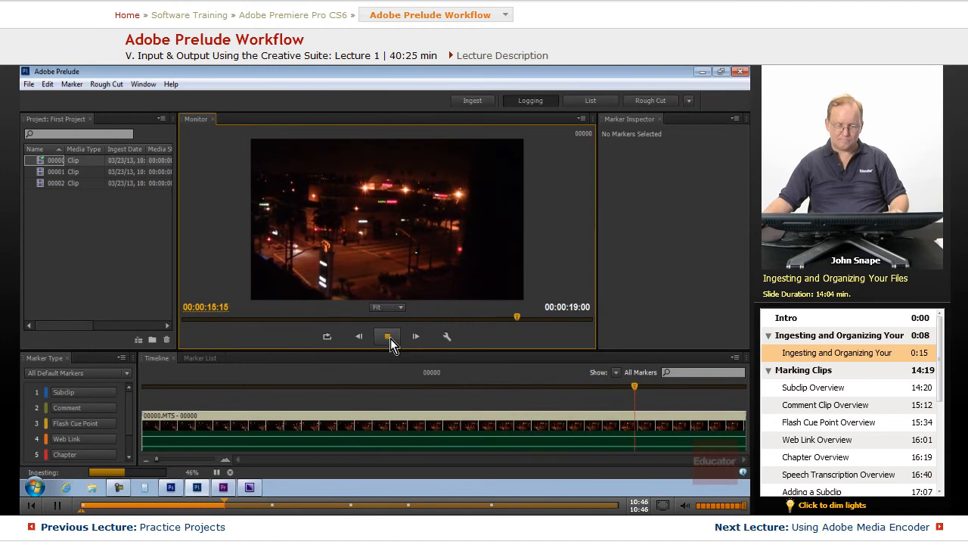
click(386, 336)
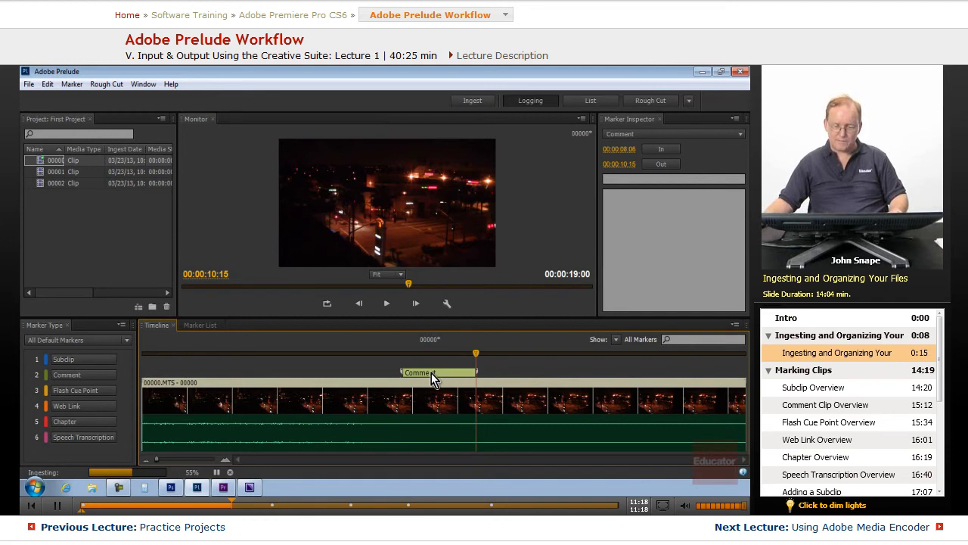
- Enter 'Sound drops out' as the Comment marker's description
click(671, 179)
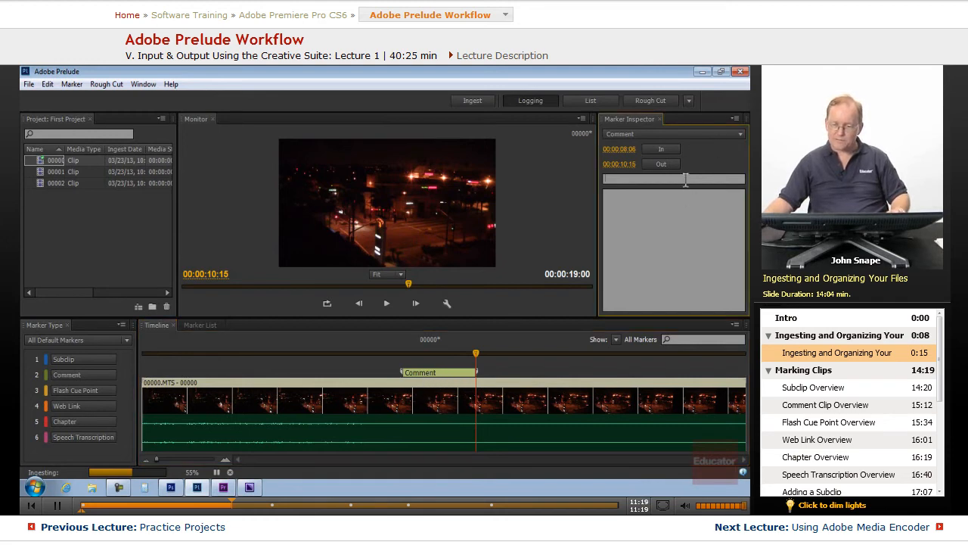
text(Sound drops out)
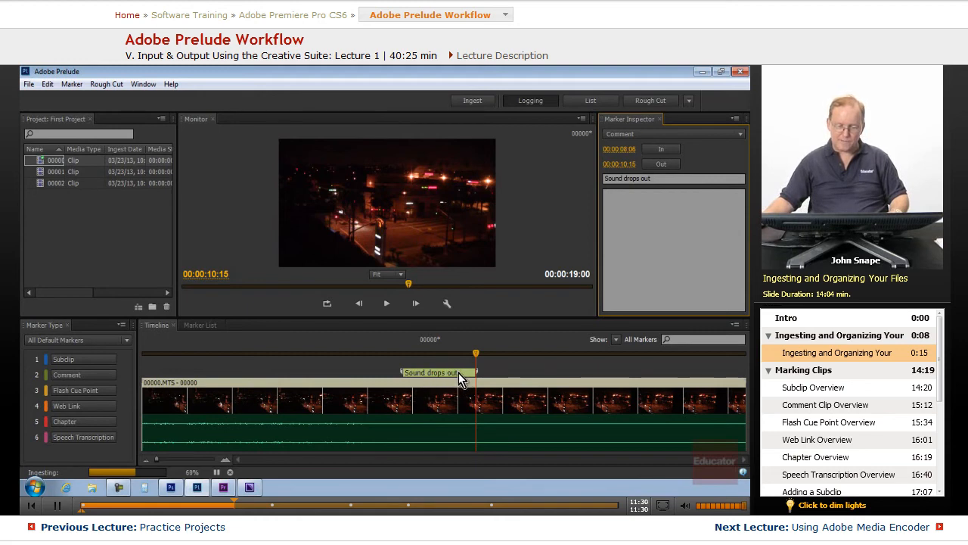
mouse_move(472, 415)
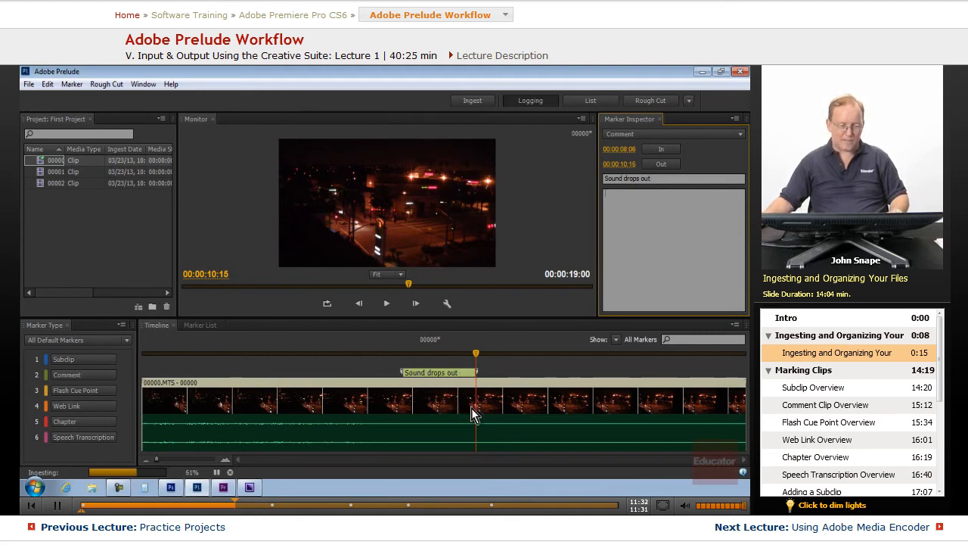
mouse_move(181, 235)
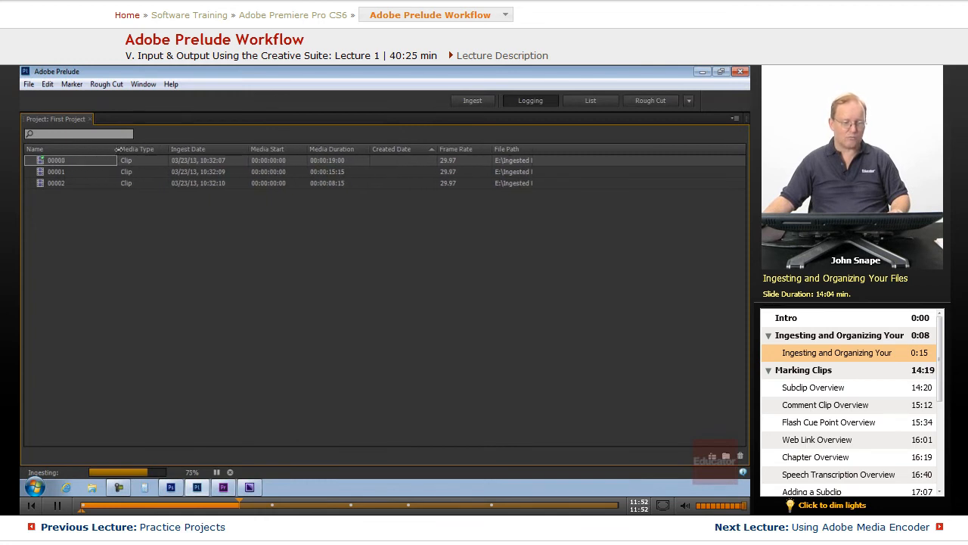
mouse_move(209, 275)
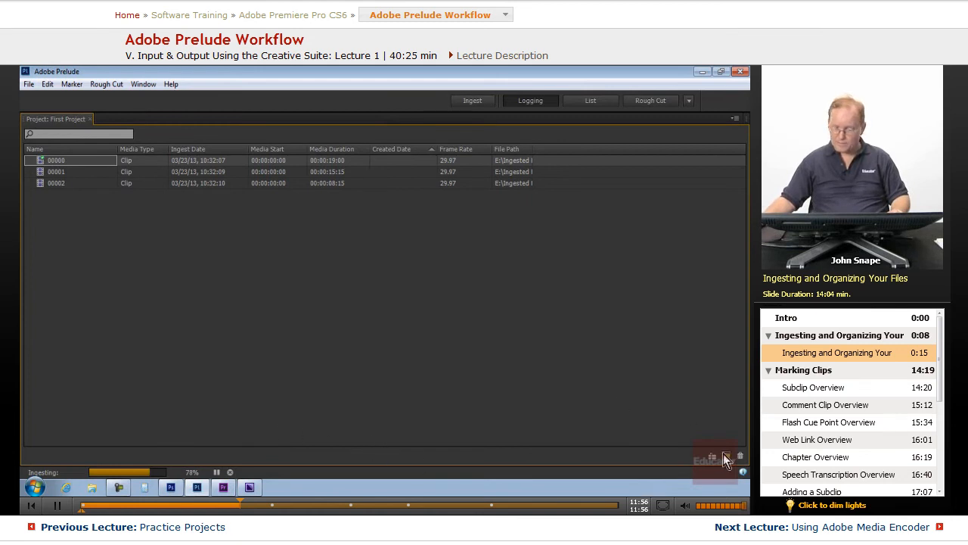
mouse_move(726, 457)
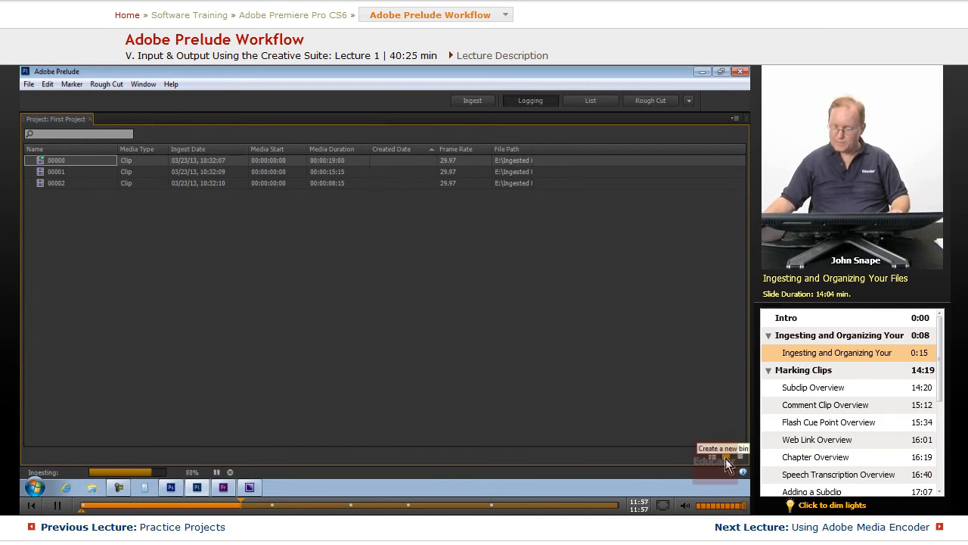
mouse_move(717, 457)
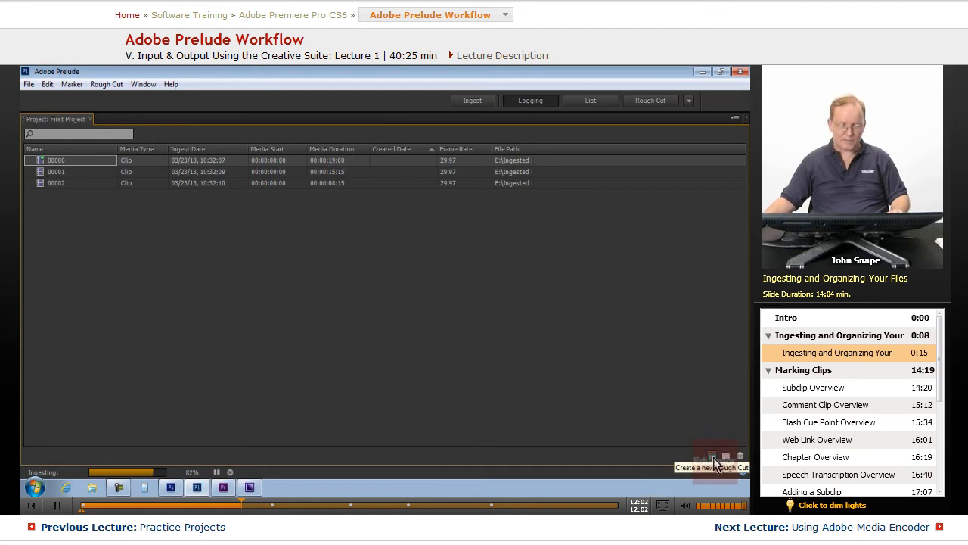
mouse_move(740, 430)
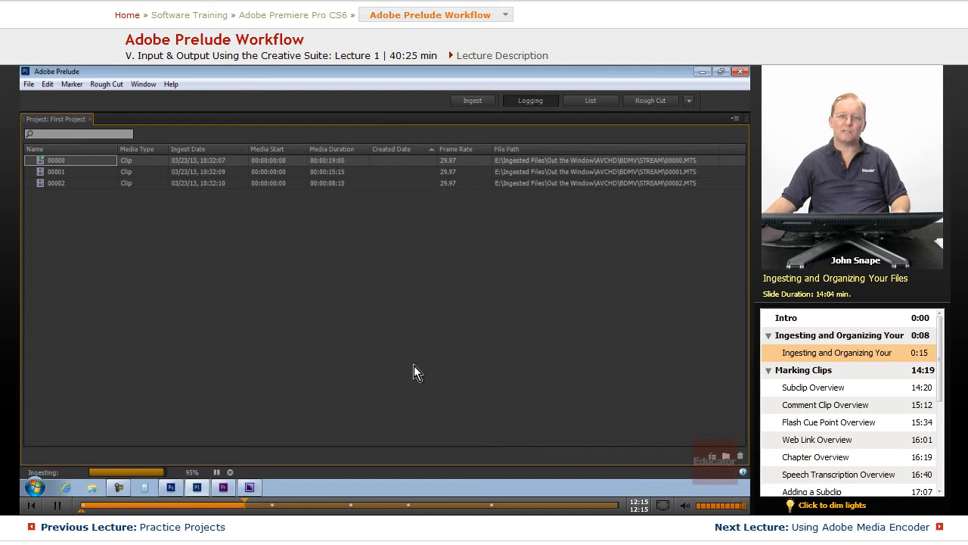
mouse_move(339, 348)
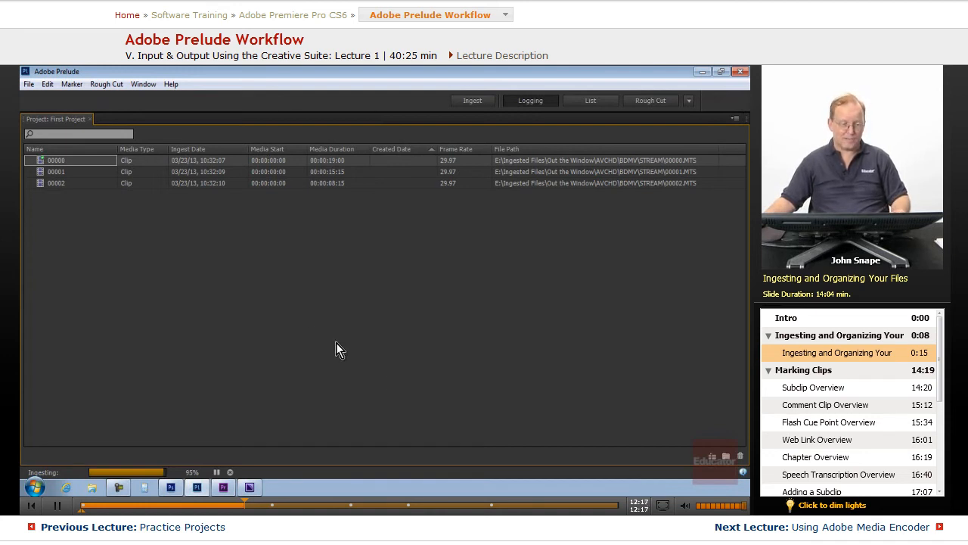
mouse_move(297, 313)
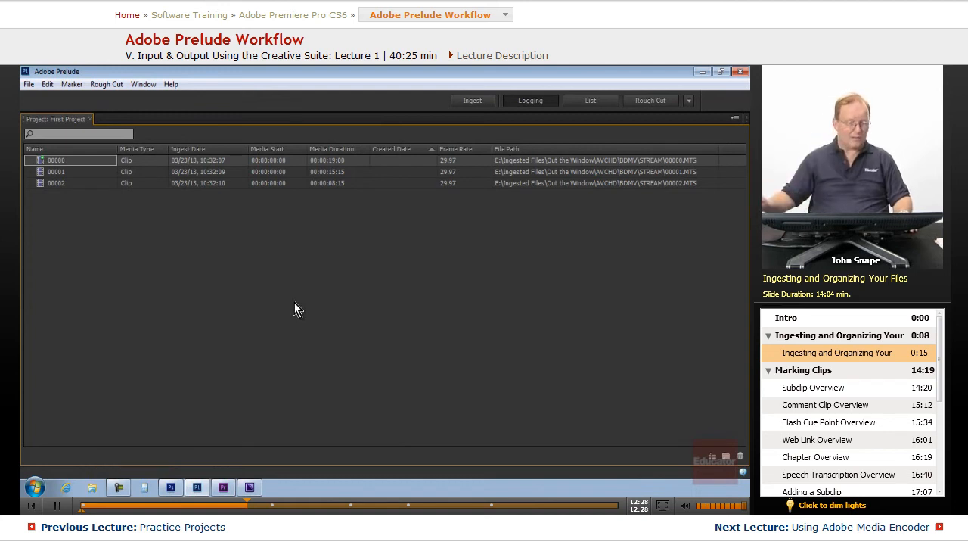
mouse_move(62, 185)
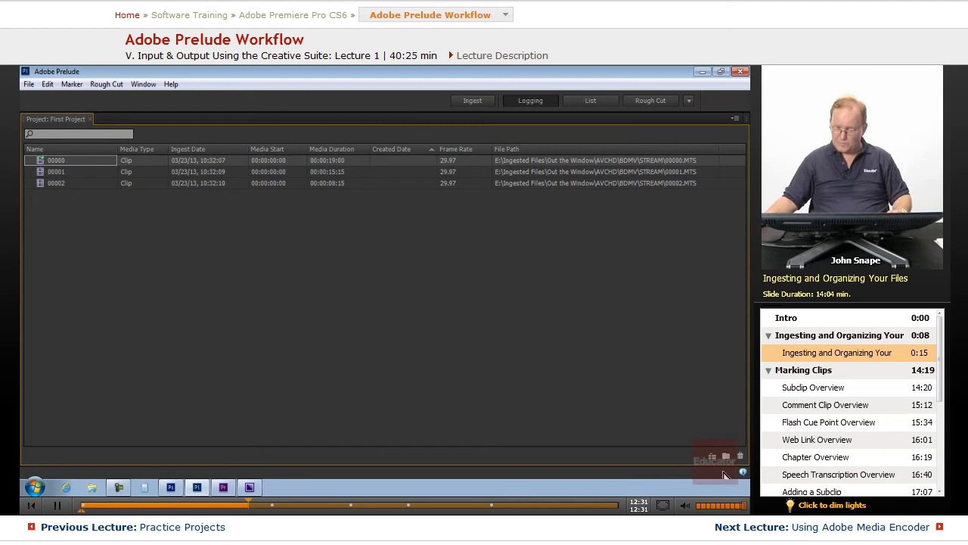
mouse_move(728, 460)
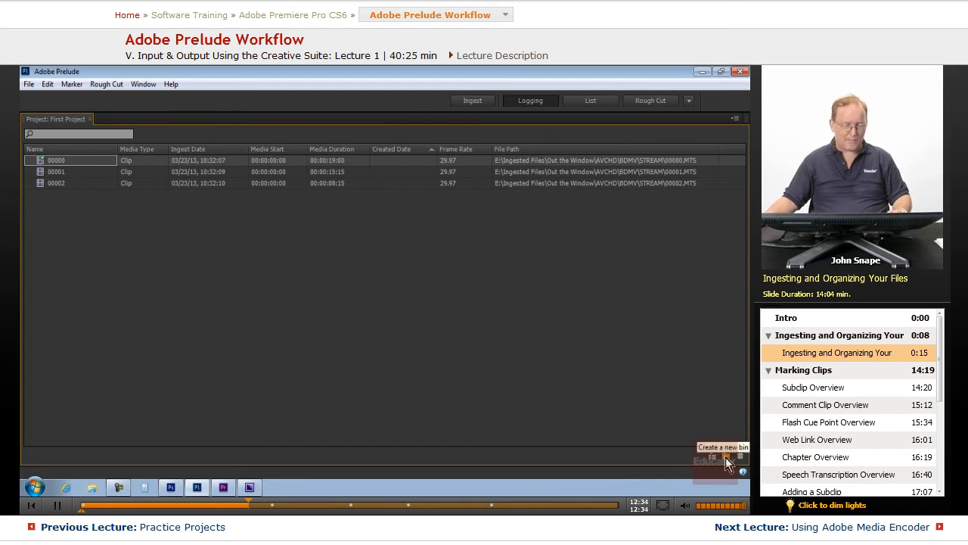
- Create a new bin in the project once ingest completes
click(713, 457)
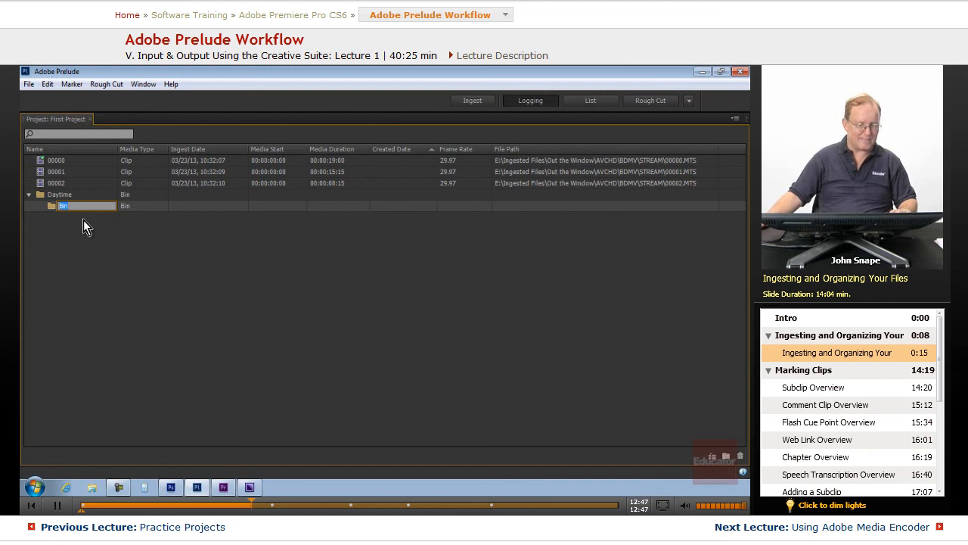
- Name the second bin 'Night Time'
text(Night Time)
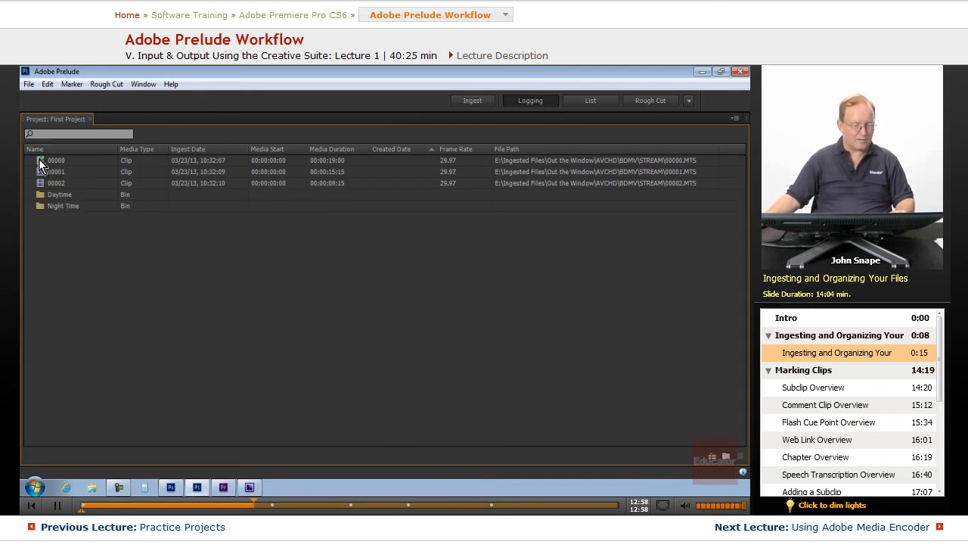
mouse_move(154, 230)
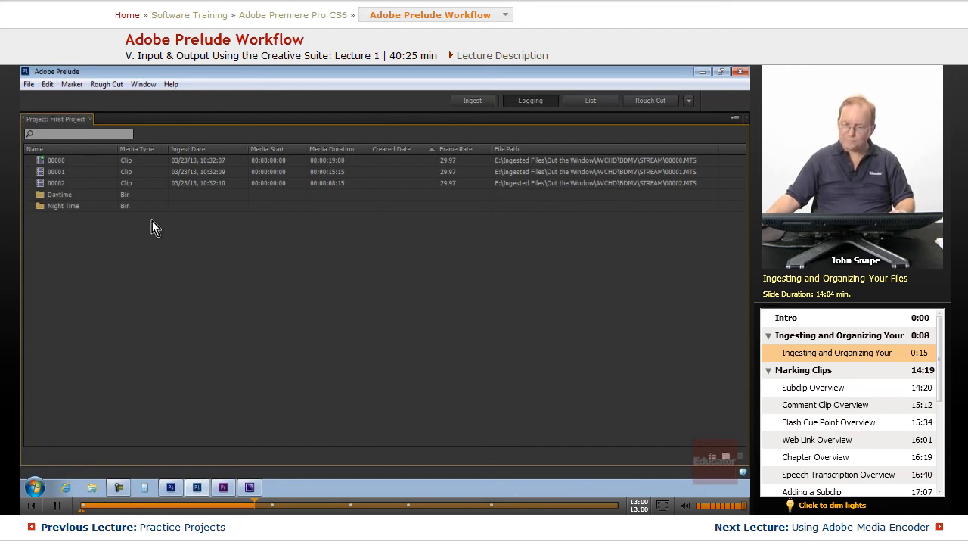
mouse_move(45, 165)
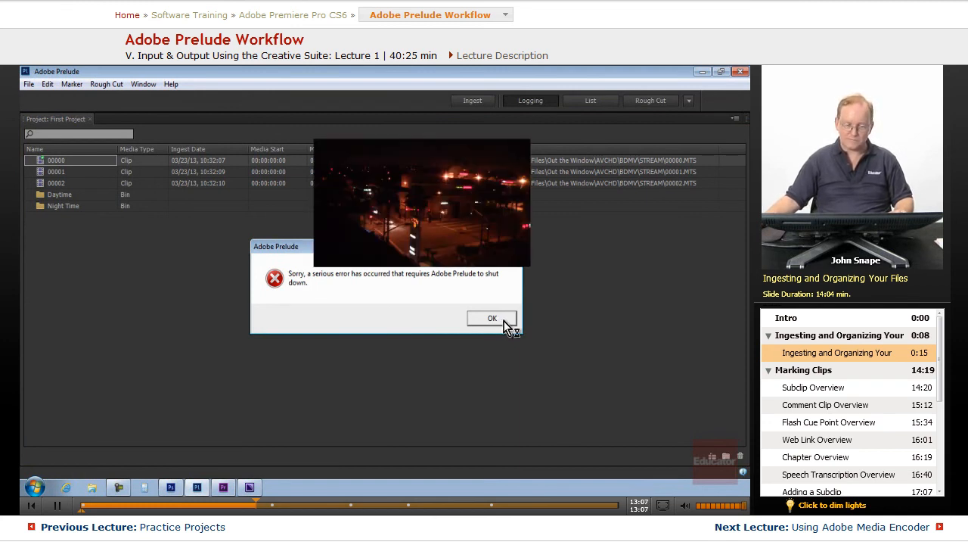
- Dismiss the crash reports, close Media Encoder and relaunch Adobe Prelude CS6 from the Start menu
click(492, 318)
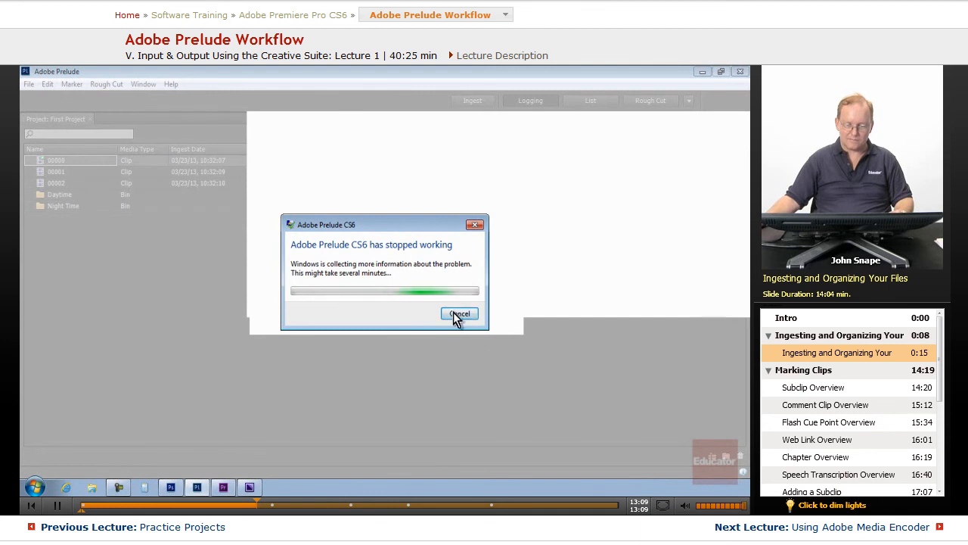
click(460, 313)
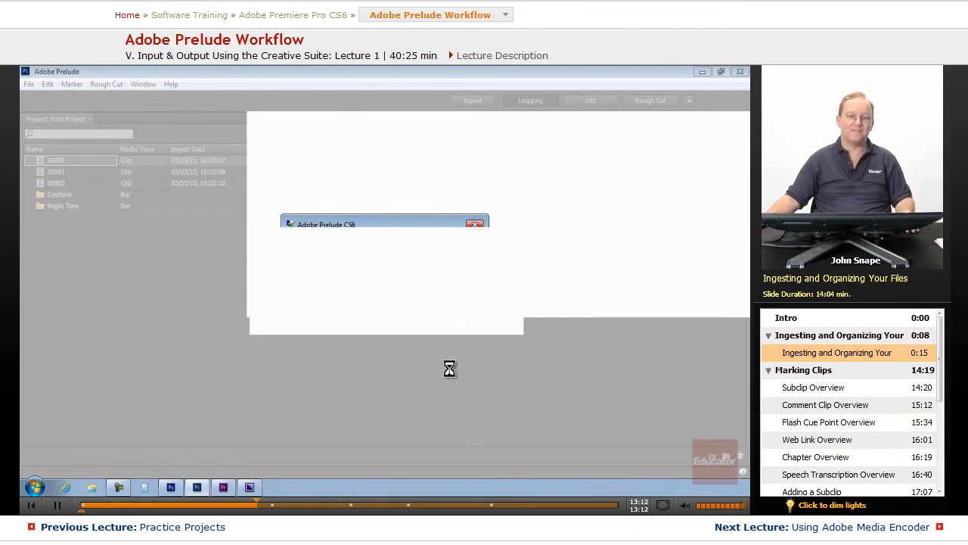
mouse_move(442, 421)
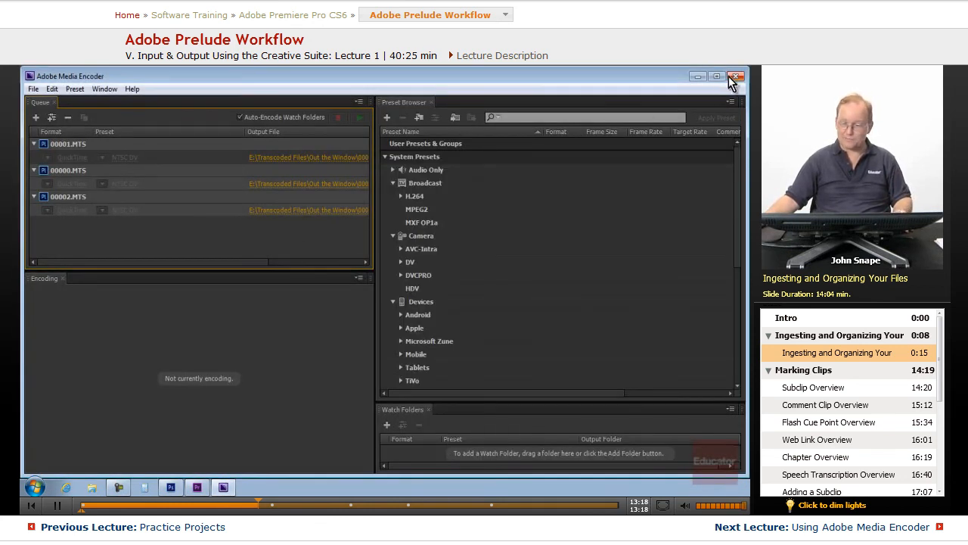
click(736, 76)
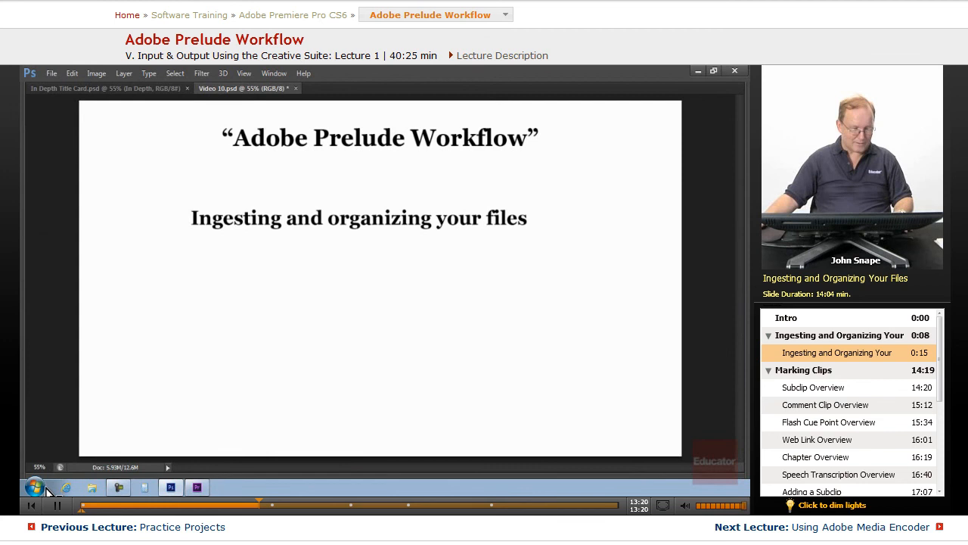
click(33, 487)
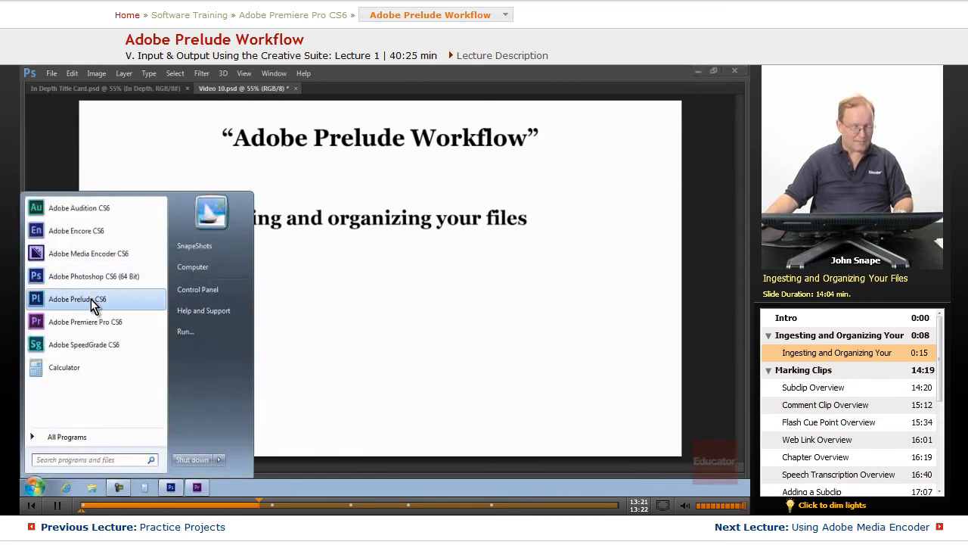
click(76, 300)
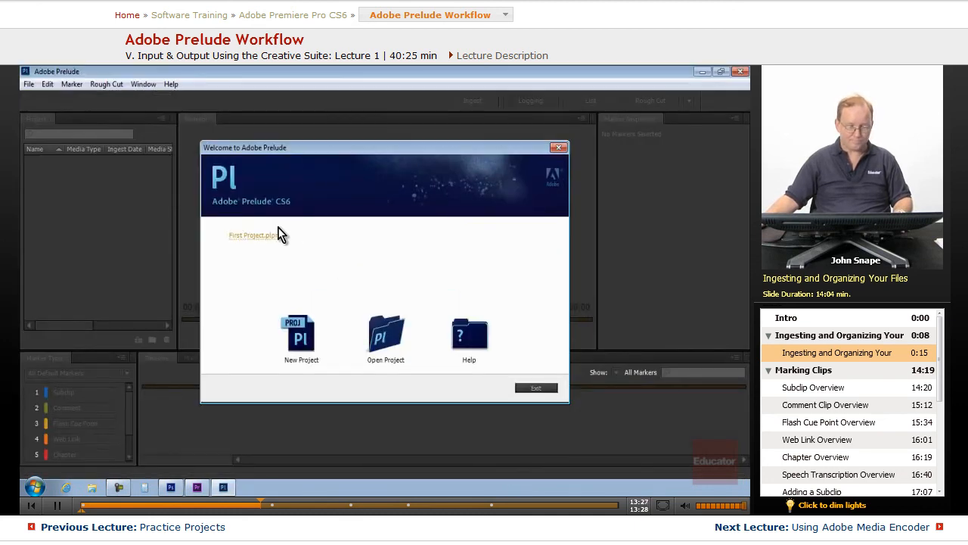
- Reopen First Project and check clips 00001, 00002 sit in Daytime and 00000 in Night Time
click(251, 235)
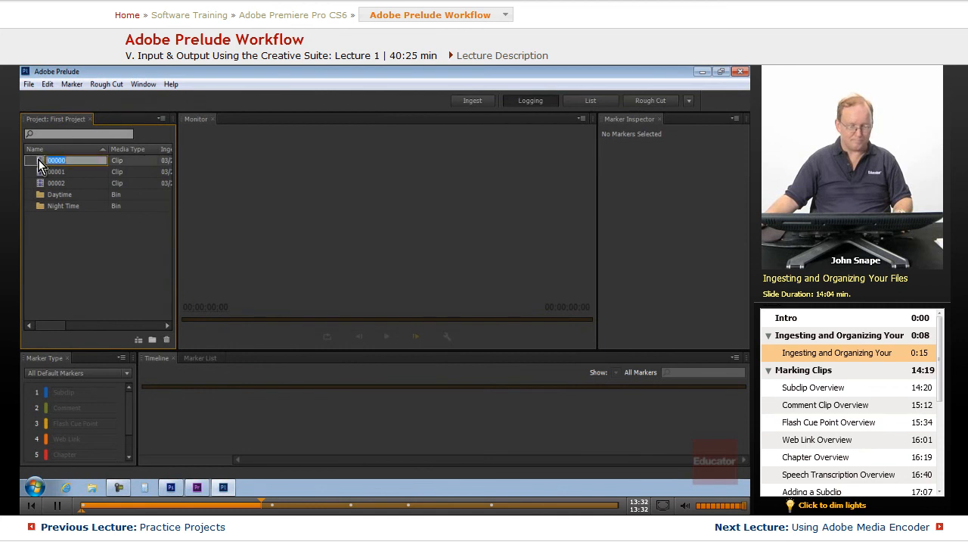
double_click(56, 160)
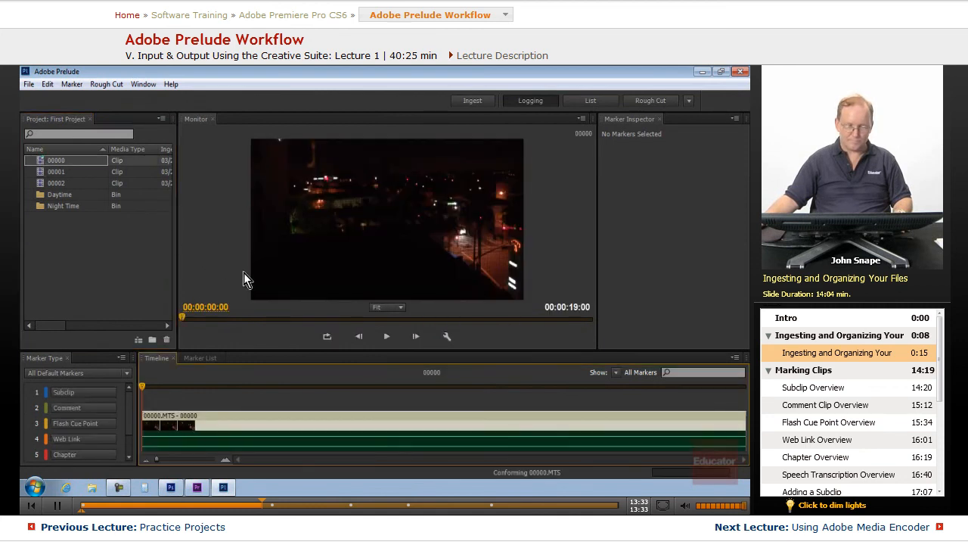
double_click(56, 160)
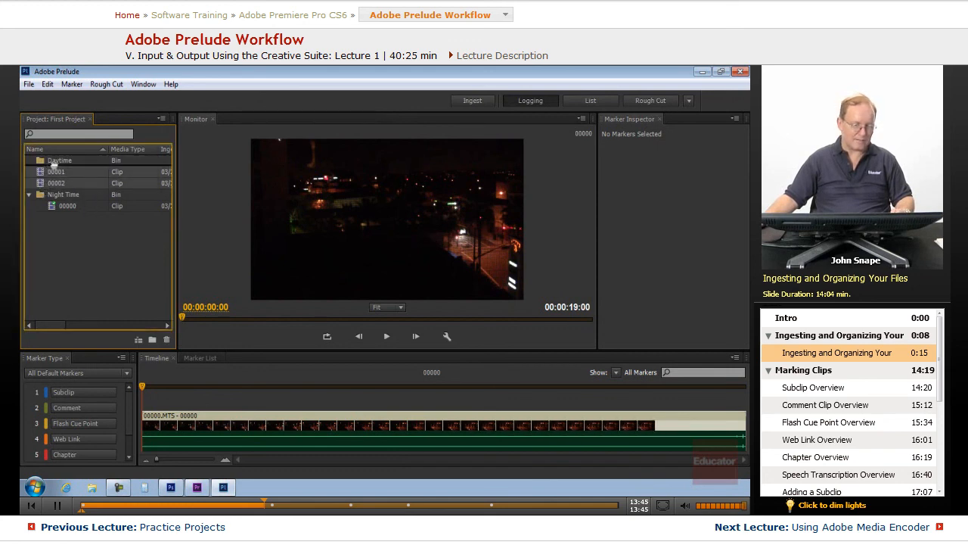
click(29, 161)
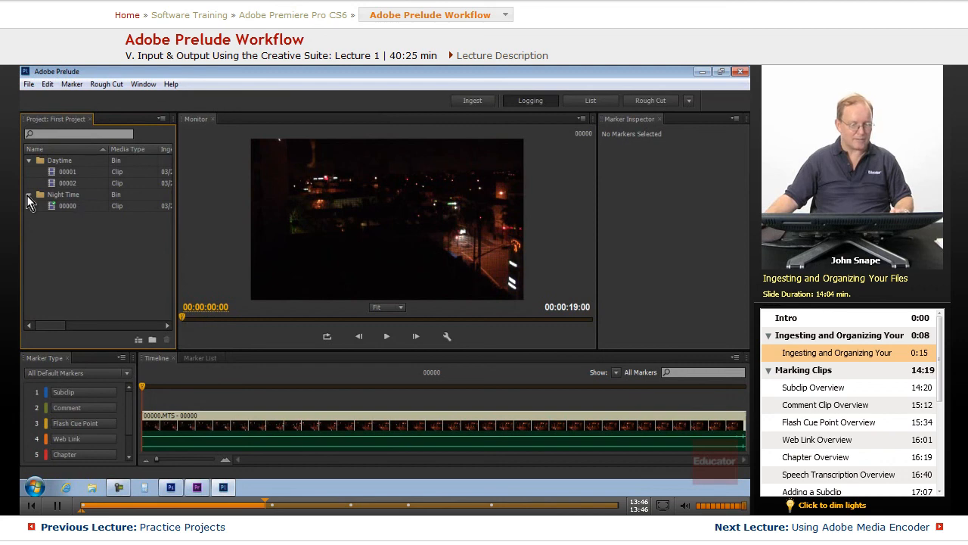
click(29, 161)
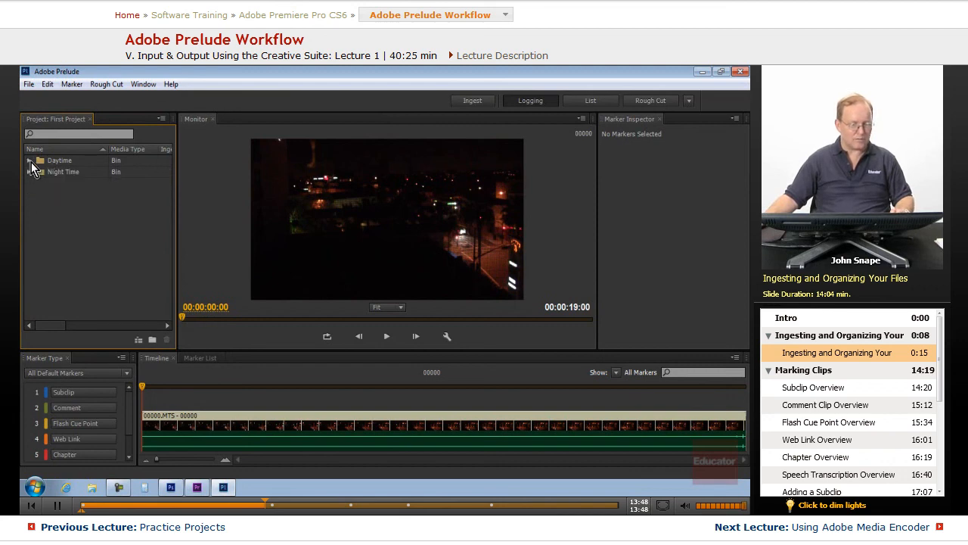
click(29, 160)
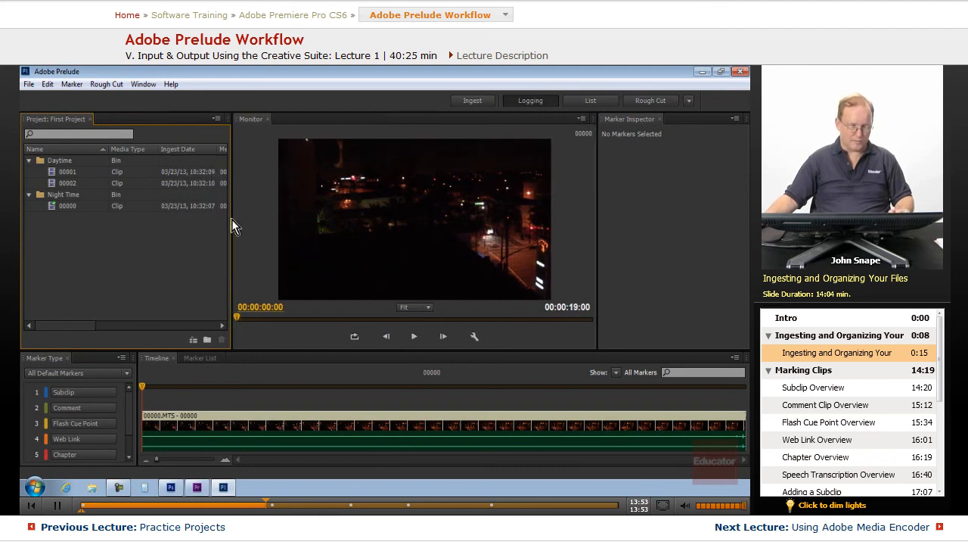
mouse_move(103, 173)
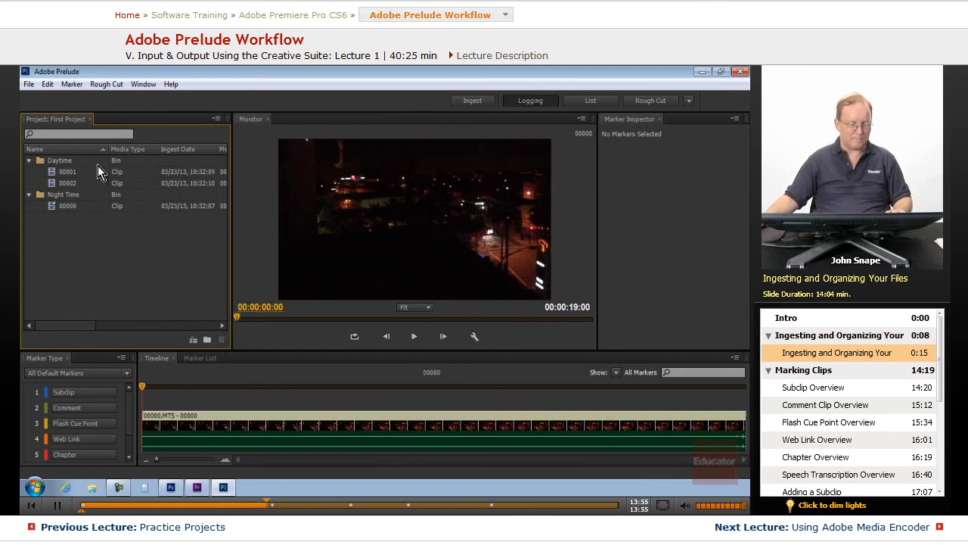
mouse_move(139, 263)
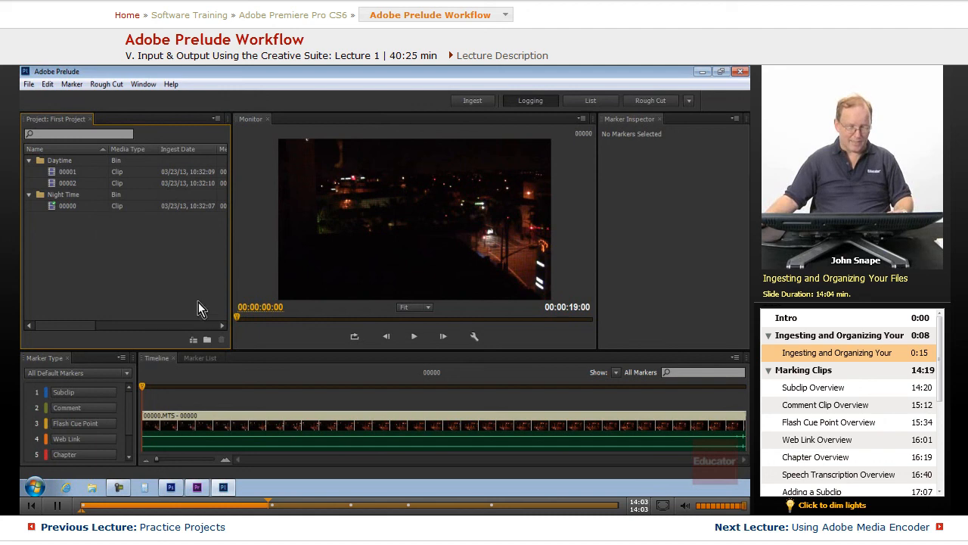
mouse_move(59, 174)
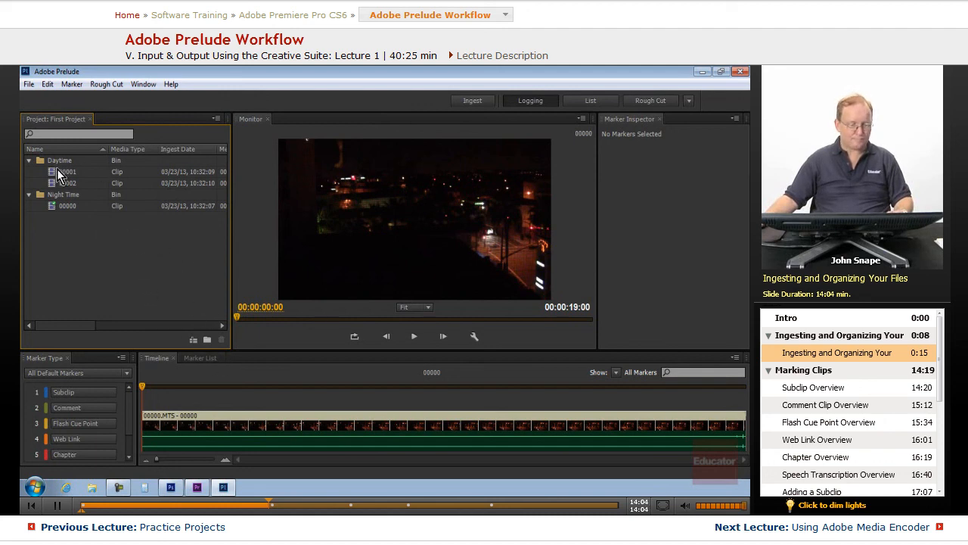